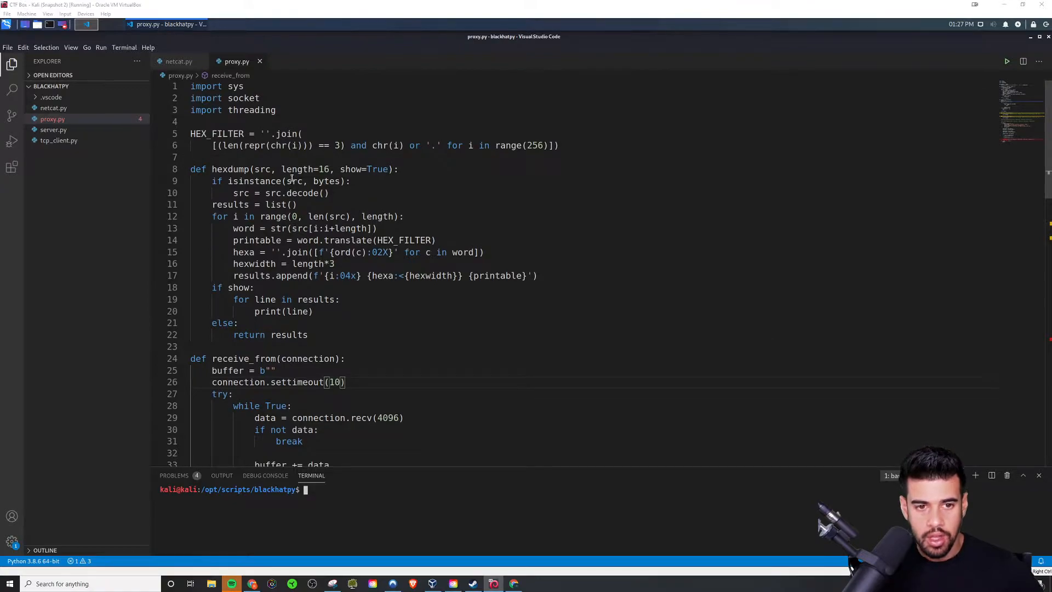
Step: Scroll up and down through the top of proxy.py
scroll("down", 3)
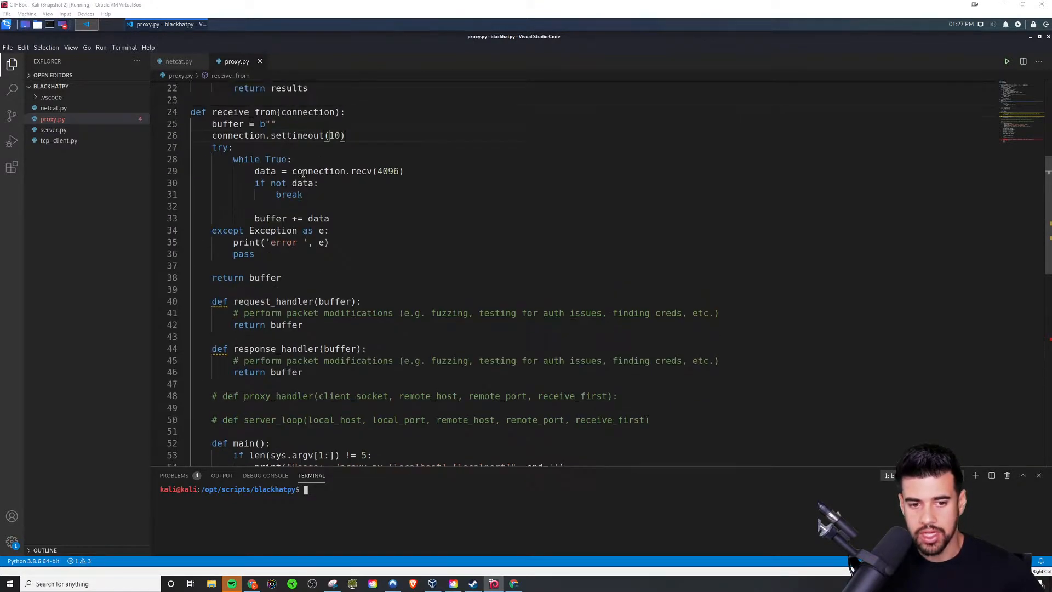
scroll("up", 3)
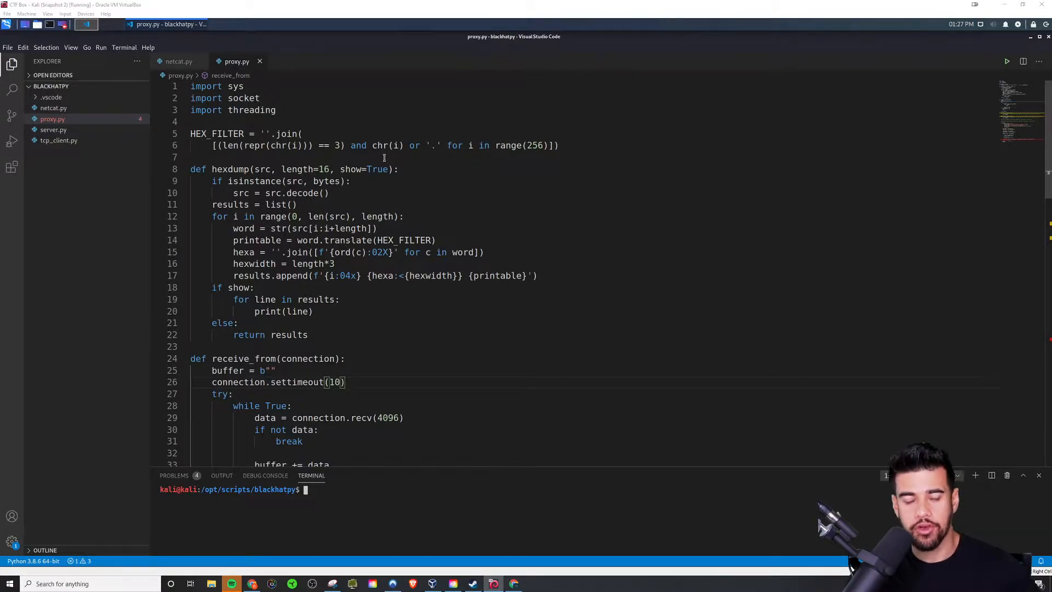
mouse_move(368, 203)
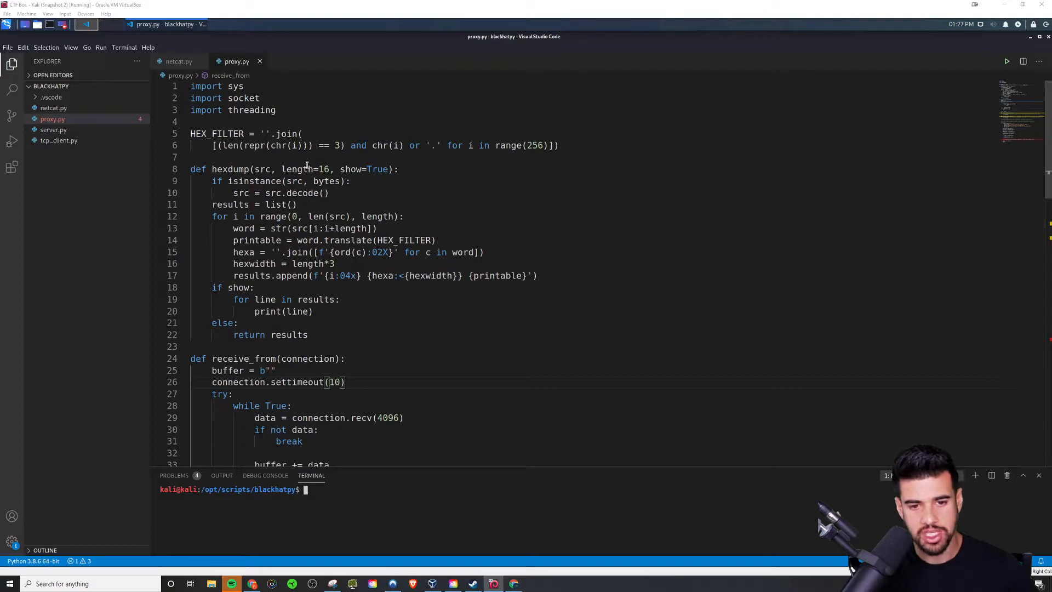
scroll("down", 3)
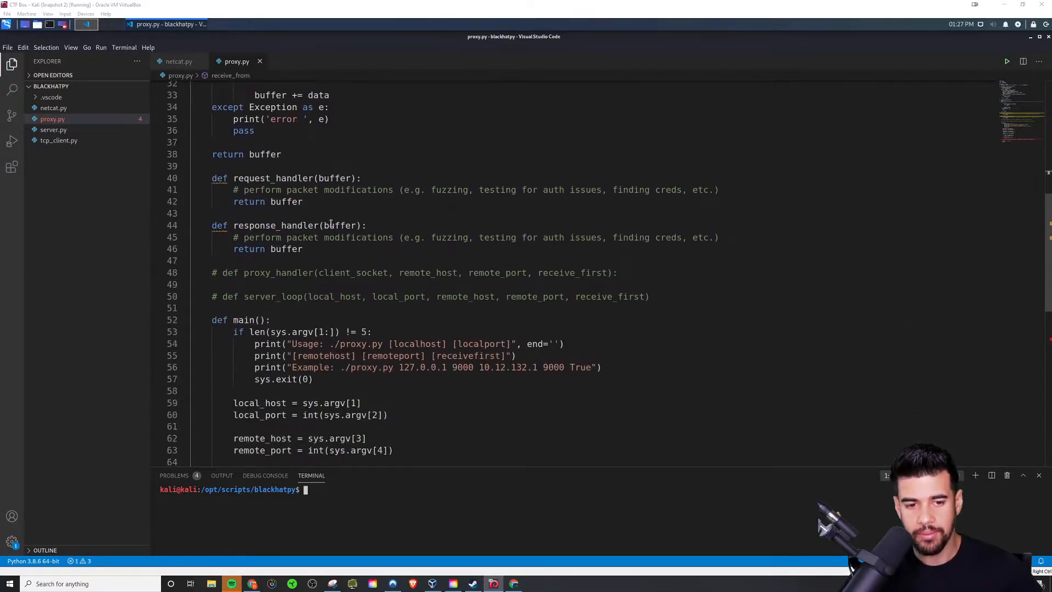
scroll("down", 3)
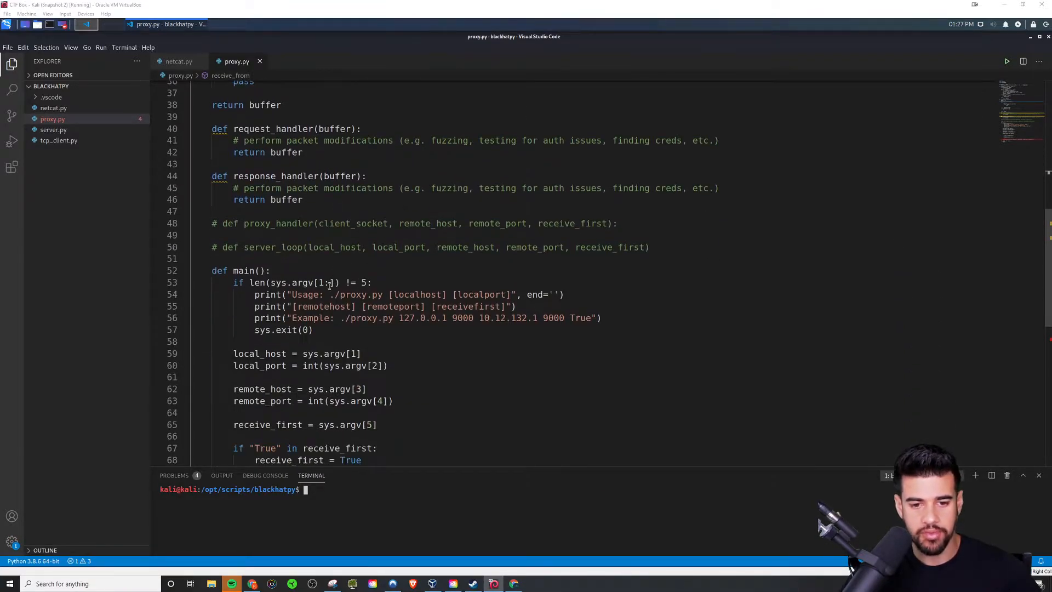
scroll("down", 3)
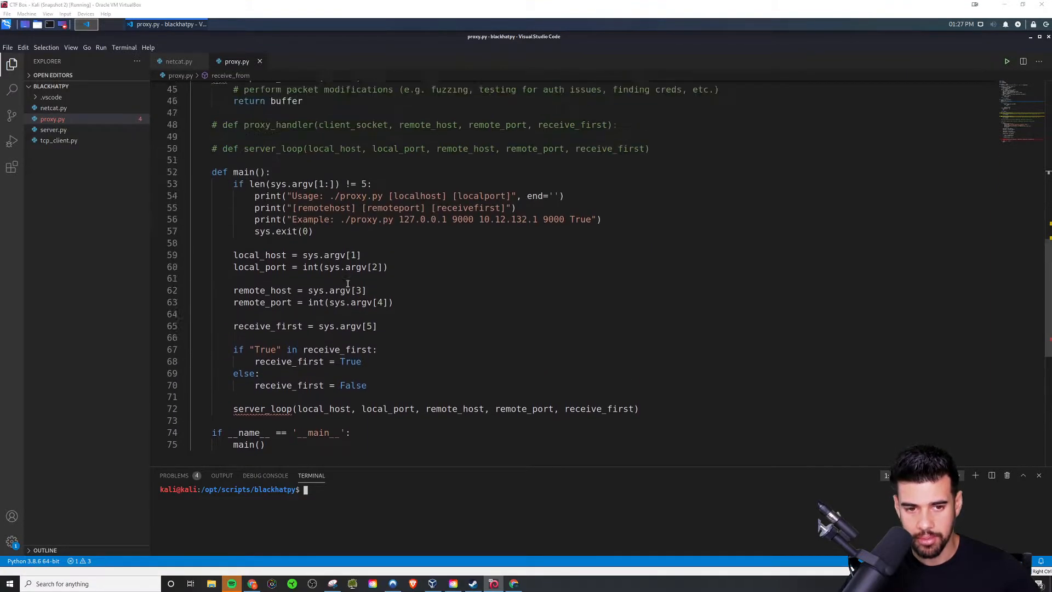
scroll("up", 3)
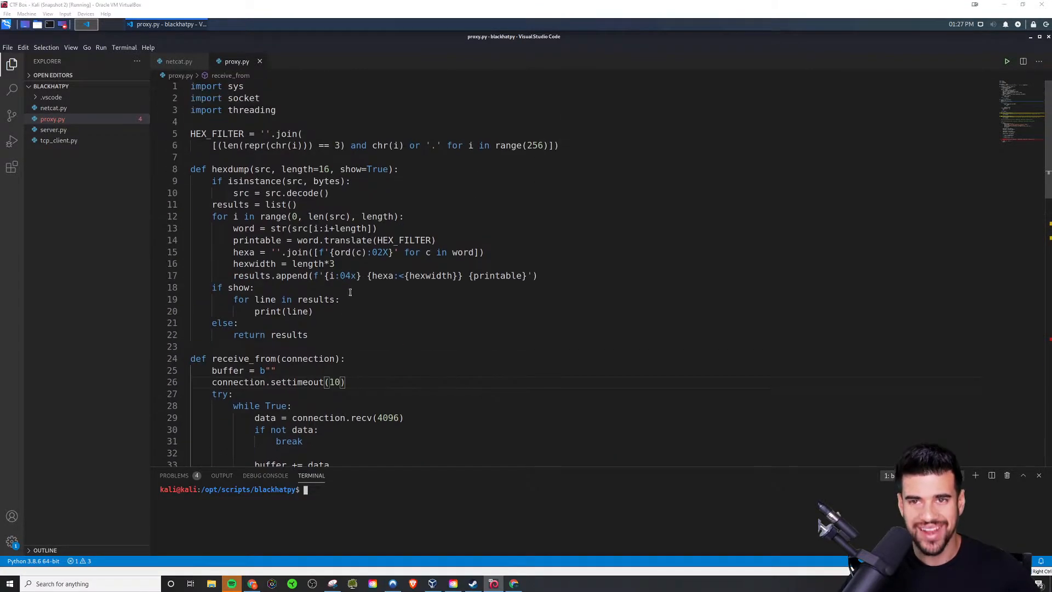
mouse_move(453, 222)
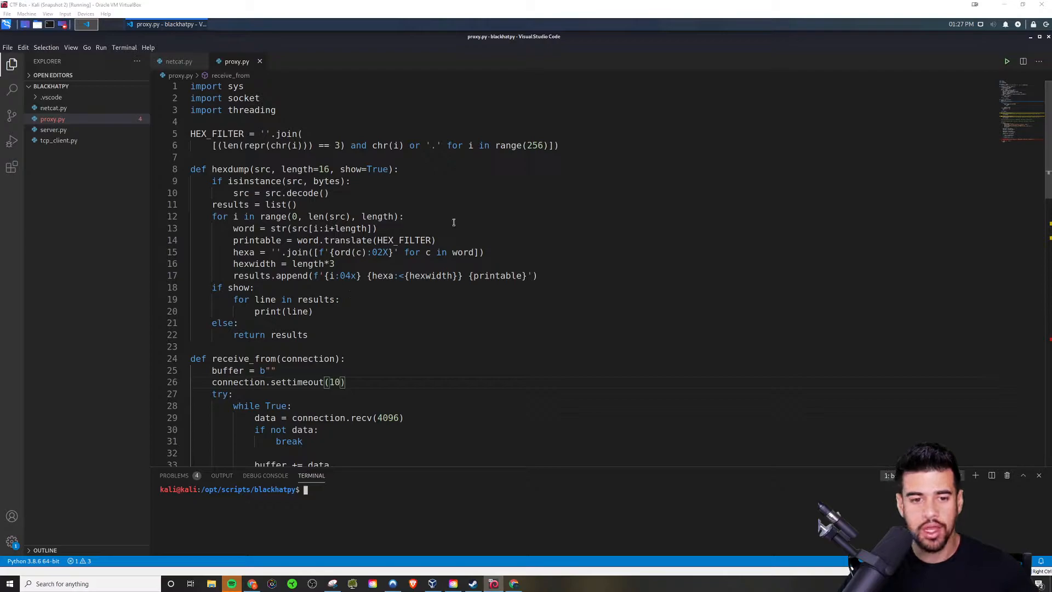
scroll("down", 3)
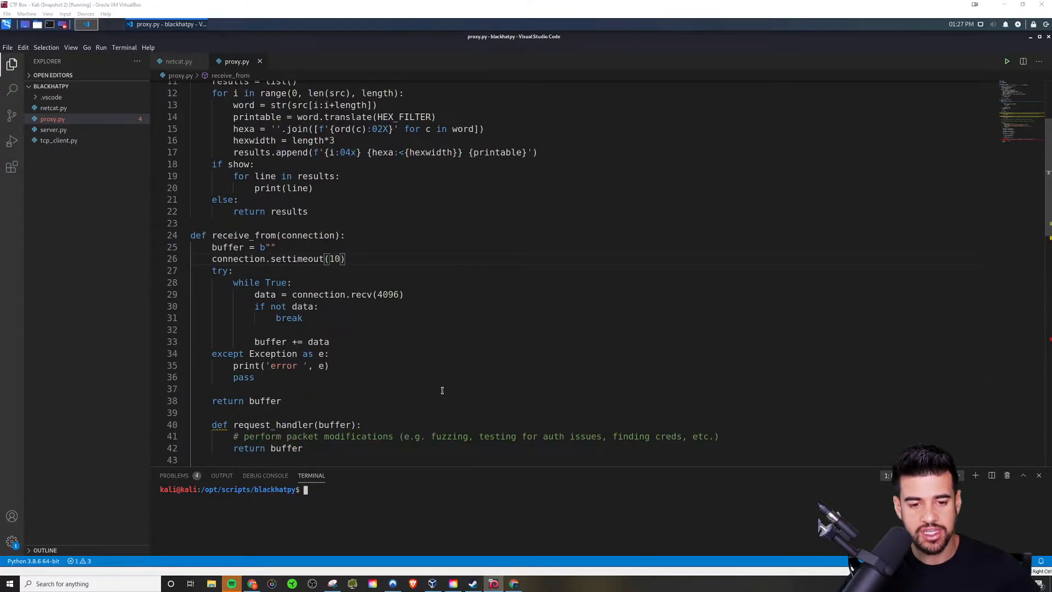
scroll("down", 3)
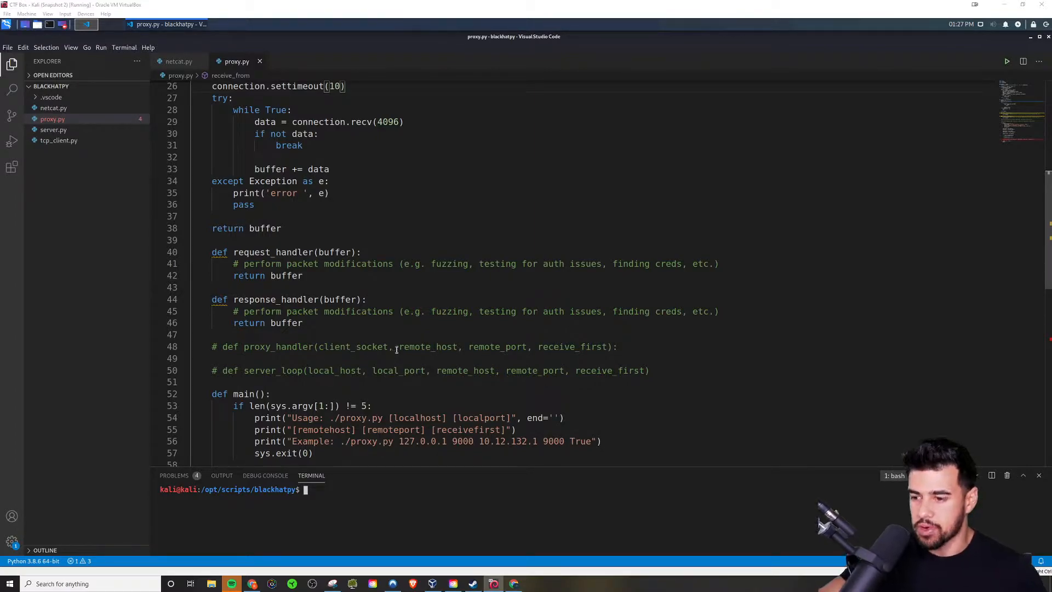
scroll("up", 3)
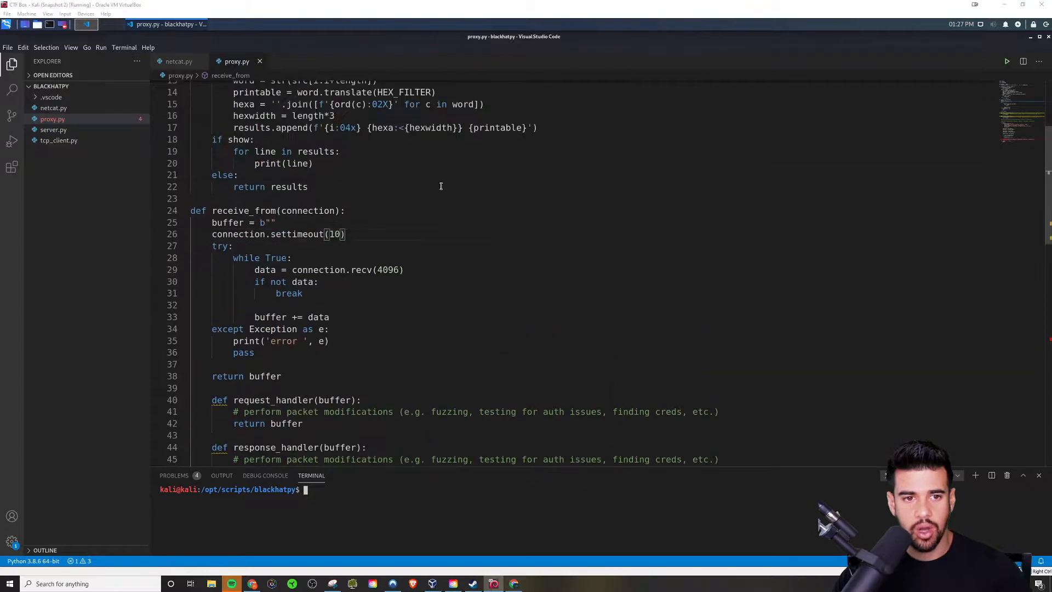
scroll("up", 3)
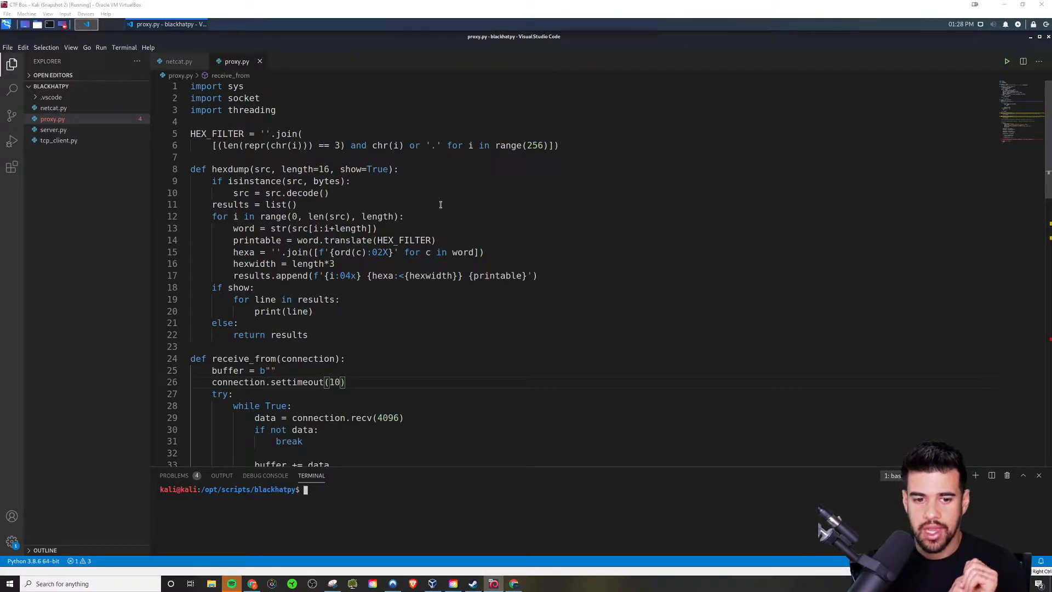
mouse_move(427, 334)
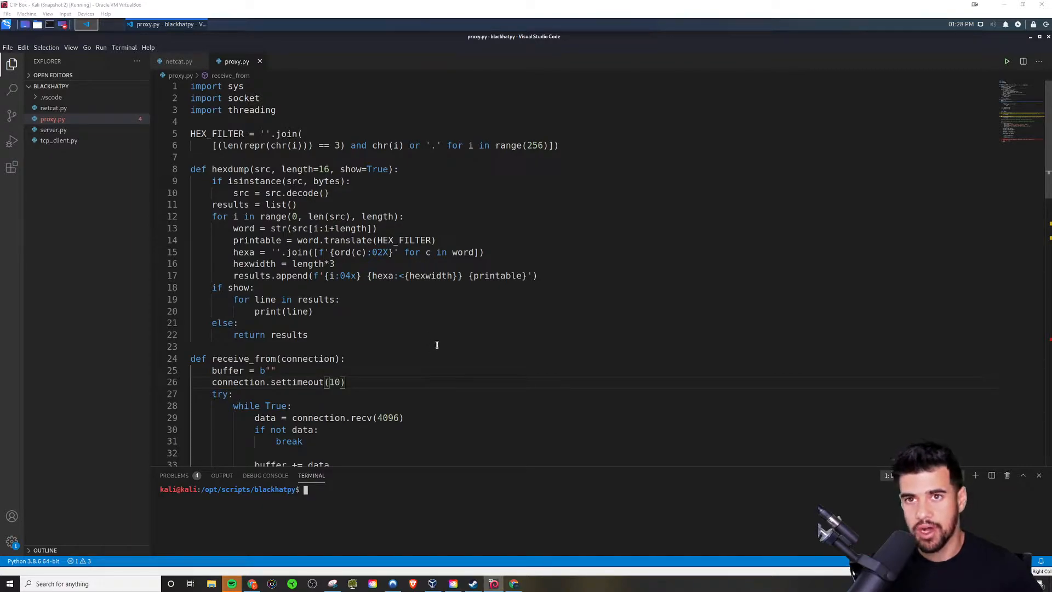
mouse_move(359, 299)
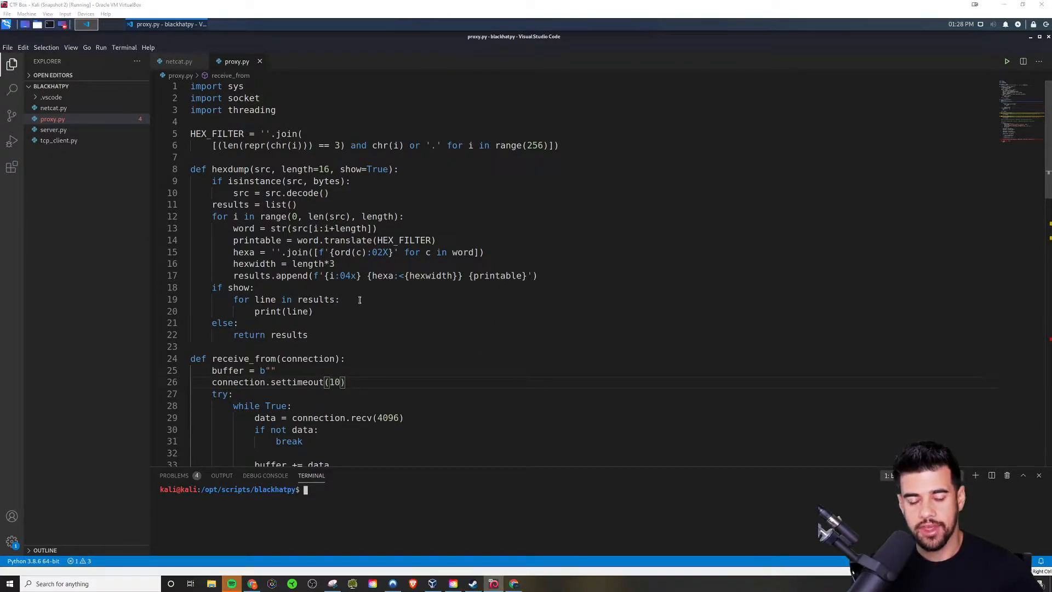
scroll("down", 3)
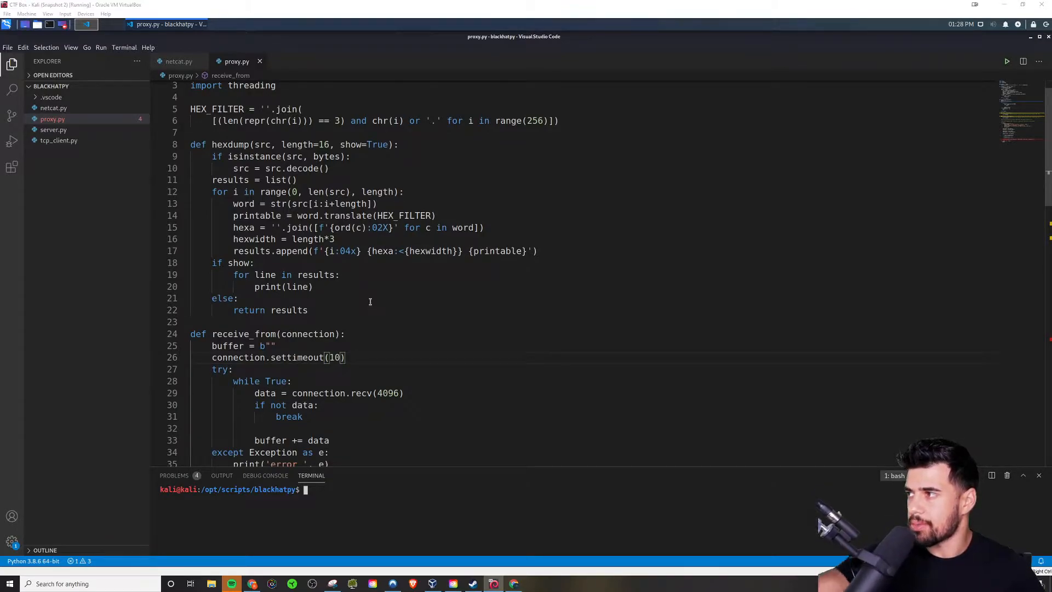
mouse_move(380, 338)
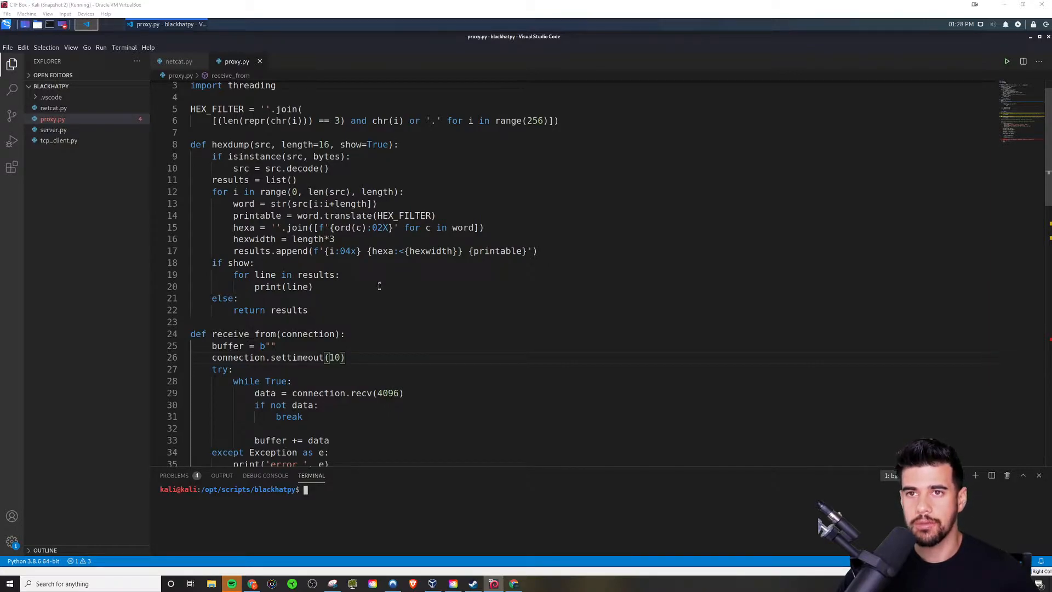
mouse_move(381, 294)
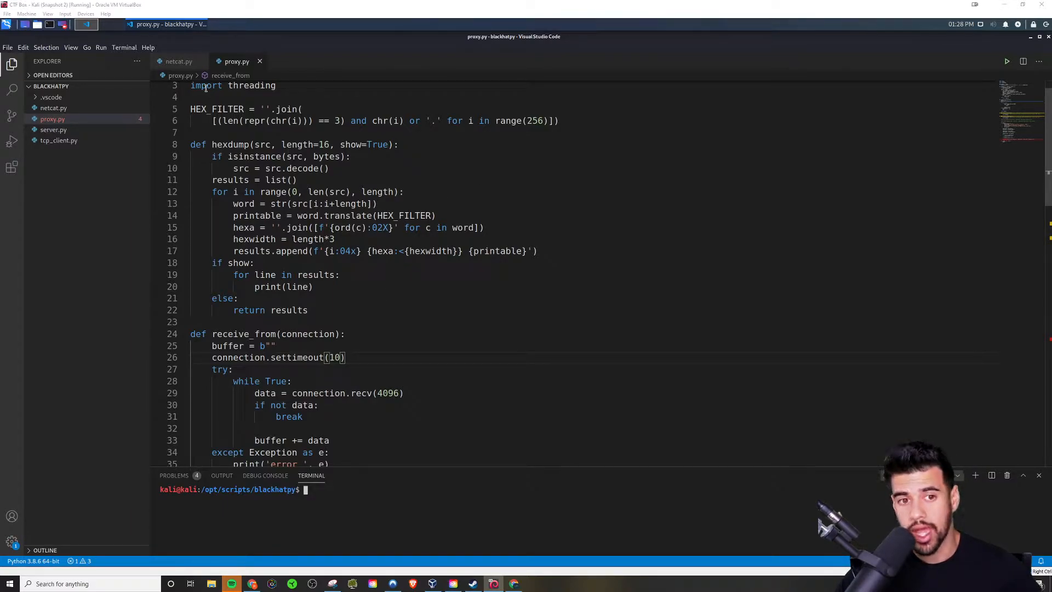
scroll("up", 3)
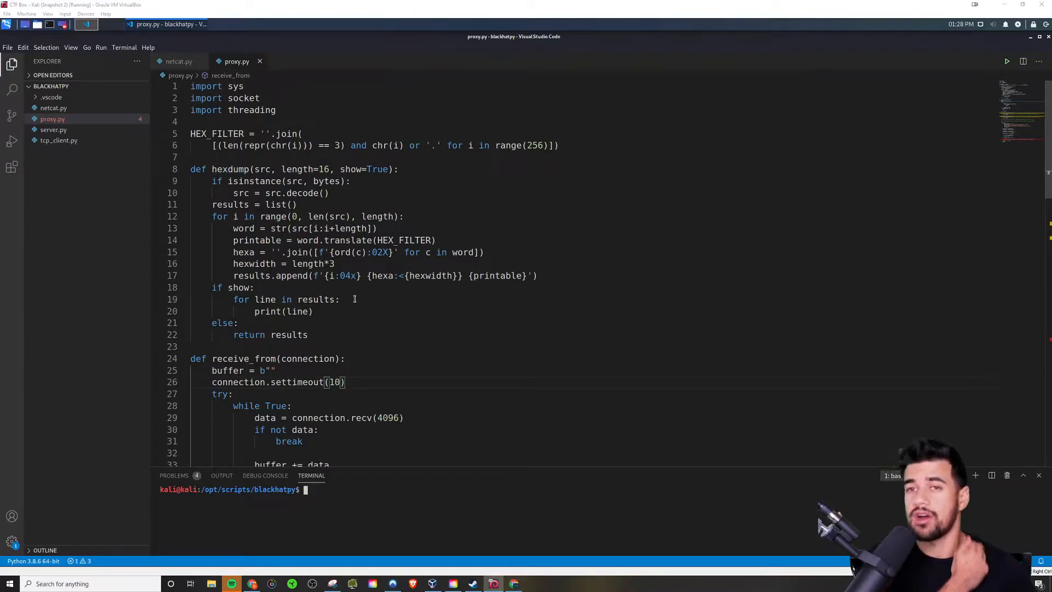
mouse_move(367, 301)
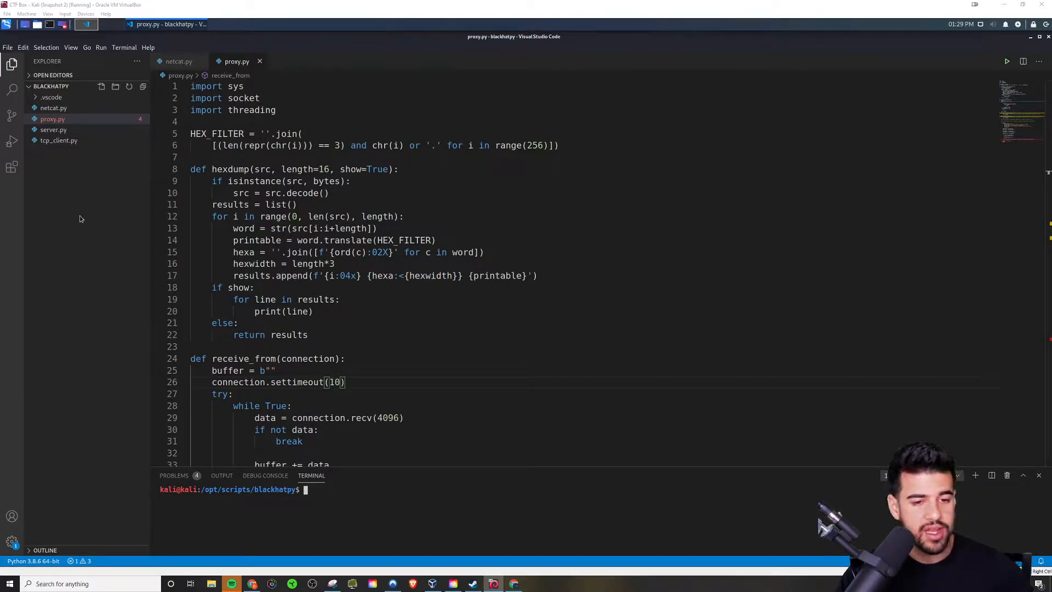
mouse_move(189, 257)
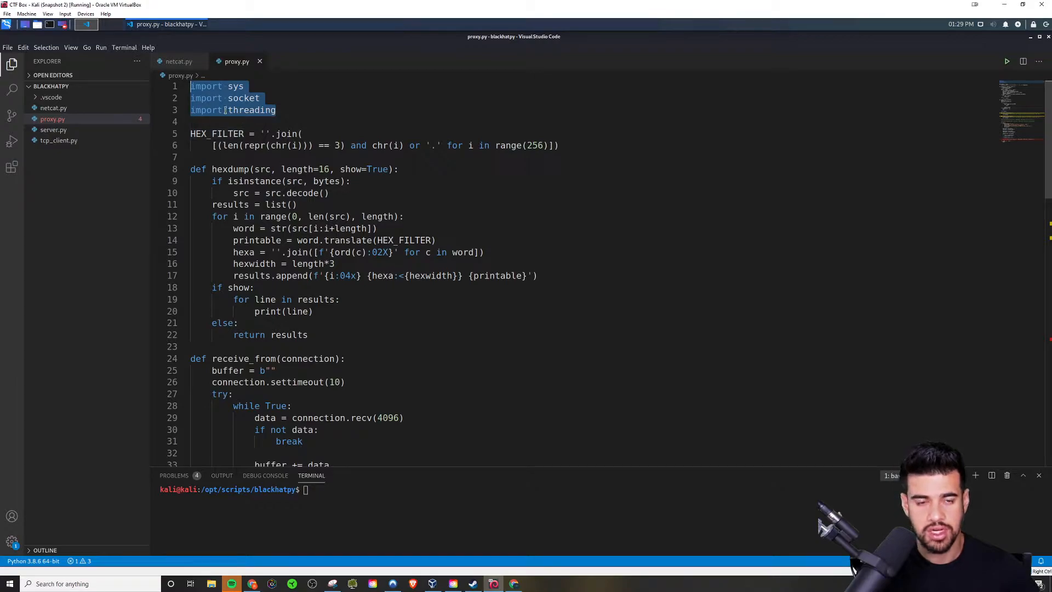
mouse_move(245, 99)
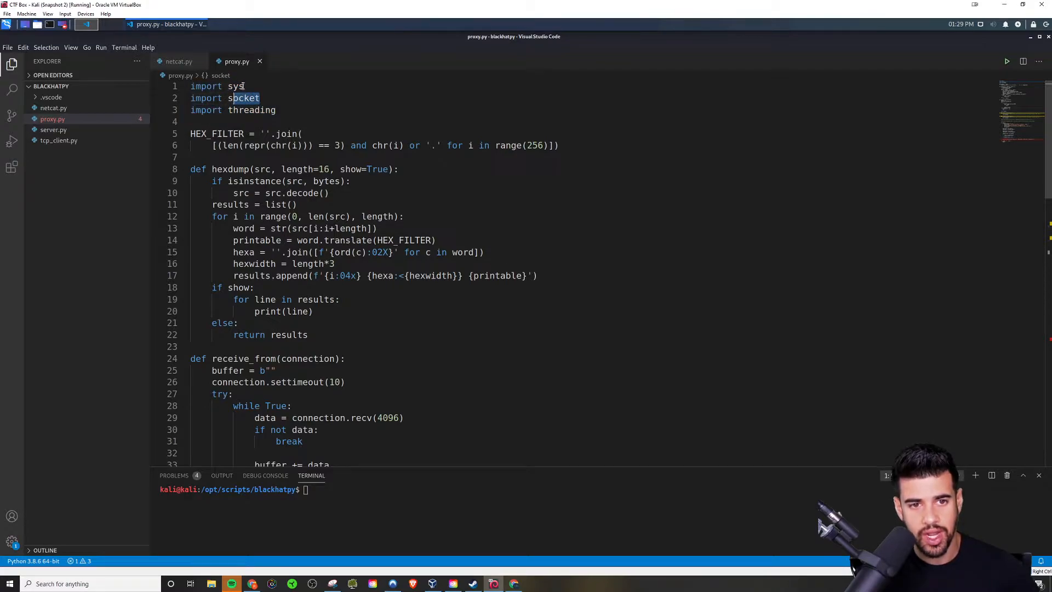
Step: Highlight the sys import, another imported module, and part of the HEX_FILTER definition
double_click(235, 86)
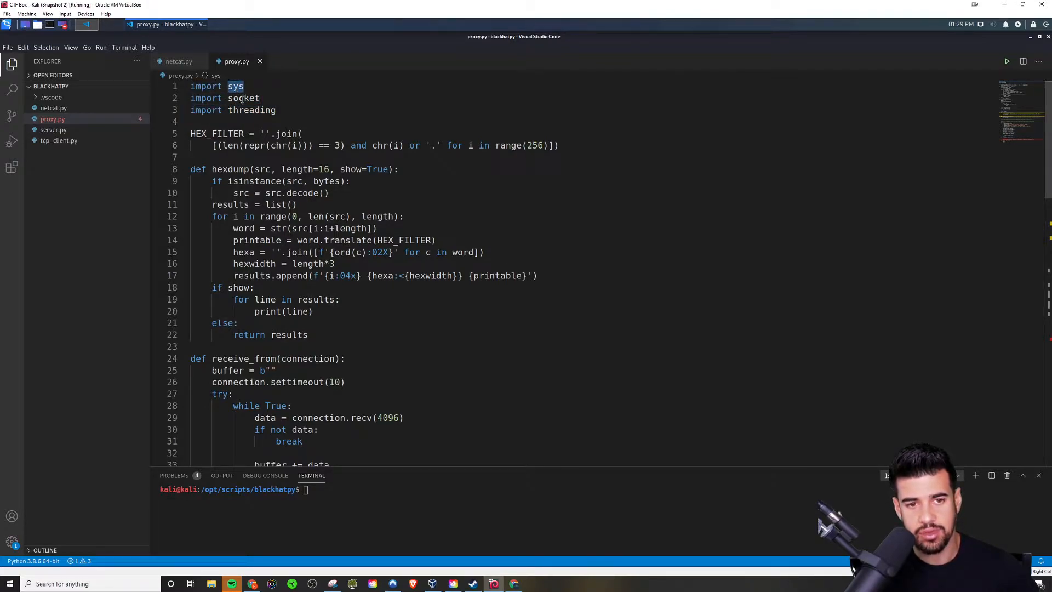
mouse_move(245, 98)
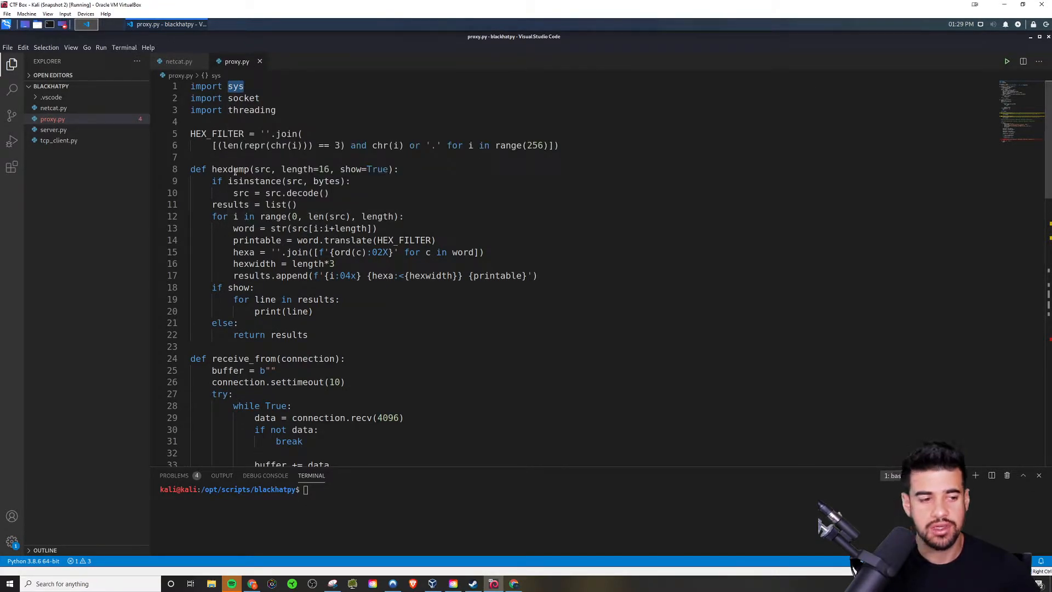
mouse_move(234, 170)
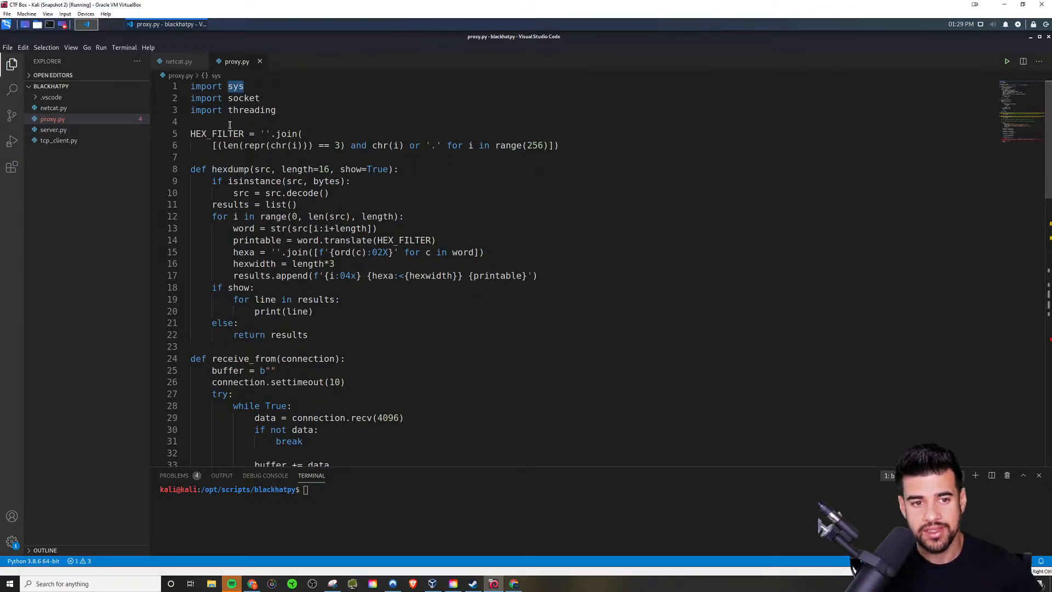
mouse_move(215, 134)
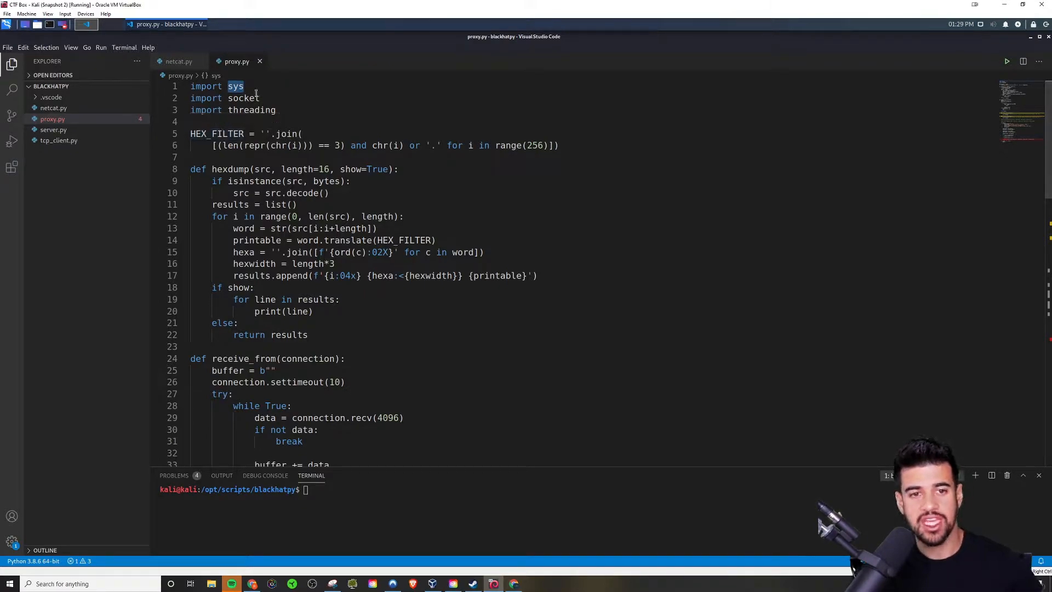
double_click(243, 98)
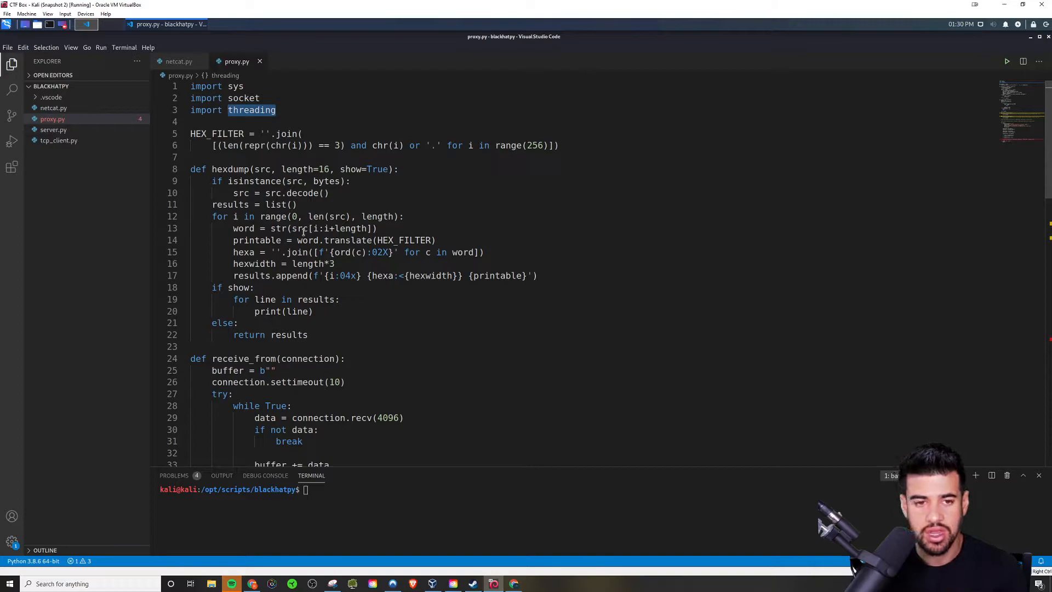
mouse_move(206, 9)
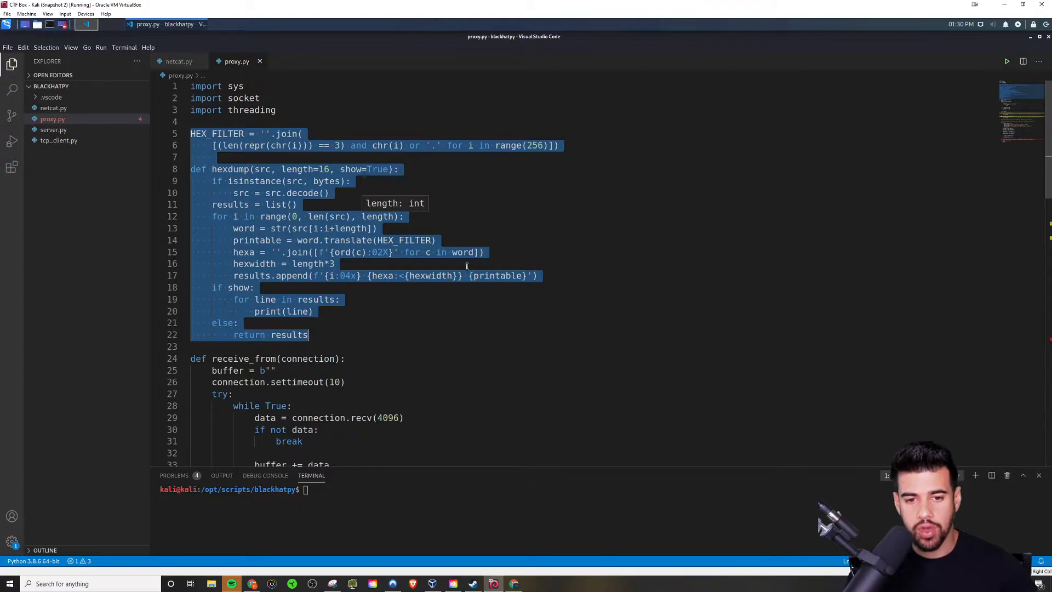
mouse_move(466, 194)
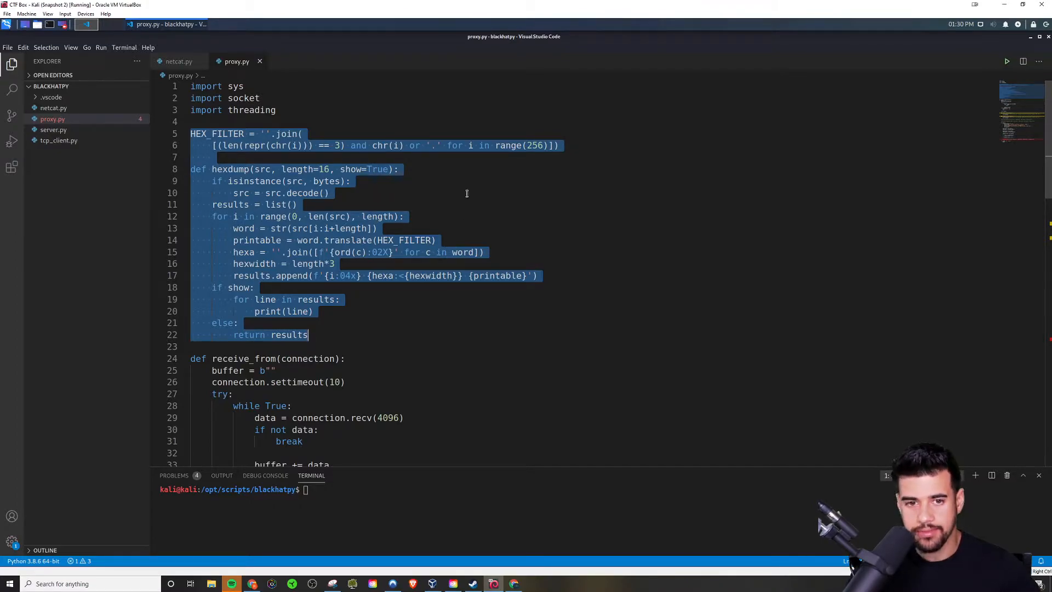
left_click(324, 193)
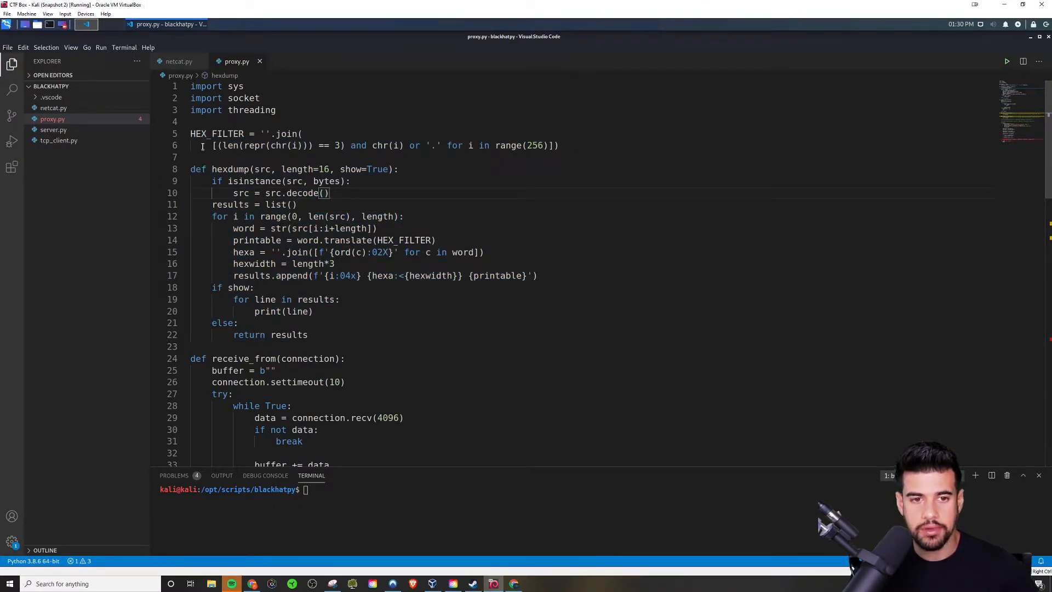
double_click(217, 134)
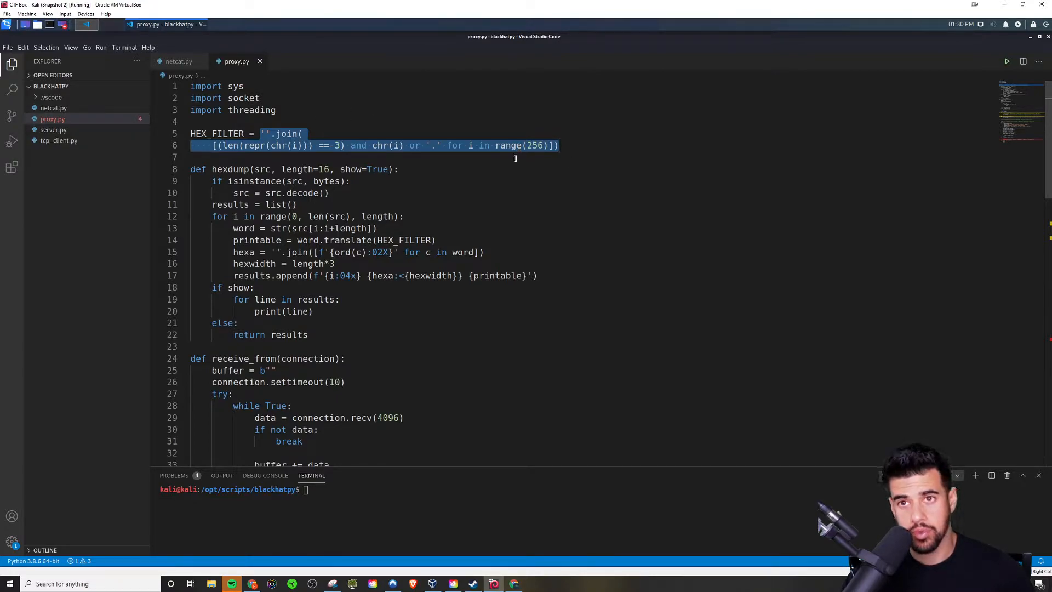
mouse_move(514, 146)
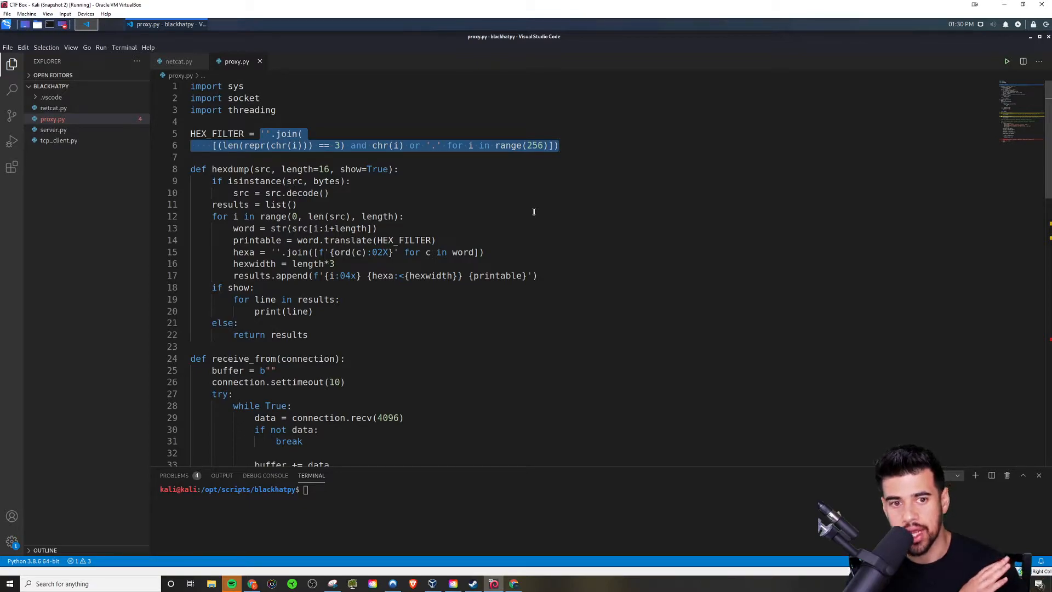
mouse_move(329, 186)
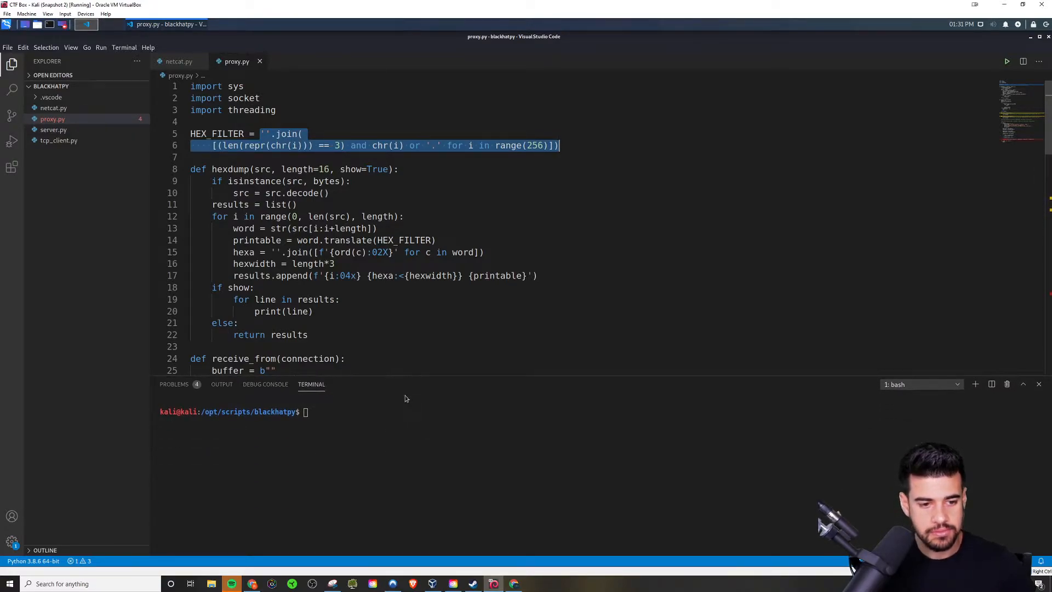
Step: Start python3 in the terminal and evaluate chr(65), returning 'A'
type("python3")
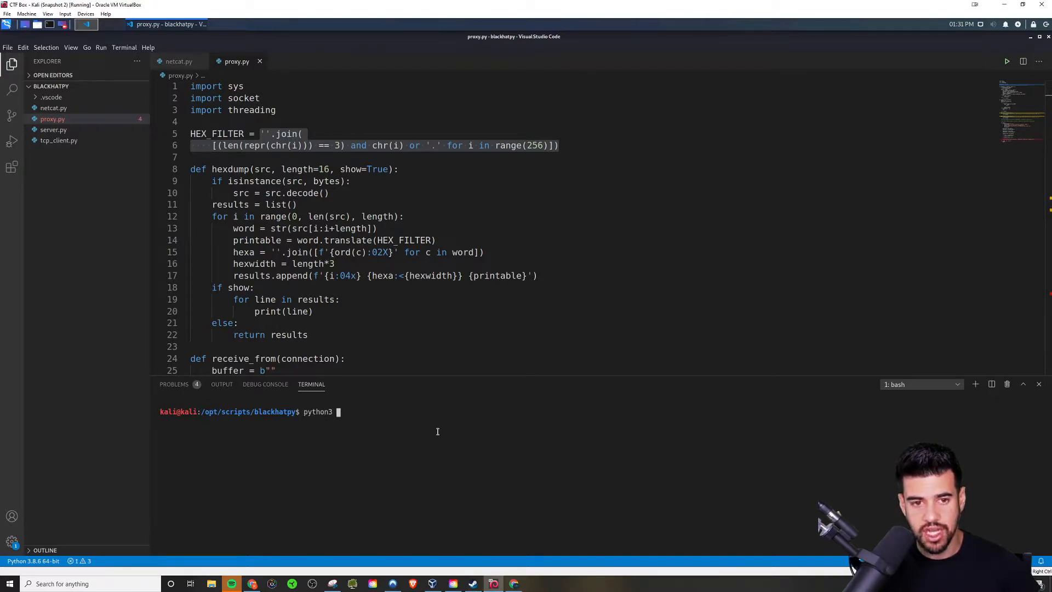
key("Return")
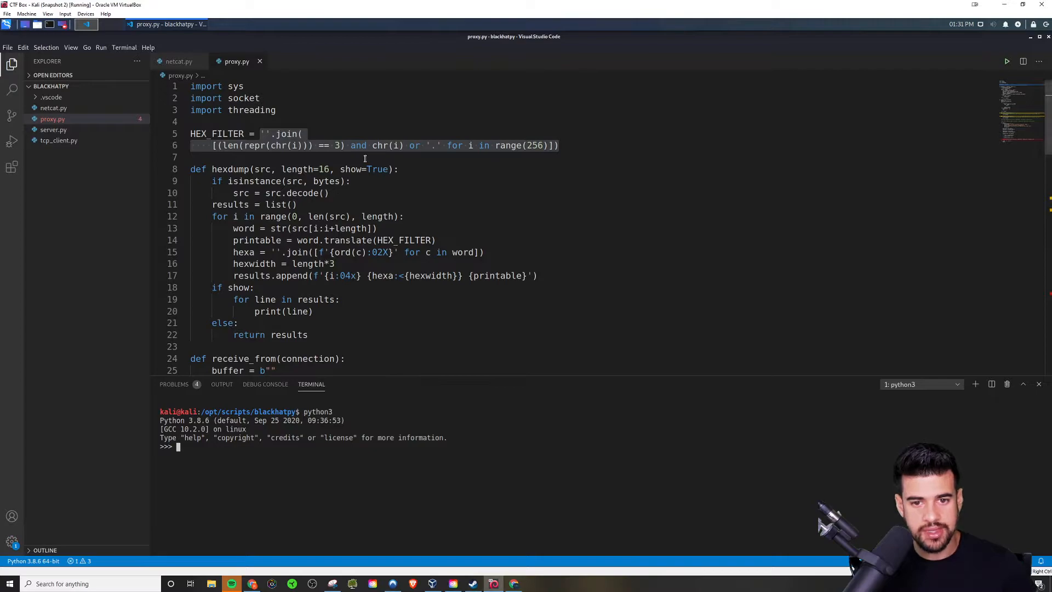
mouse_move(395, 174)
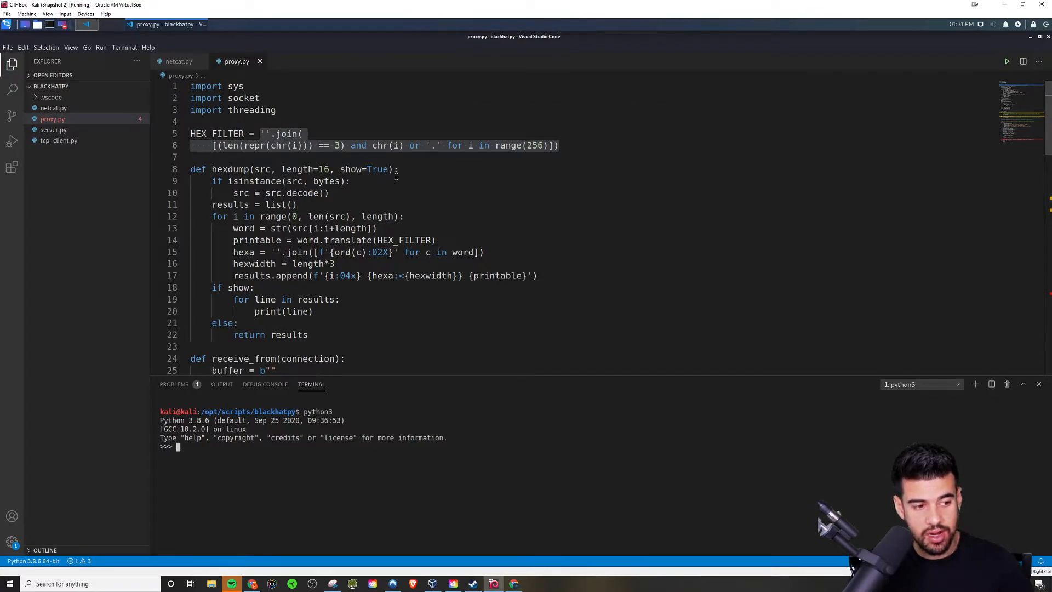
type("chr")
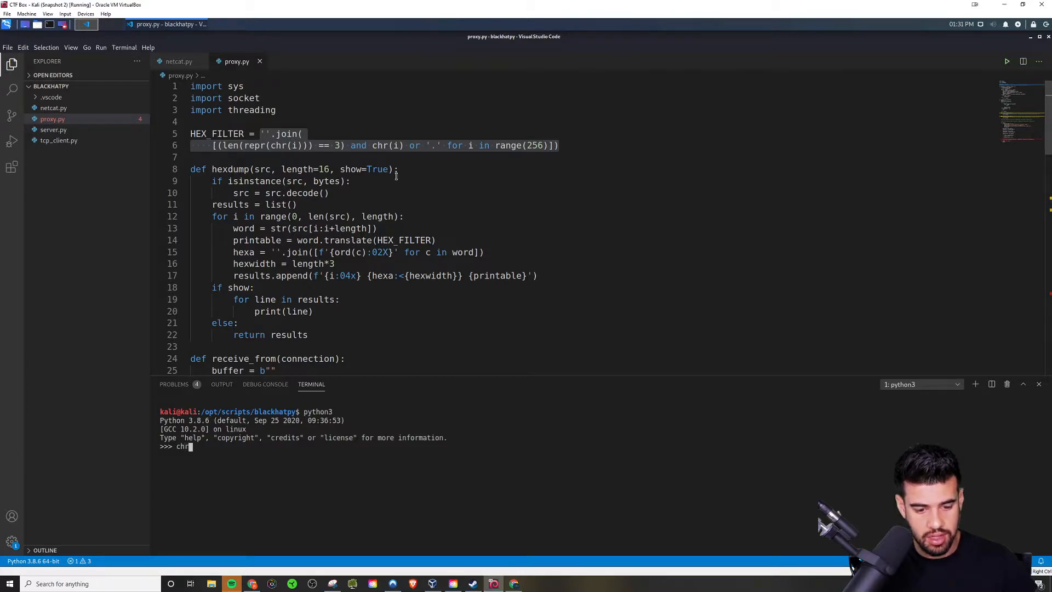
type("(")
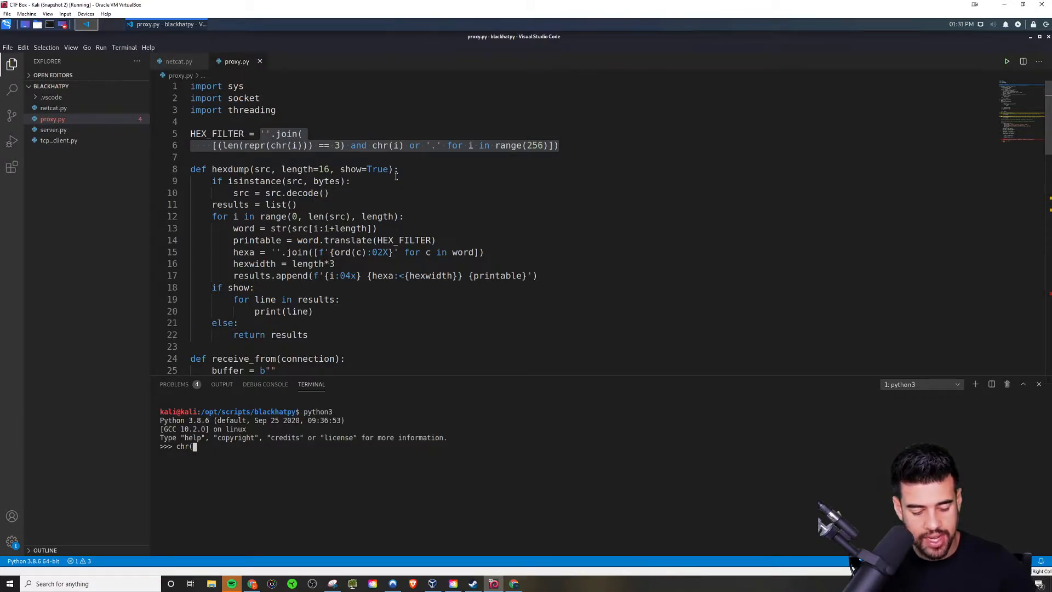
type("65")
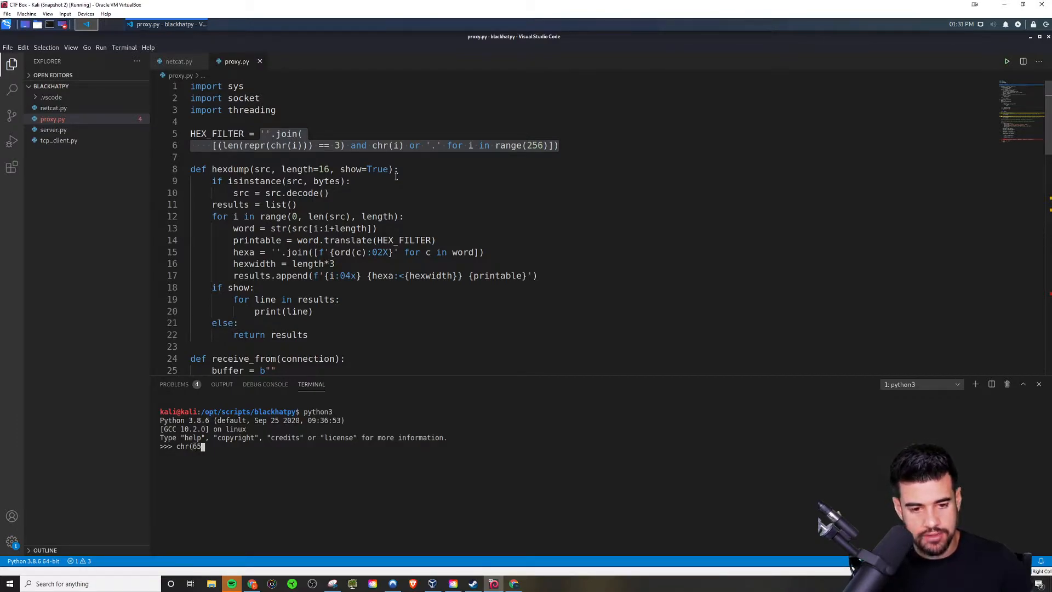
key("Return")
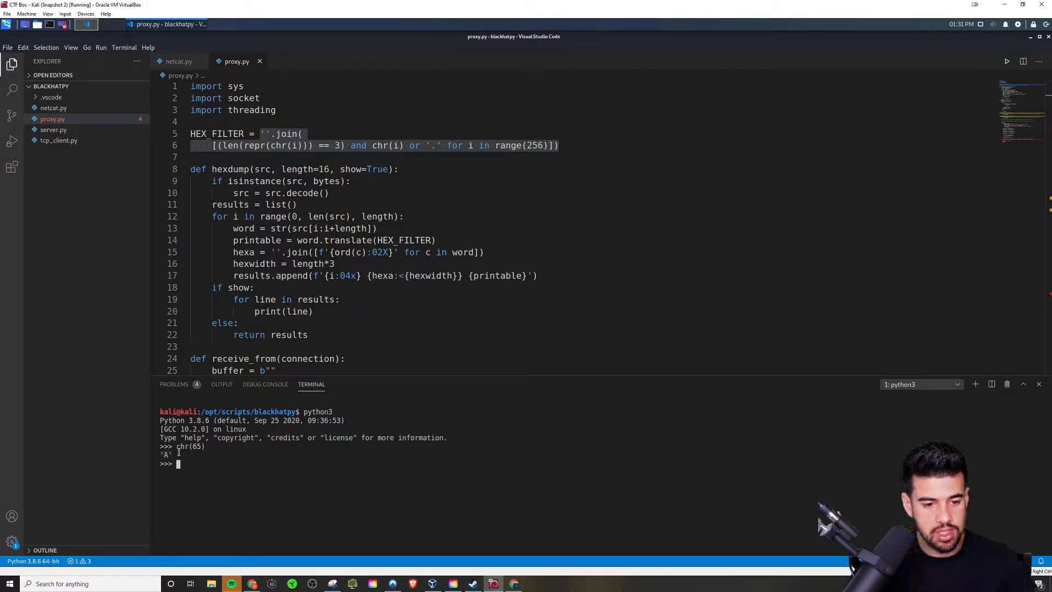
Step: Evaluate len(repr(chr(65))), returning 3
type("chr(65)")
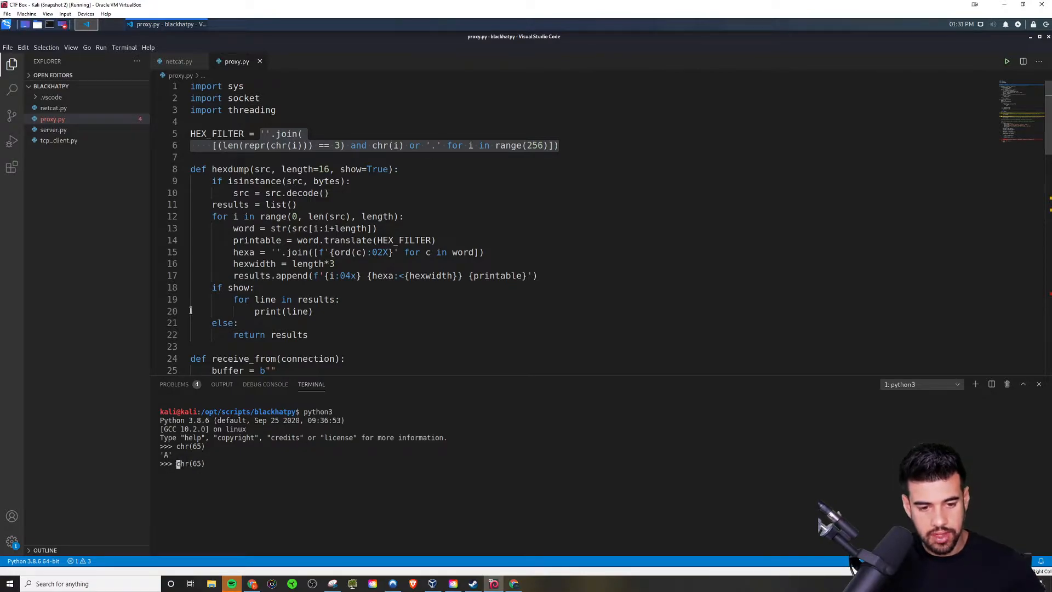
type("repr(")
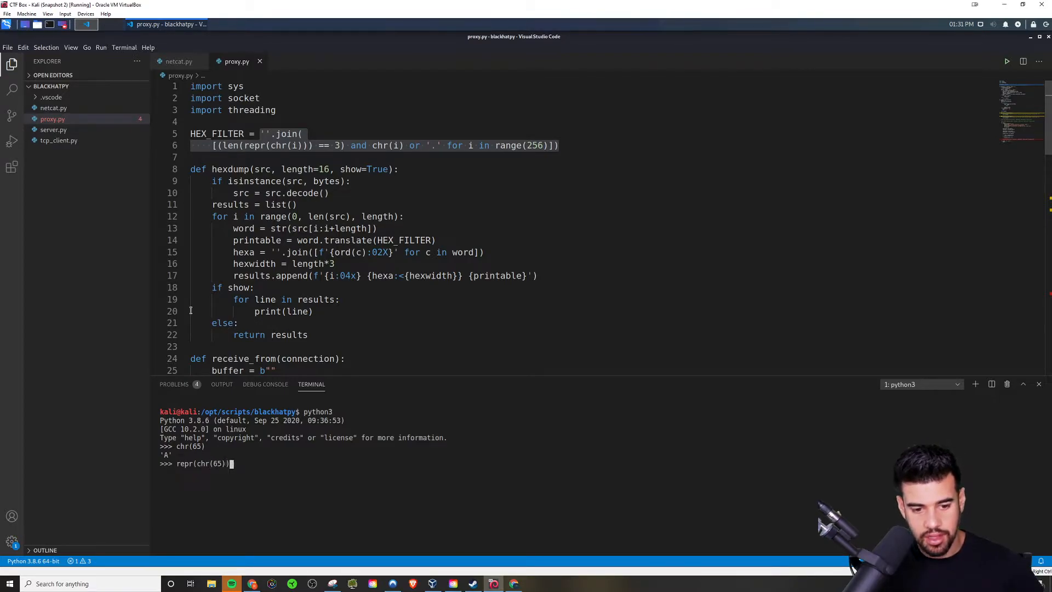
type("len(")
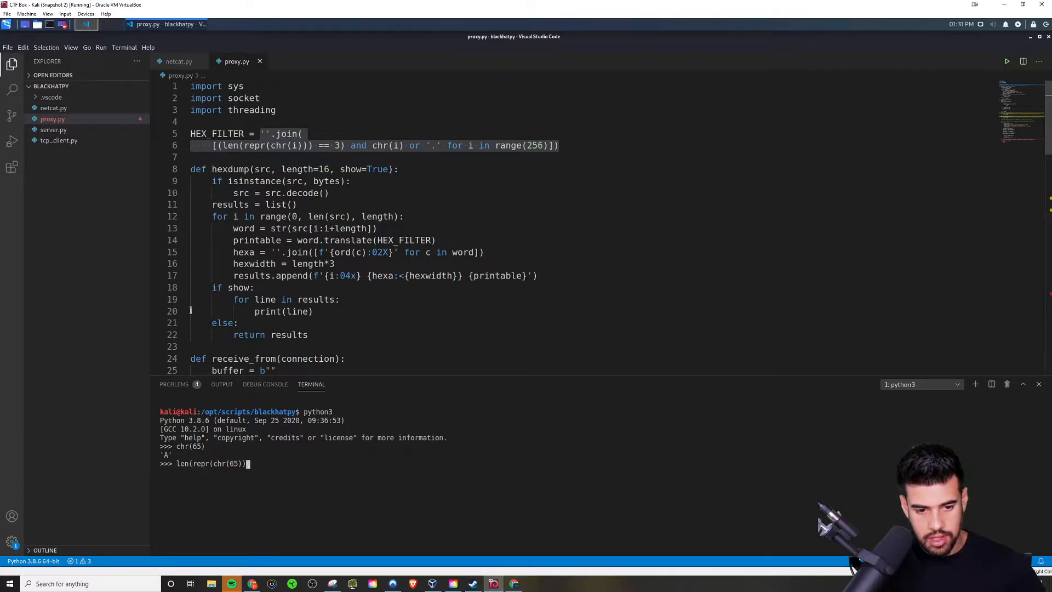
key("Return")
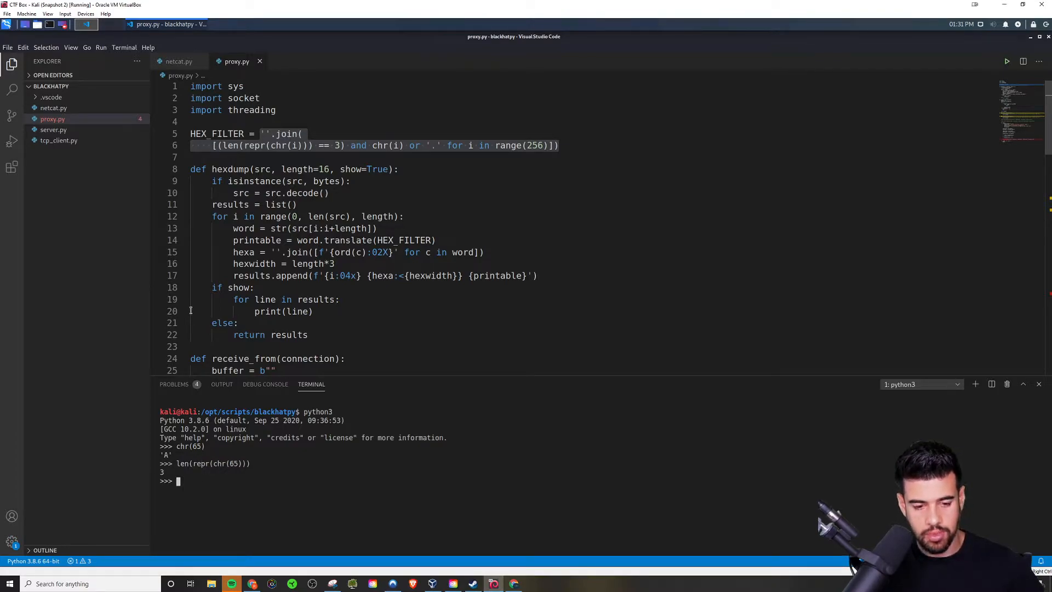
Step: Begin entering chr(30) at the Python prompt
type("ch")
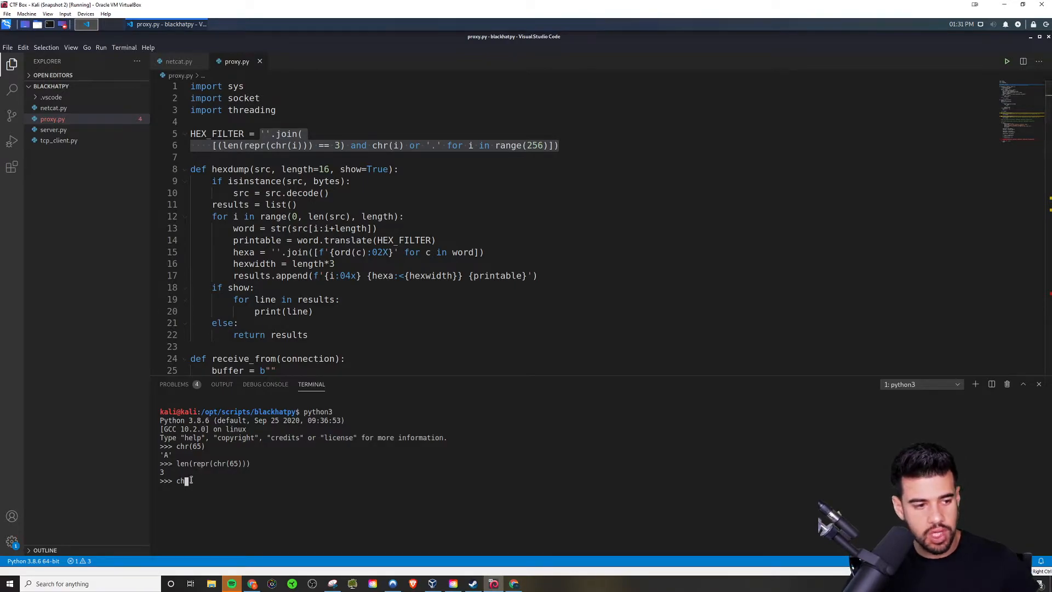
type("r(")
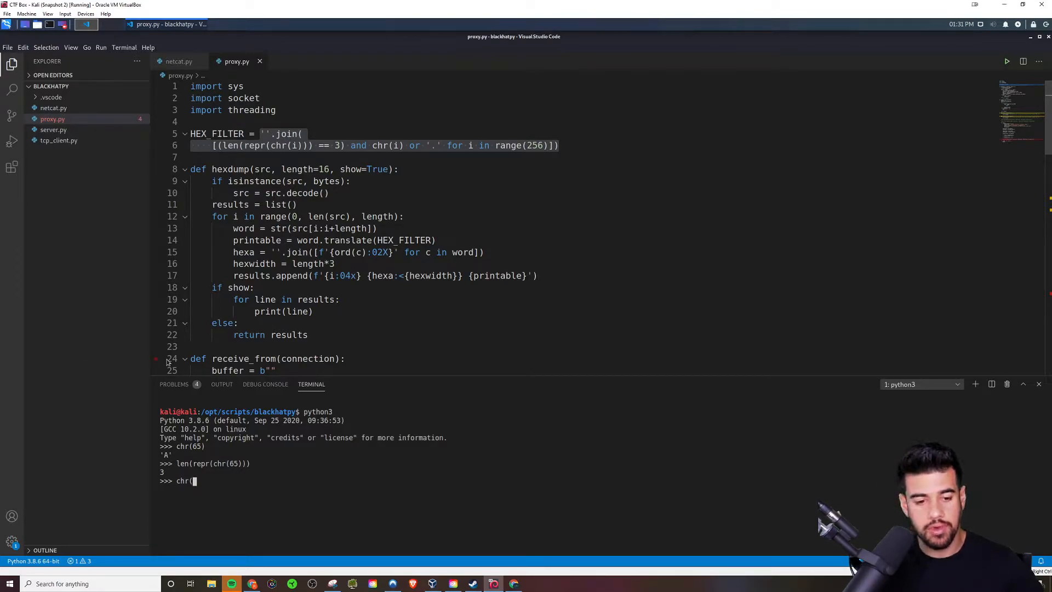
type("30(\\")
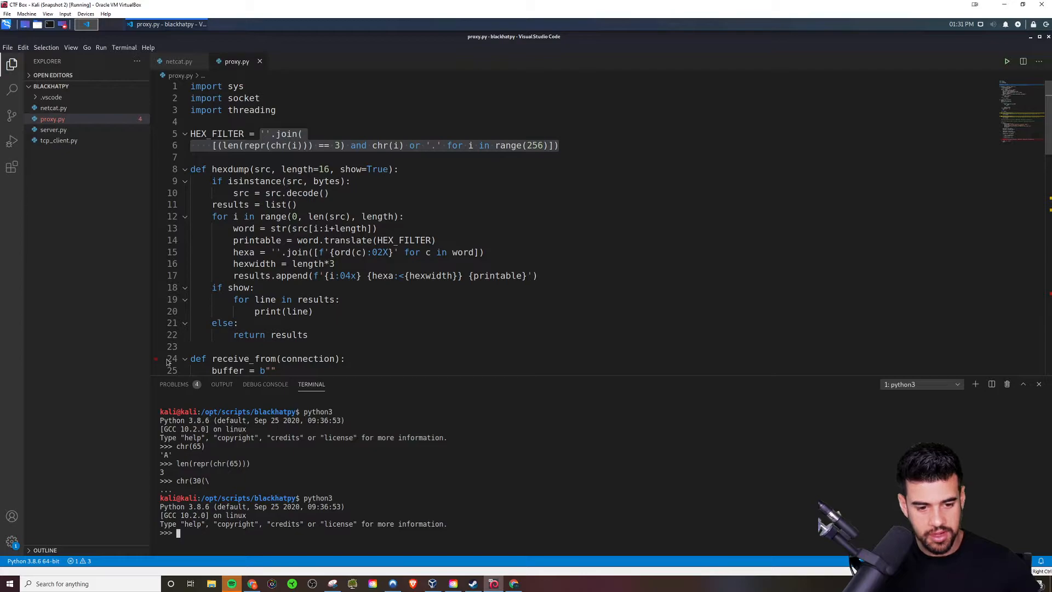
Step: Evaluate chr(30), showing '\x1e', and len(repr(chr(30))), returning 6
type("chr(")
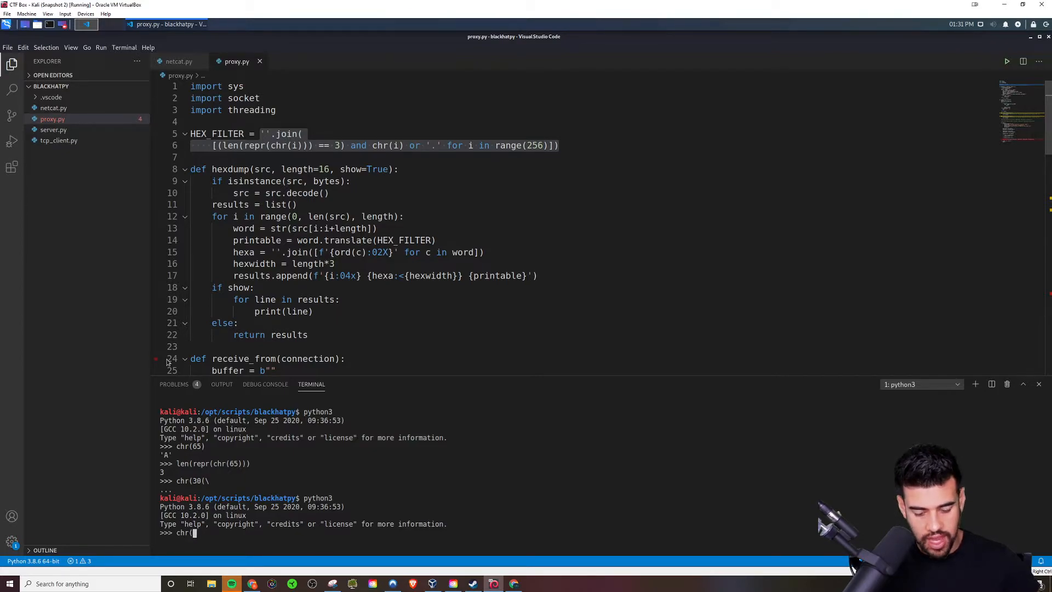
key("Return")
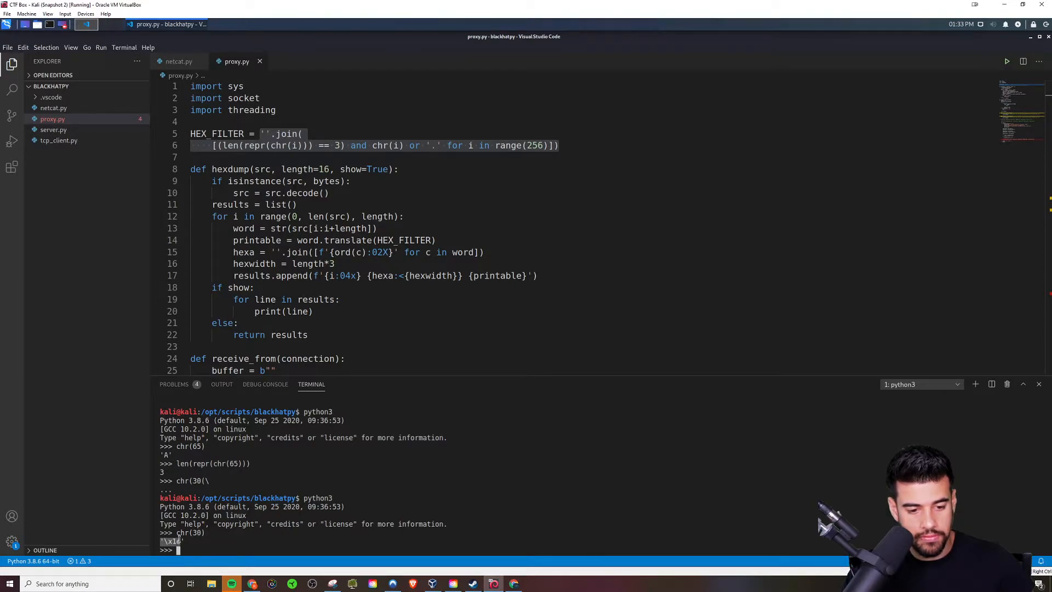
mouse_move(231, 498)
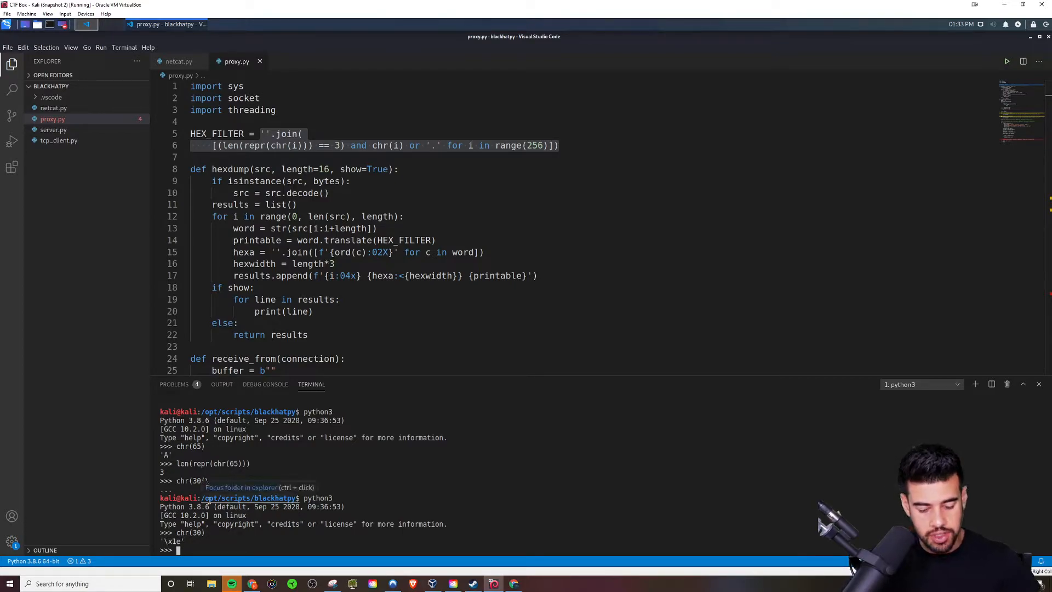
type("len(repr(chr")
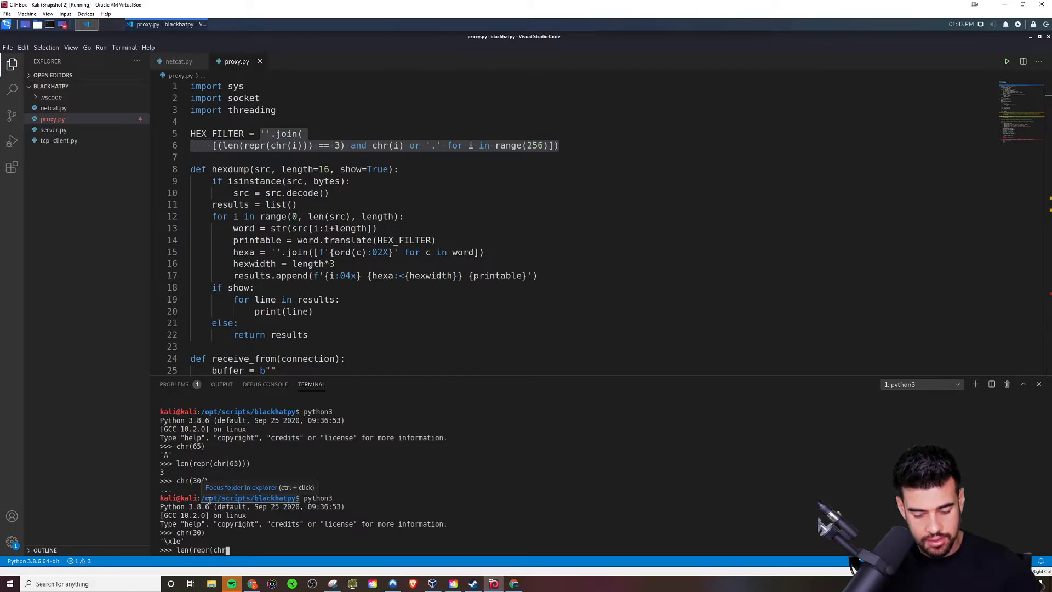
type("30")
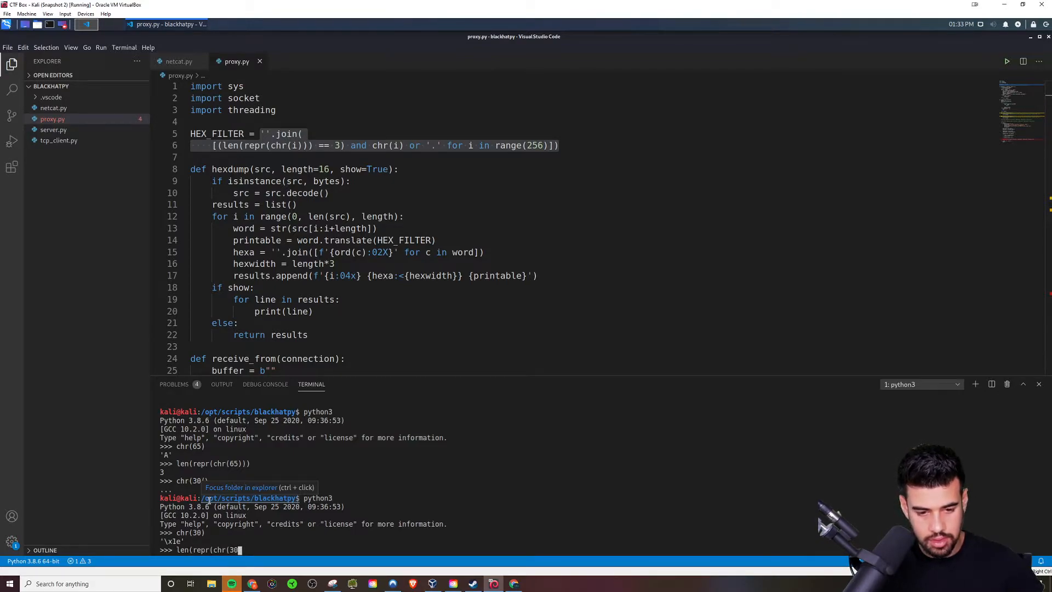
key("Return")
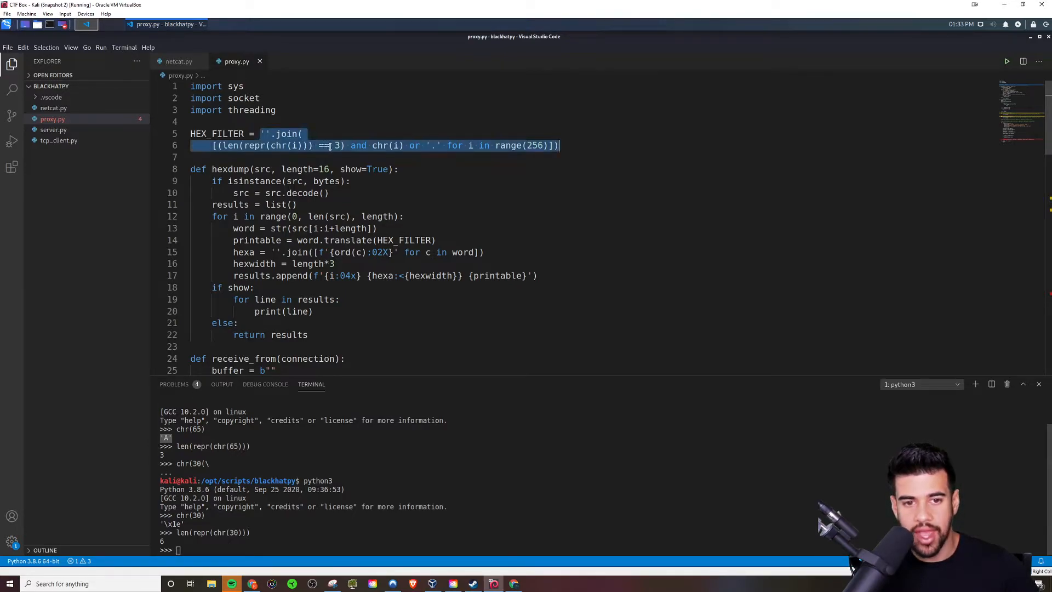
Step: Copy the HEX_FILTER list comprehension from proxy.py
left_click(404, 141)
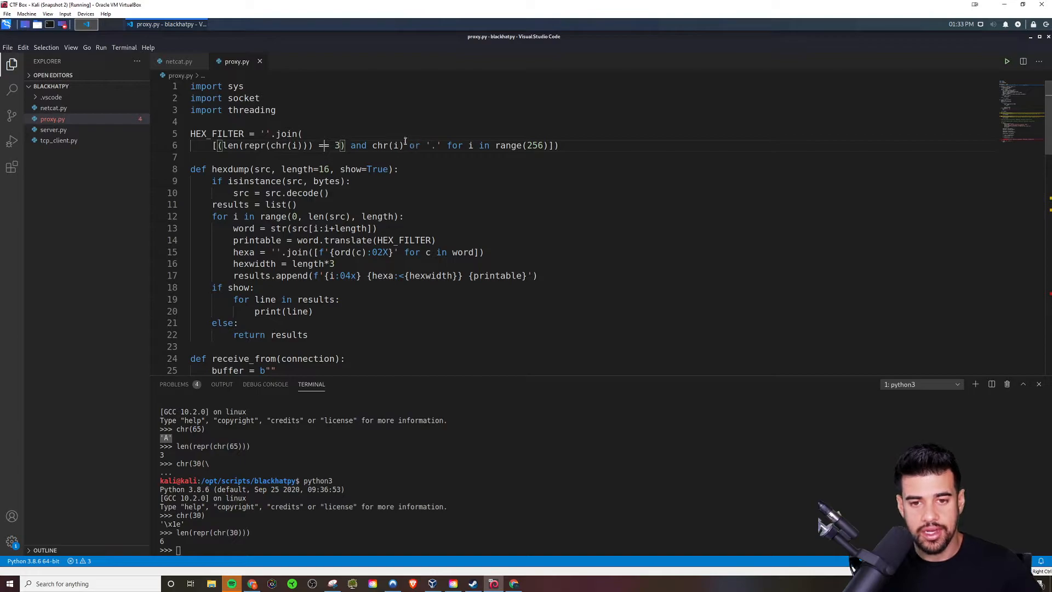
mouse_move(432, 149)
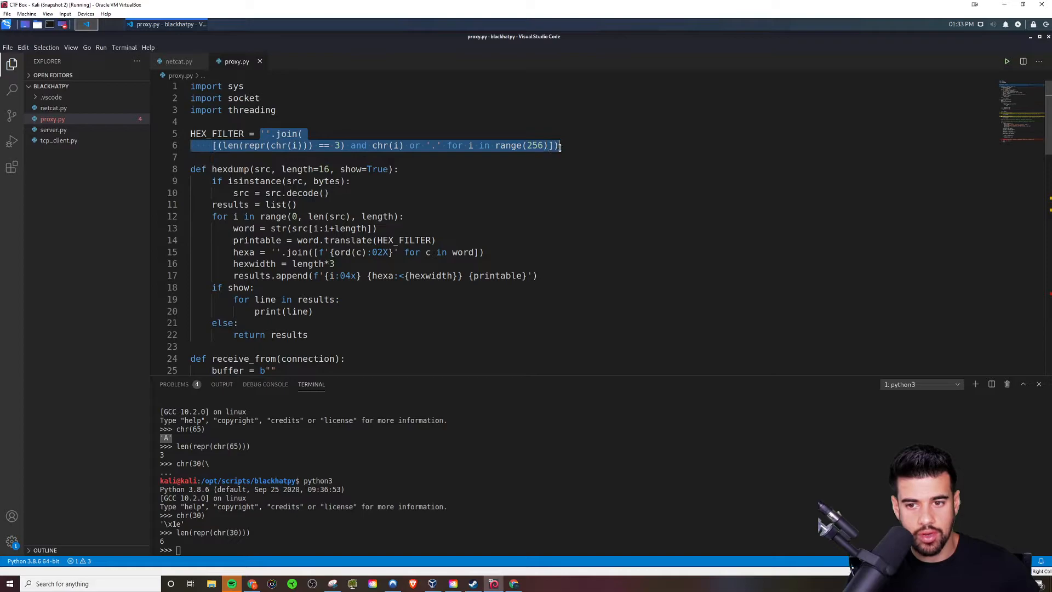
right_click(513, 145)
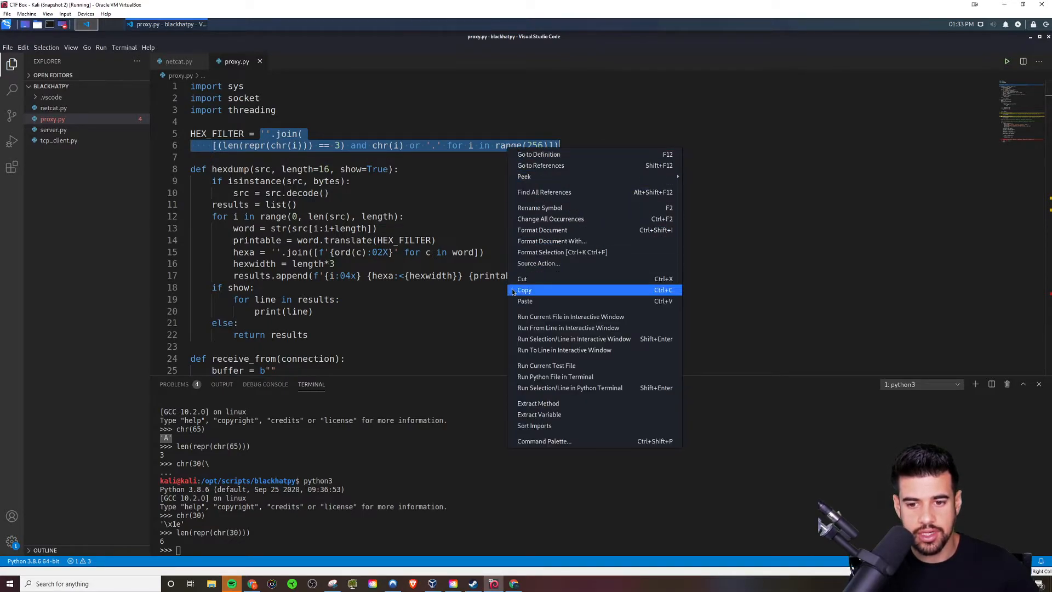
left_click(525, 290)
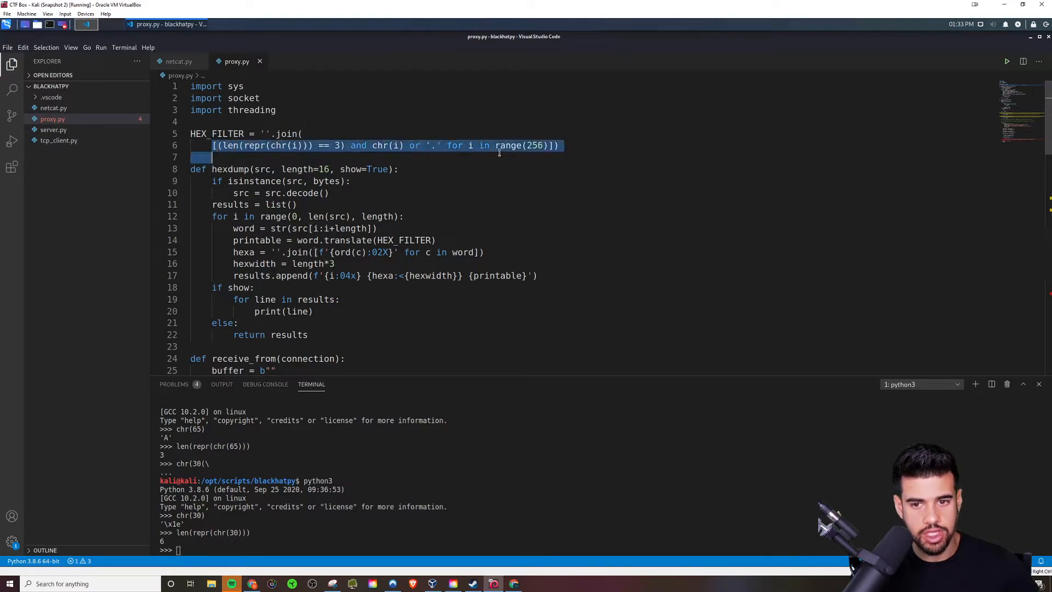
right_click(498, 153)
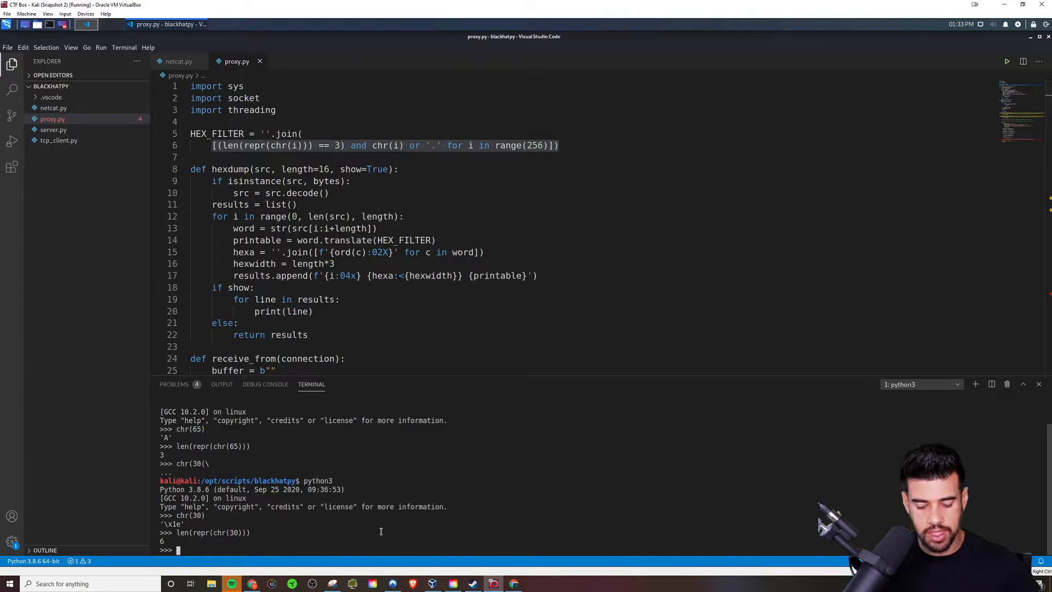
Step: Evaluate ''.join() of the pasted comprehension, printing the 256-character filter string
type(";")
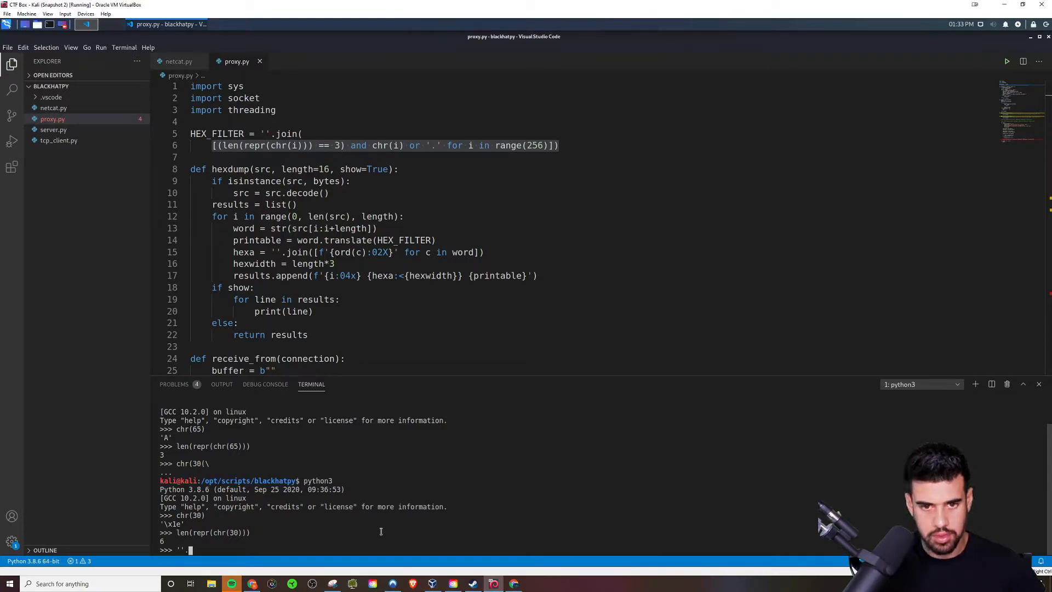
type("join(")
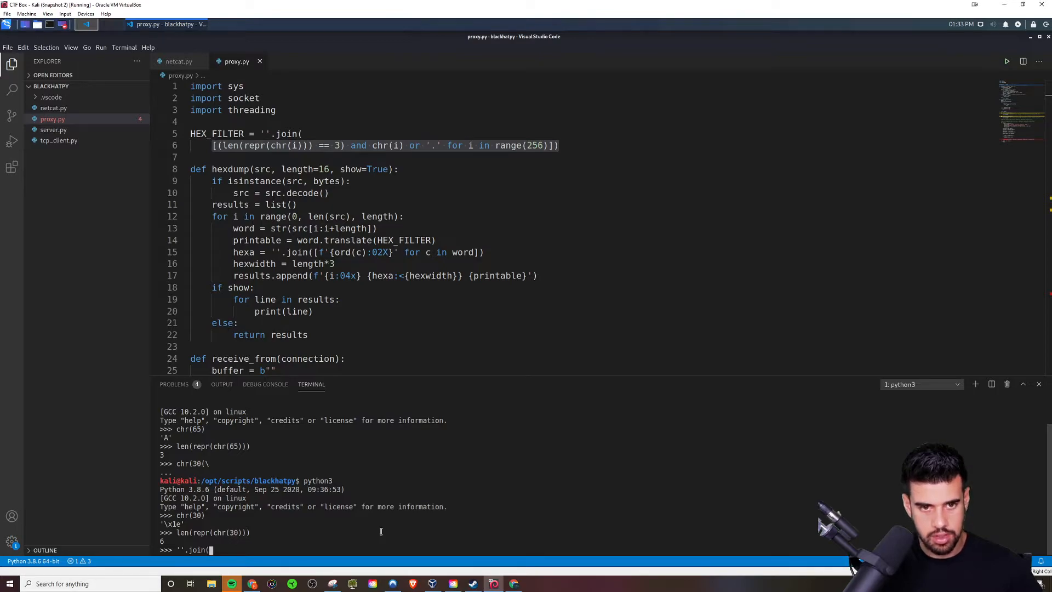
type("[(len(repr(chr(i))) == 3) and chr(i) or '.' for i in range(256)]")
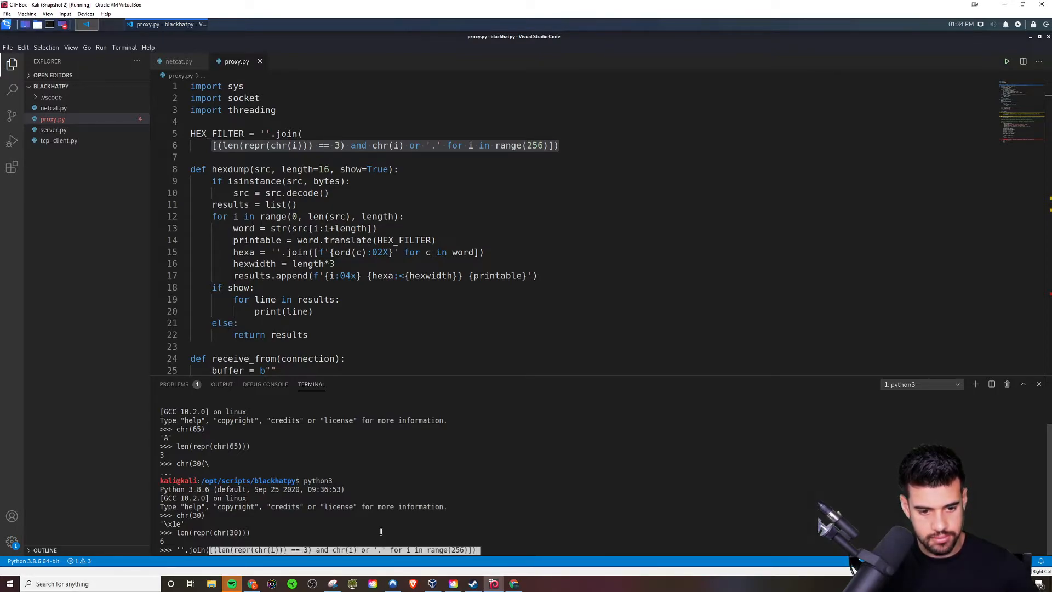
key("Return")
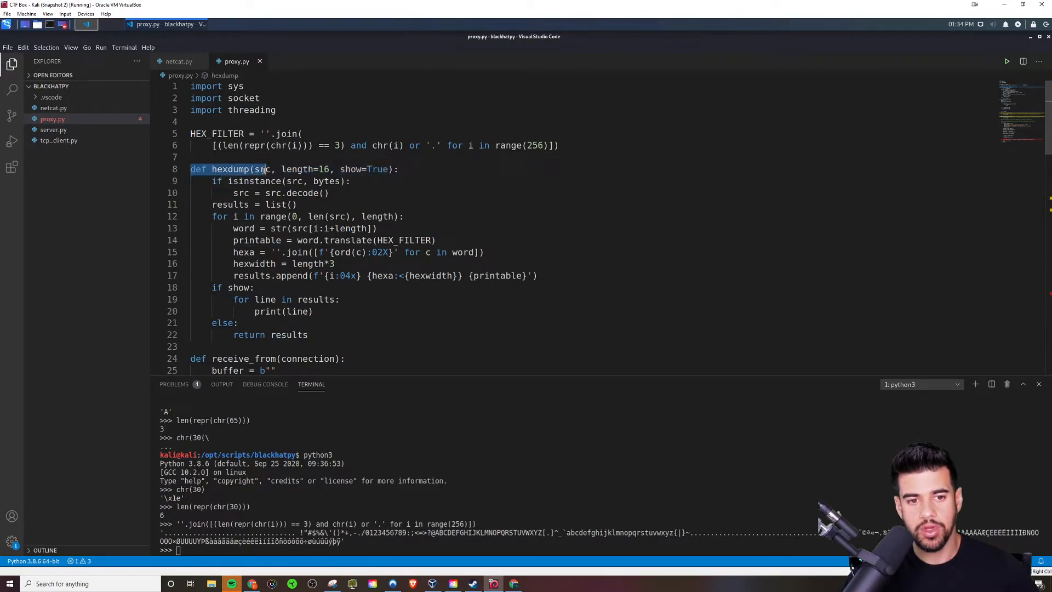
left_click(263, 169)
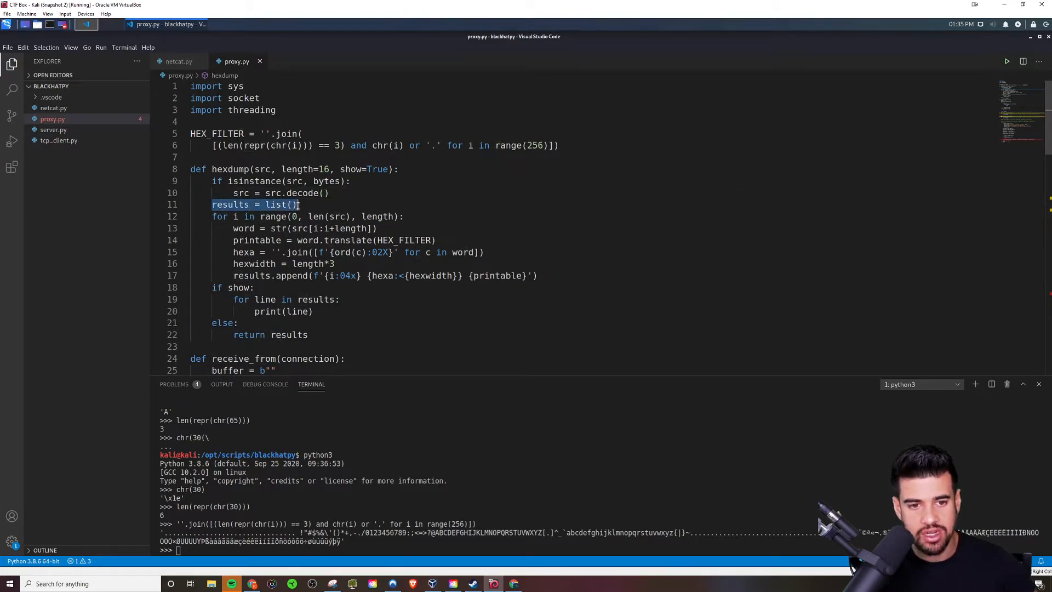
left_click(289, 204)
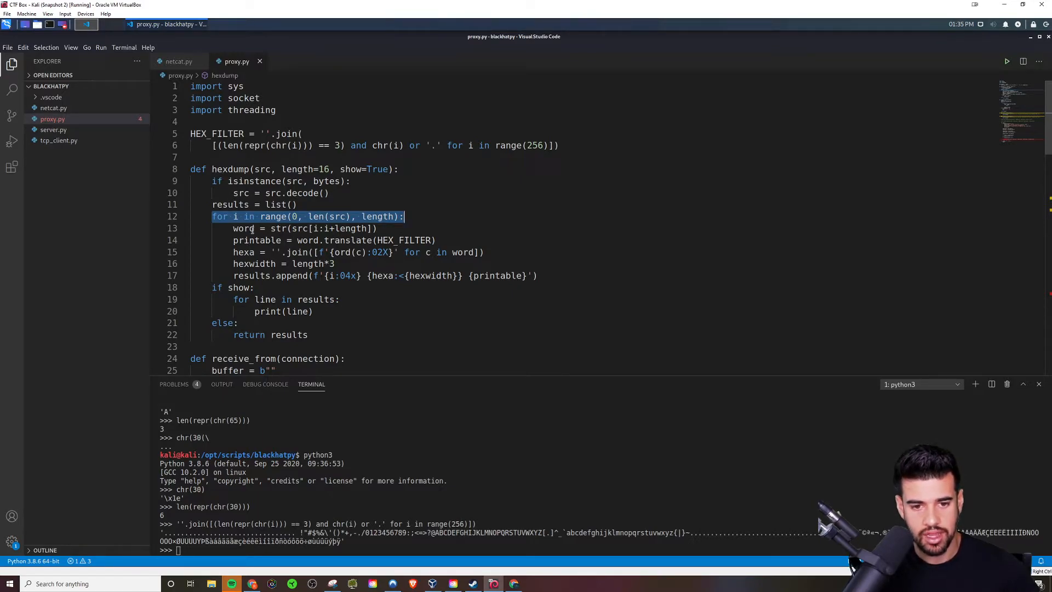
Step: Highlight hexdump's translate(HEX_FILTER) call on line 14 and hexa assignment on line 15
double_click(242, 228)
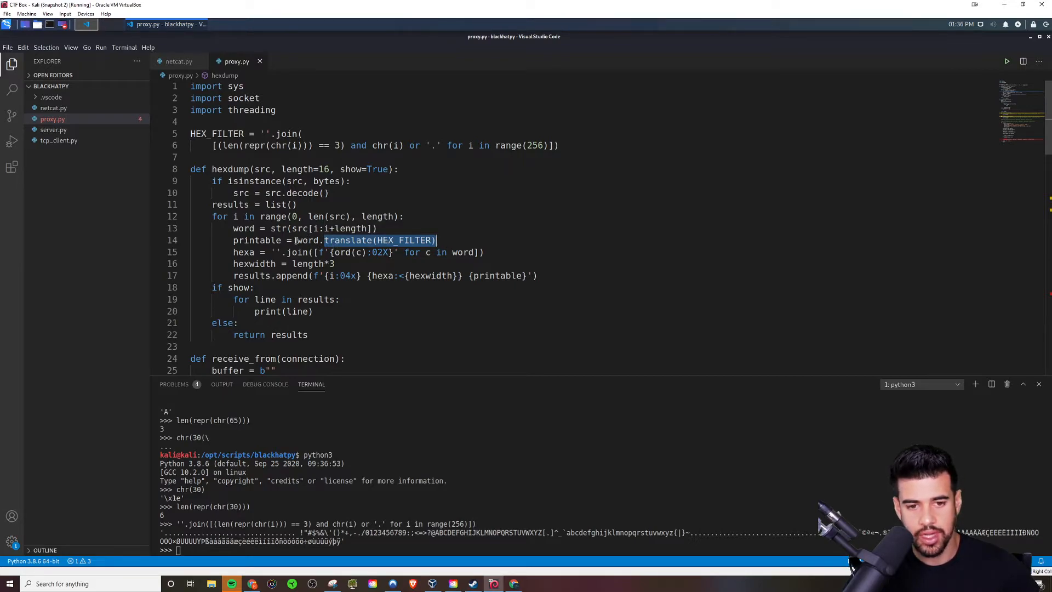
left_click(338, 240)
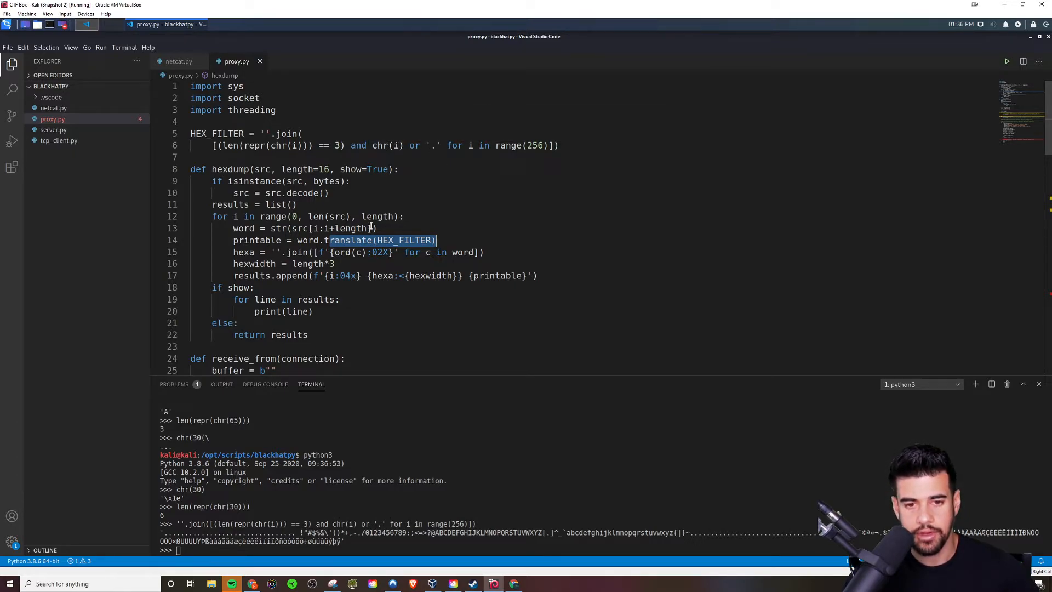
left_click(251, 252)
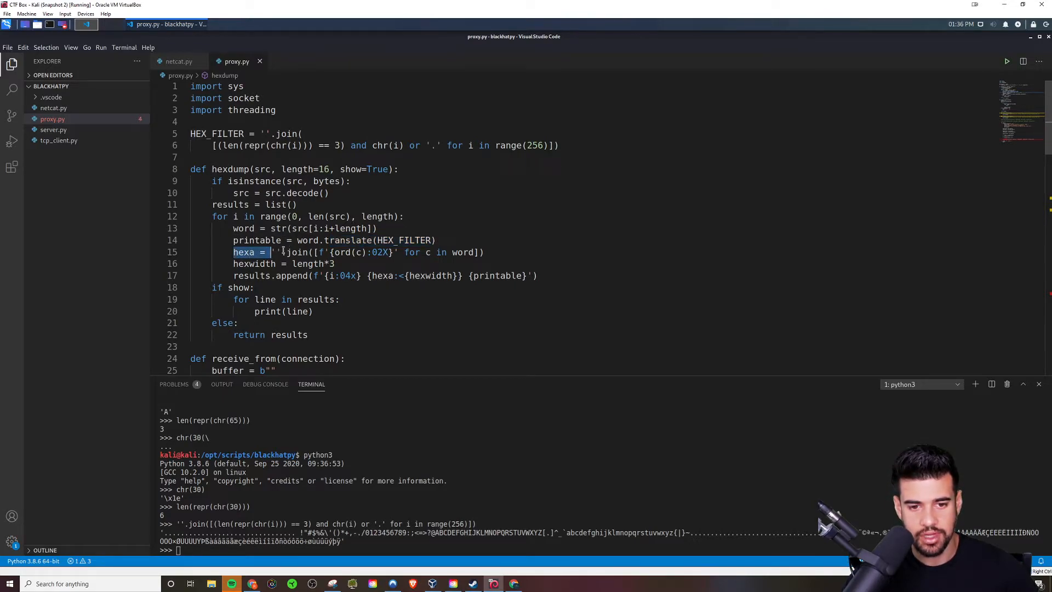
mouse_move(309, 252)
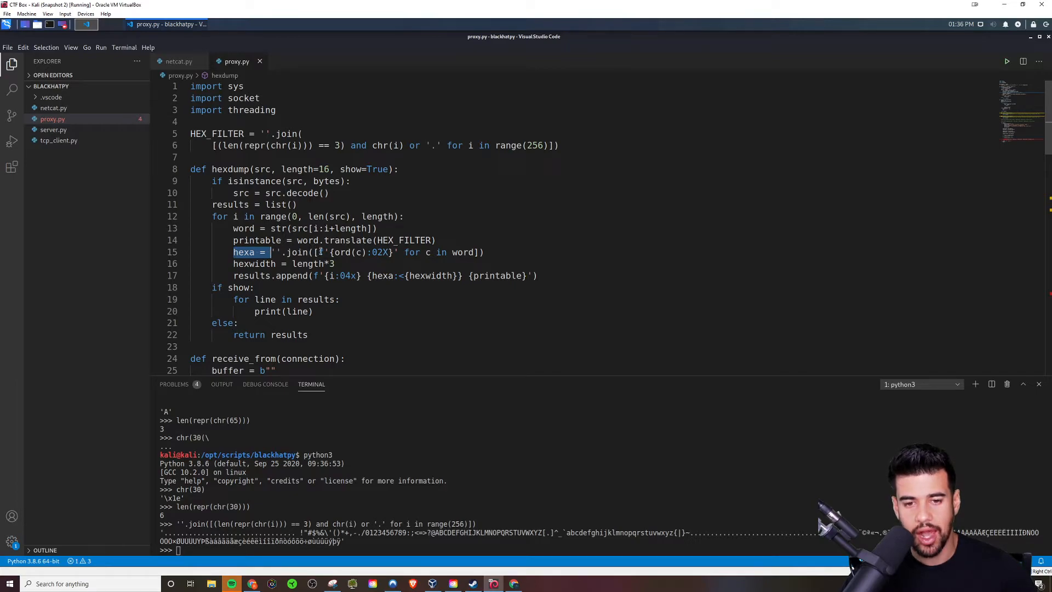
mouse_move(331, 240)
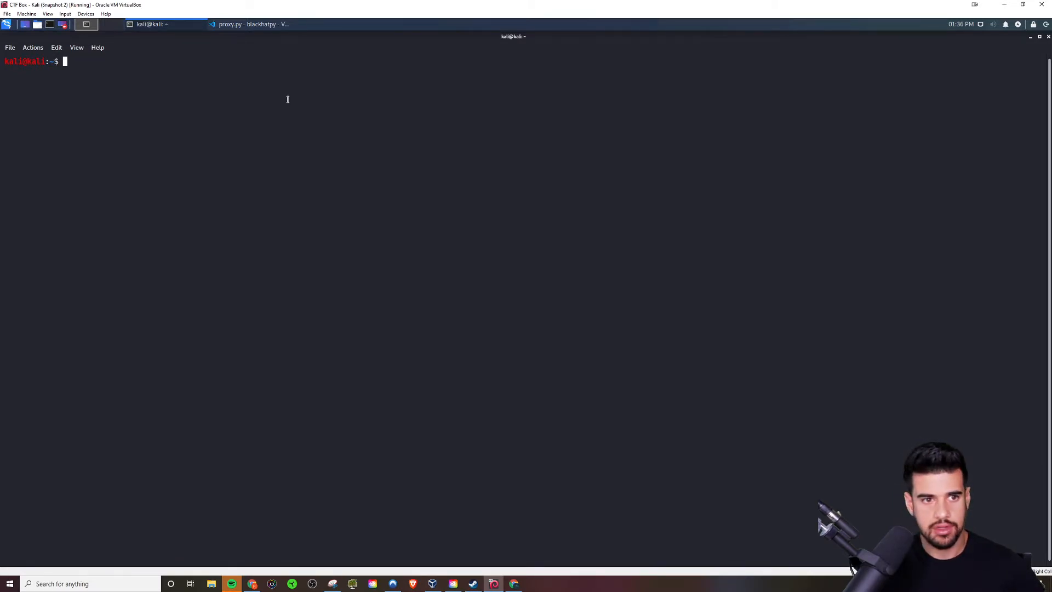
Step: Run hexedit /etc/passwd, which reports command not found
type("he")
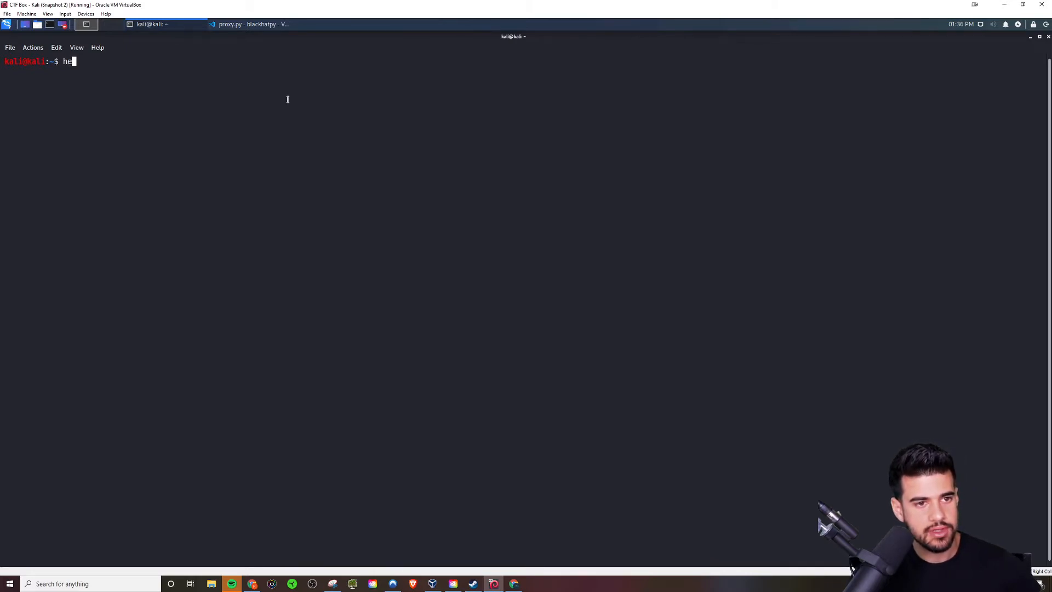
type("xedit /")
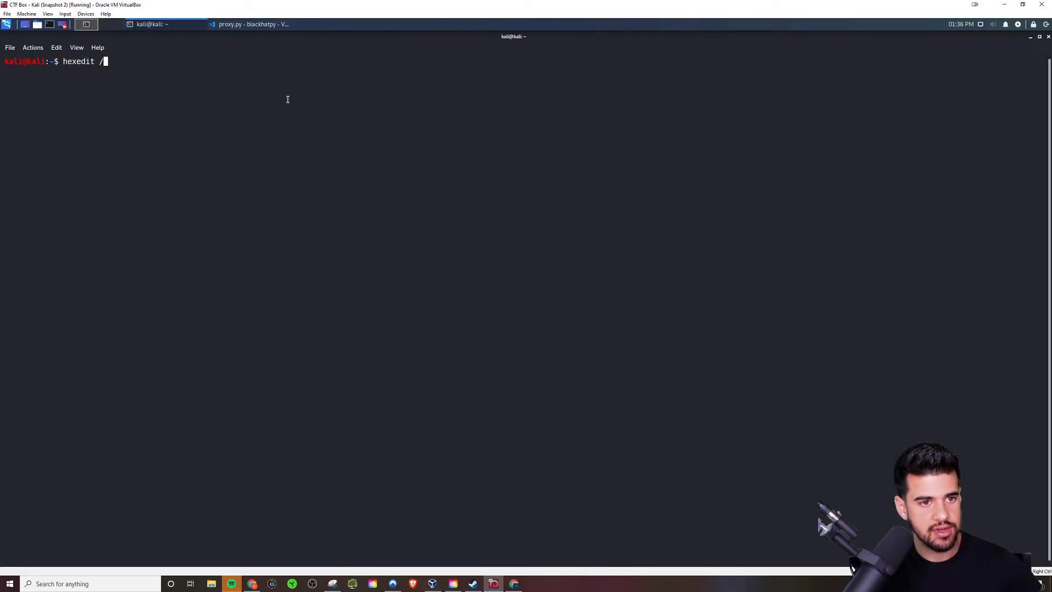
type("etc/p")
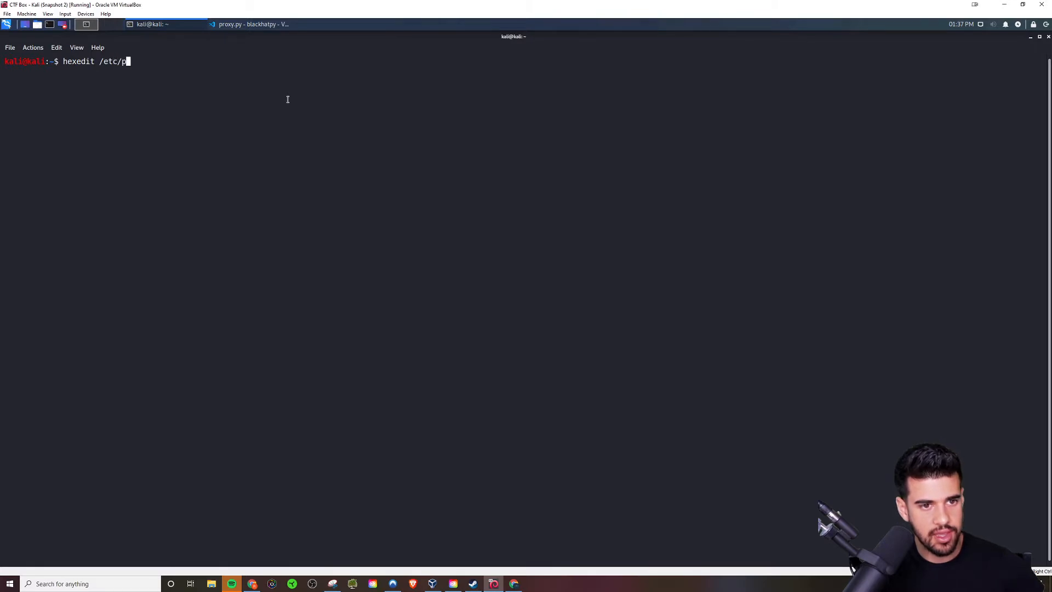
key("Return")
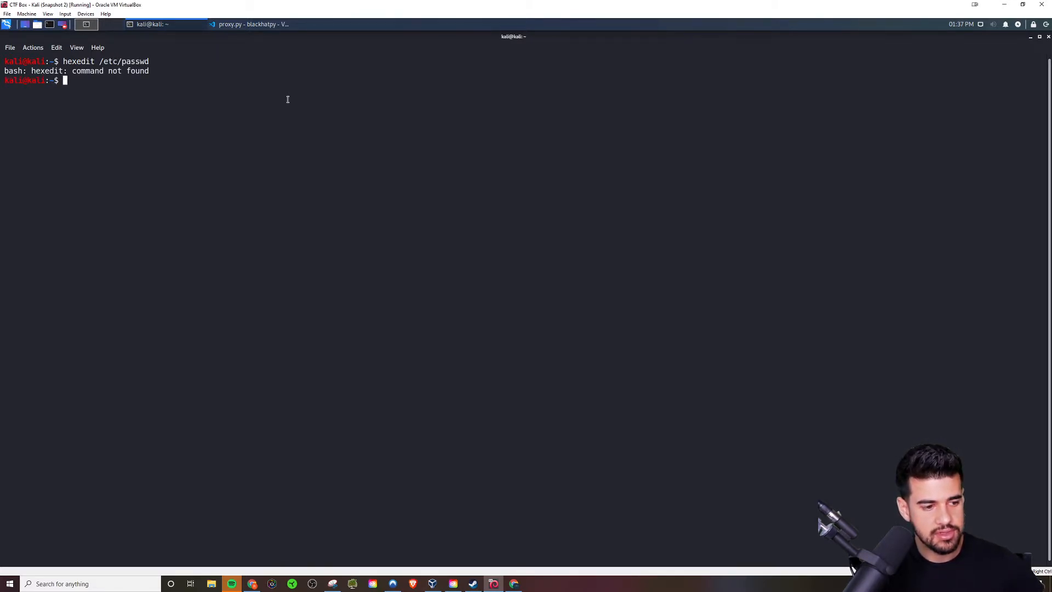
Step: Dump /etc/passwd as hex with xxd and return to proxy.py
type("xdd")
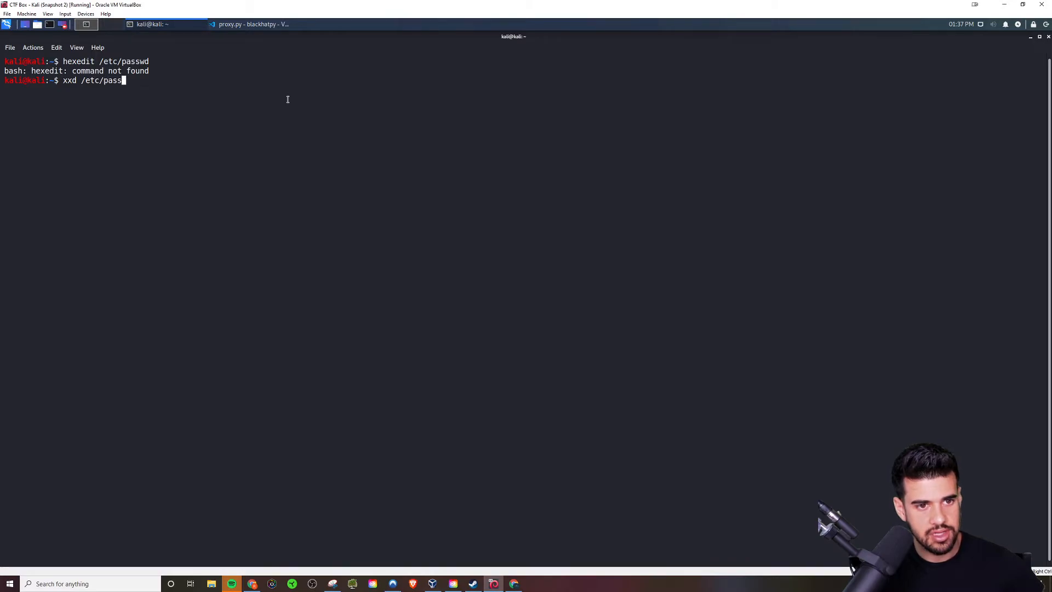
key("Return")
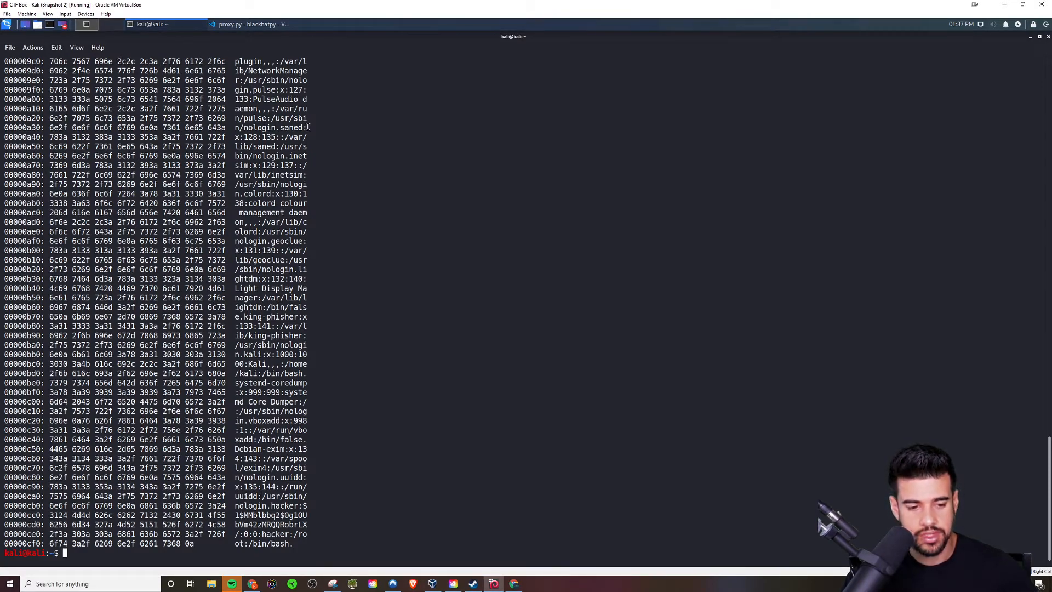
left_click(248, 24)
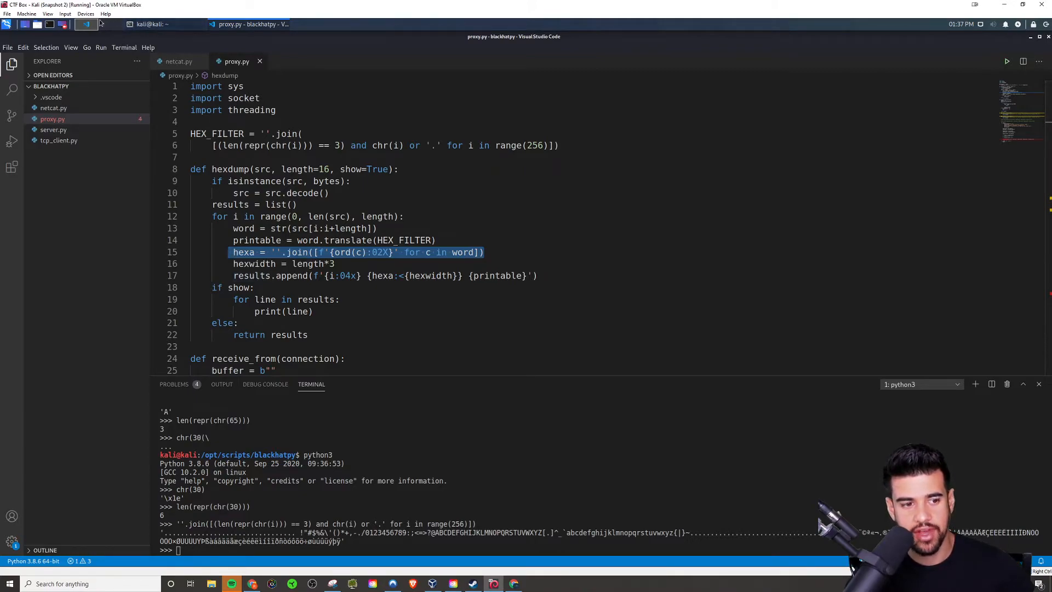
left_click(150, 24)
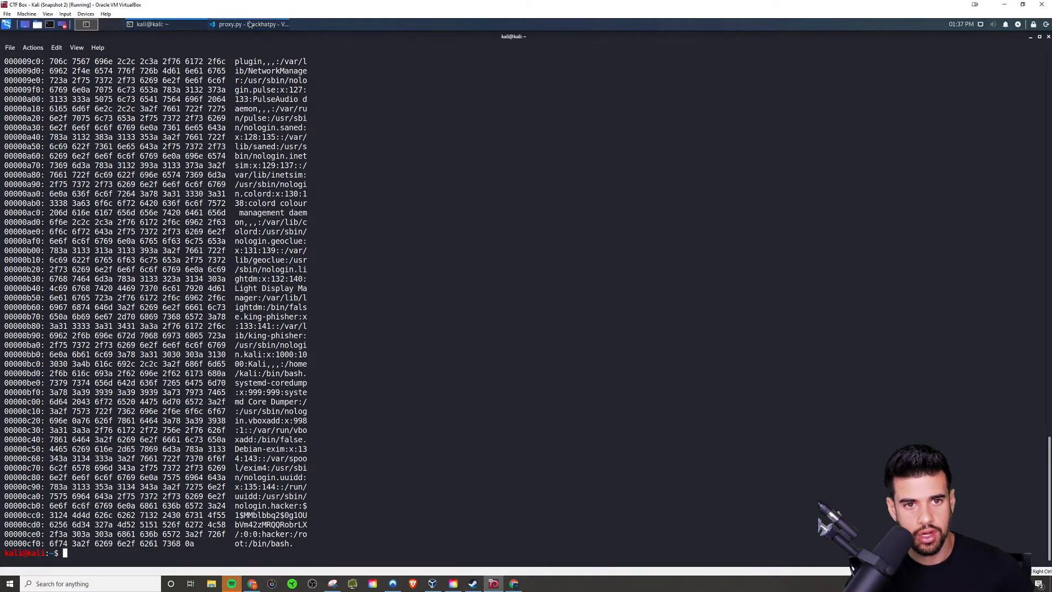
left_click(252, 24)
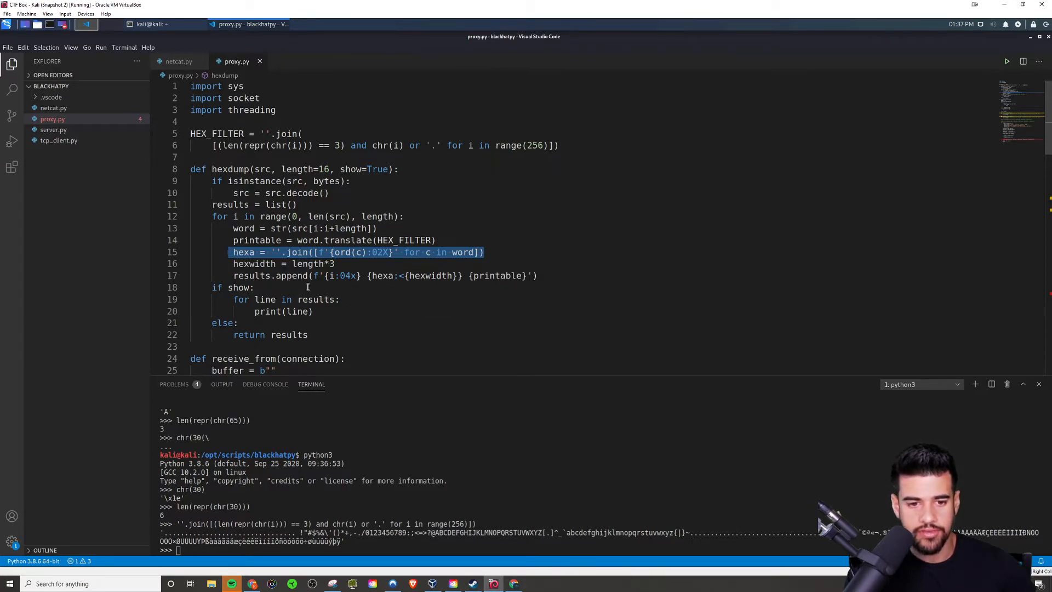
left_click(248, 204)
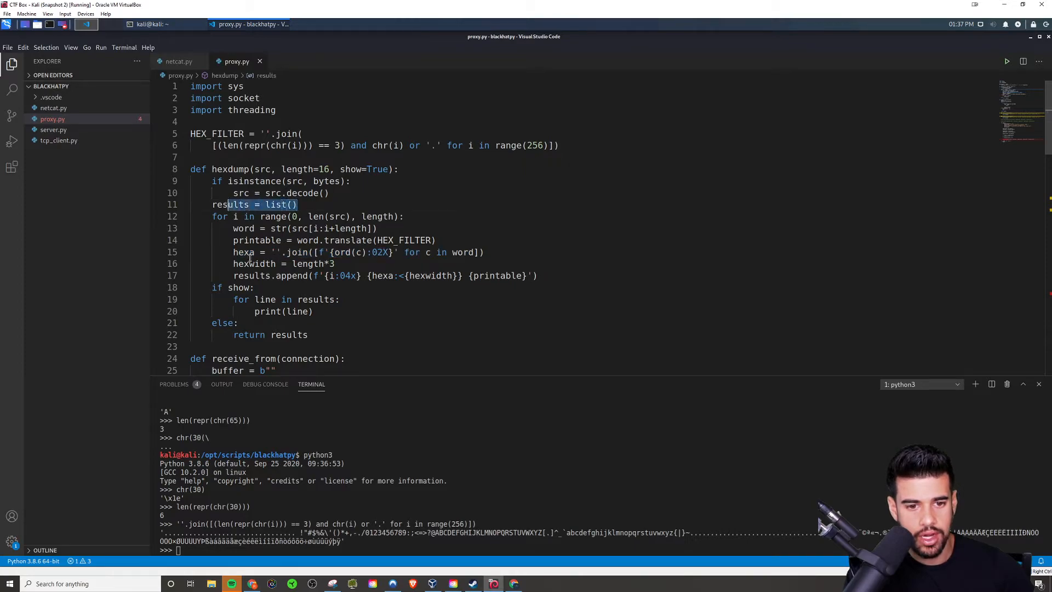
left_click(305, 287)
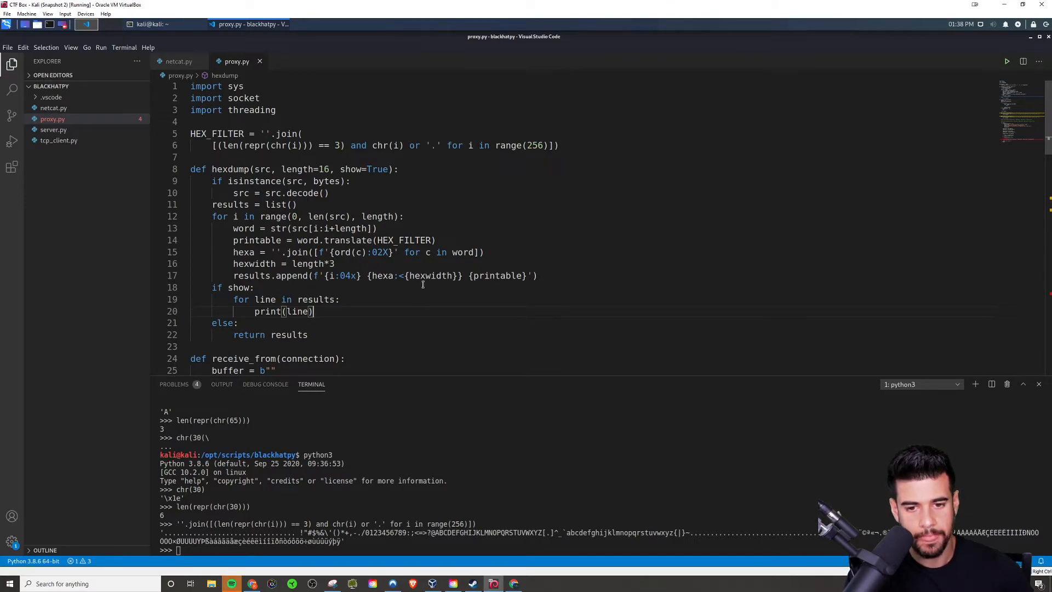
double_click(352, 169)
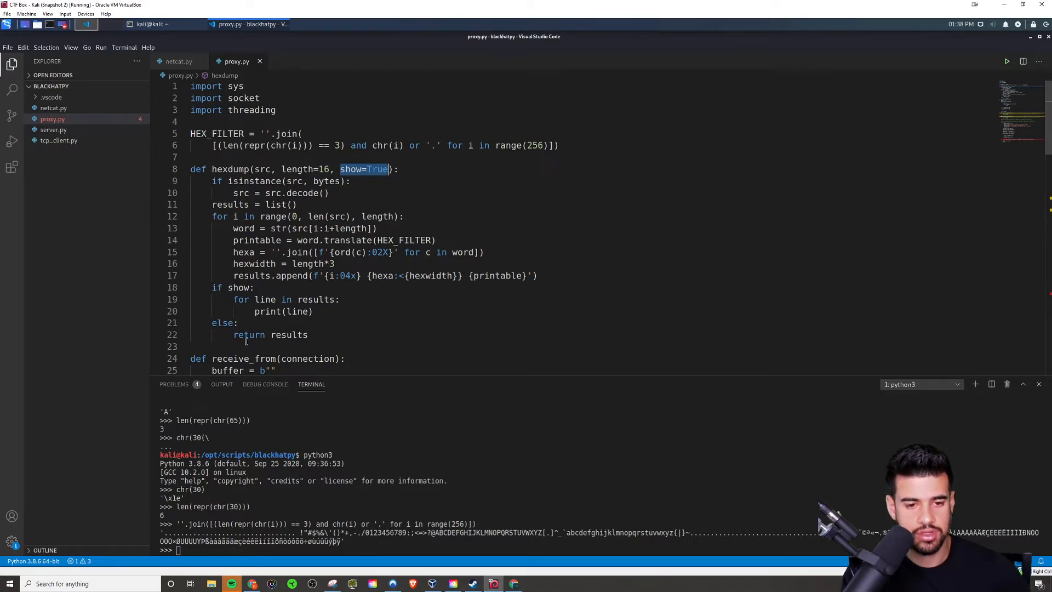
mouse_move(369, 341)
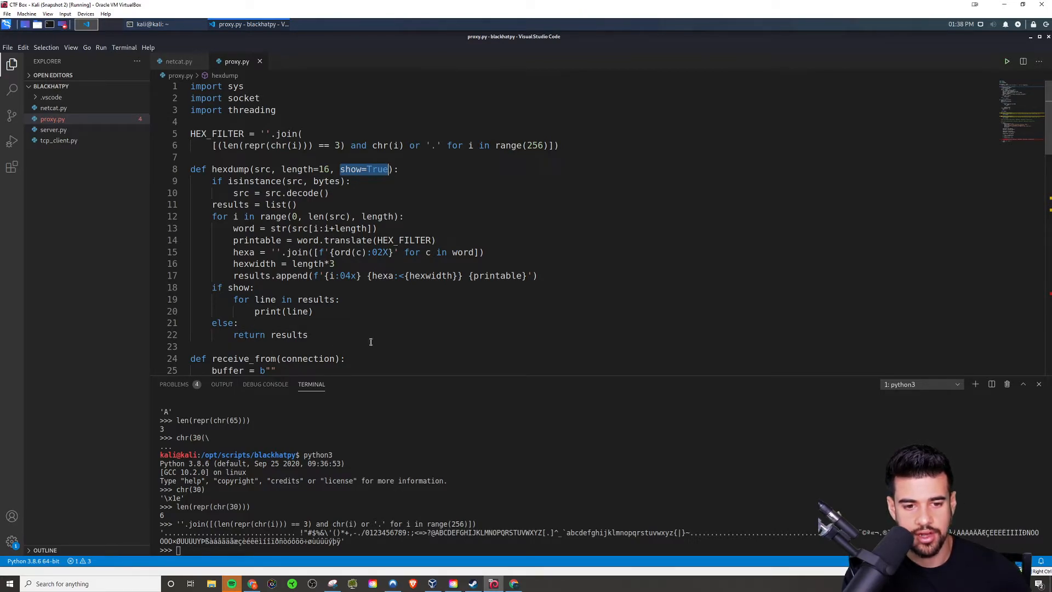
Step: Scroll past receive_from, highlighting recv(4096) and buffer += data, into the handler stubs
scroll("down", 3)
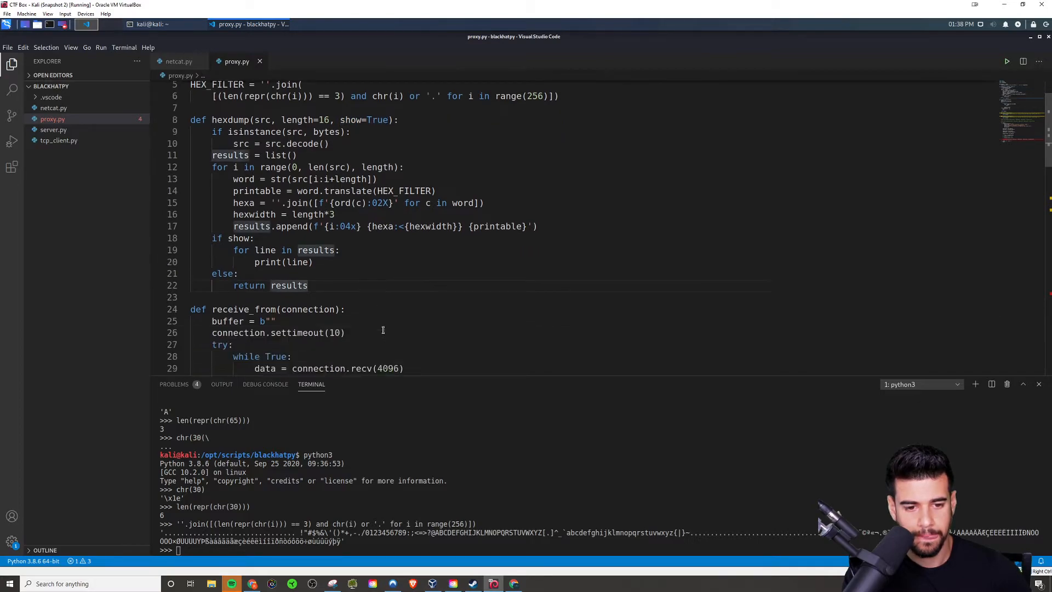
scroll("down", 3)
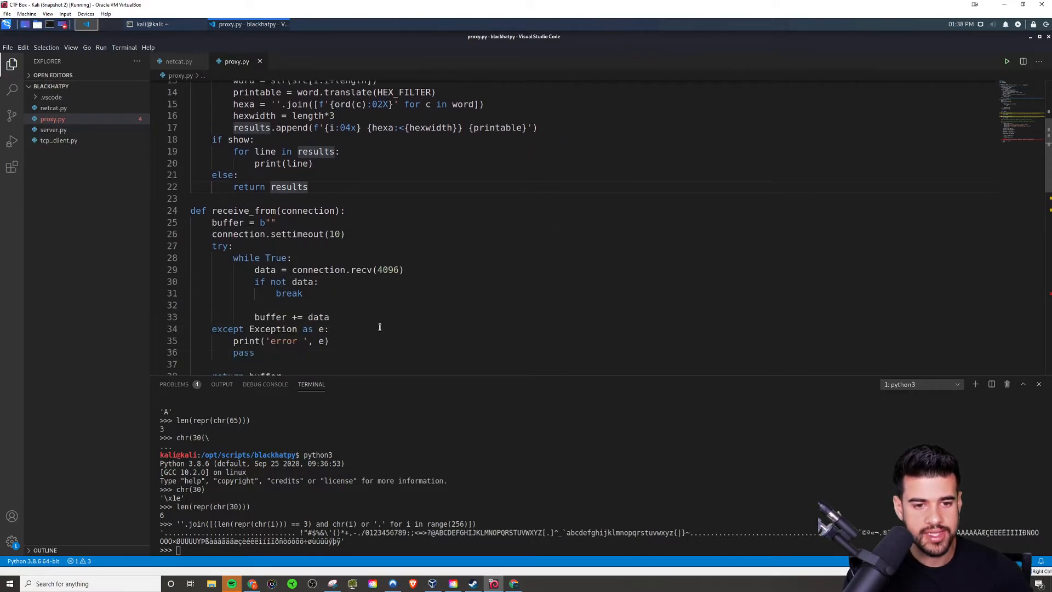
scroll("down", 3)
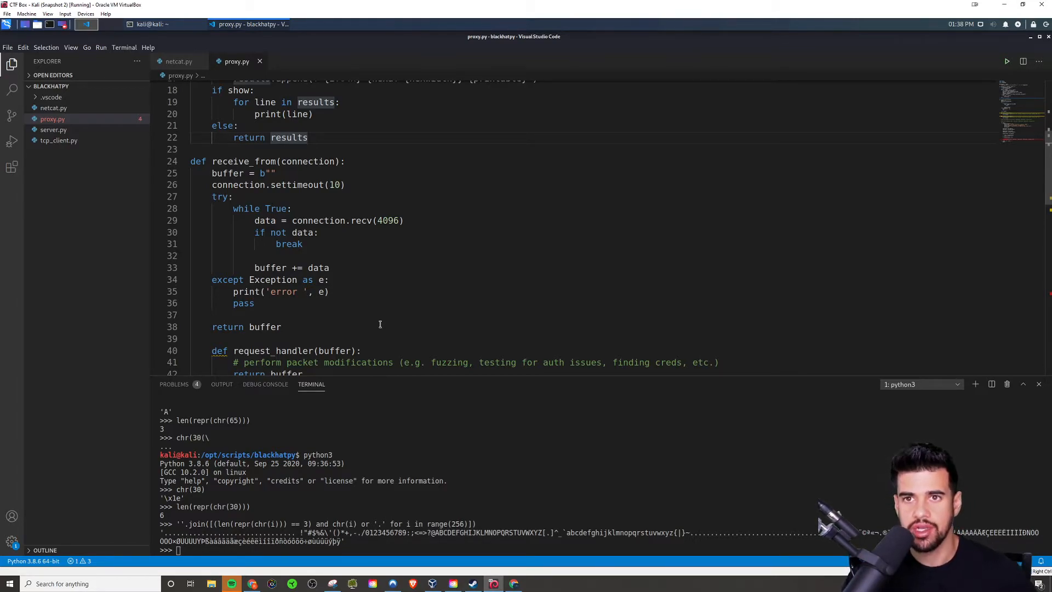
left_click(262, 172)
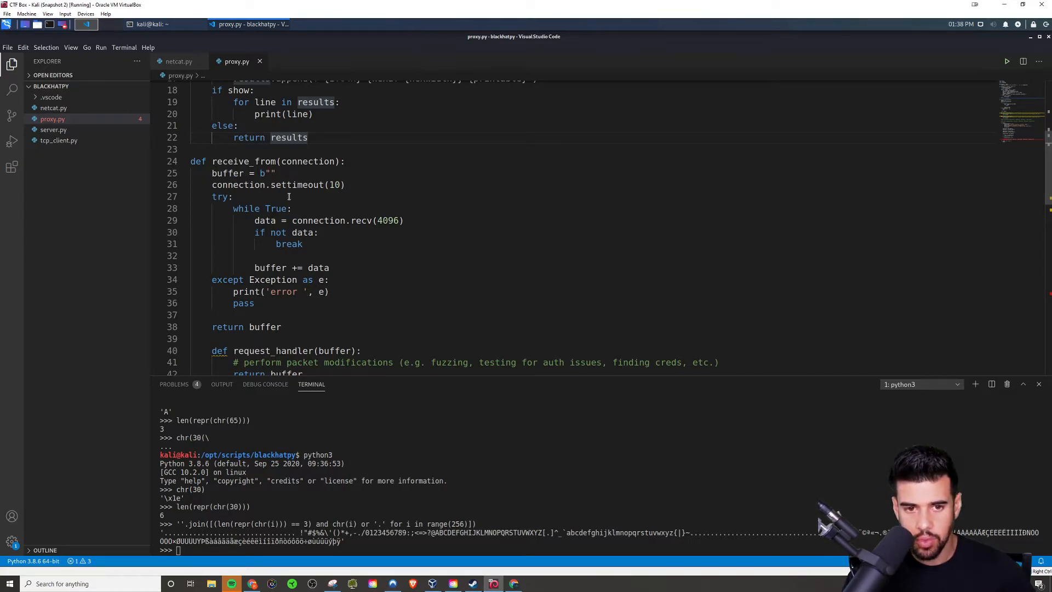
mouse_move(247, 202)
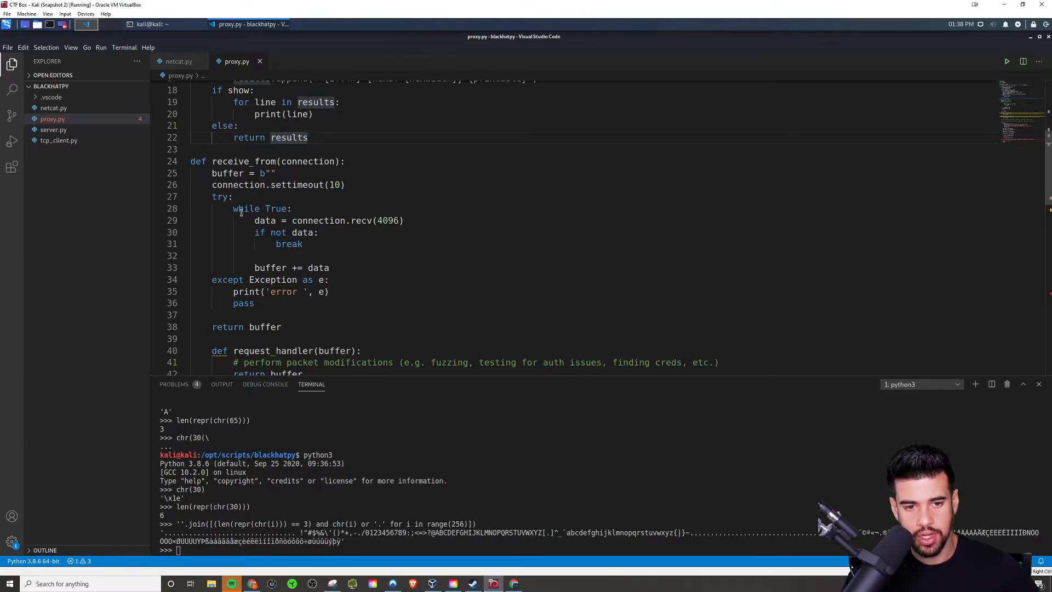
mouse_move(227, 206)
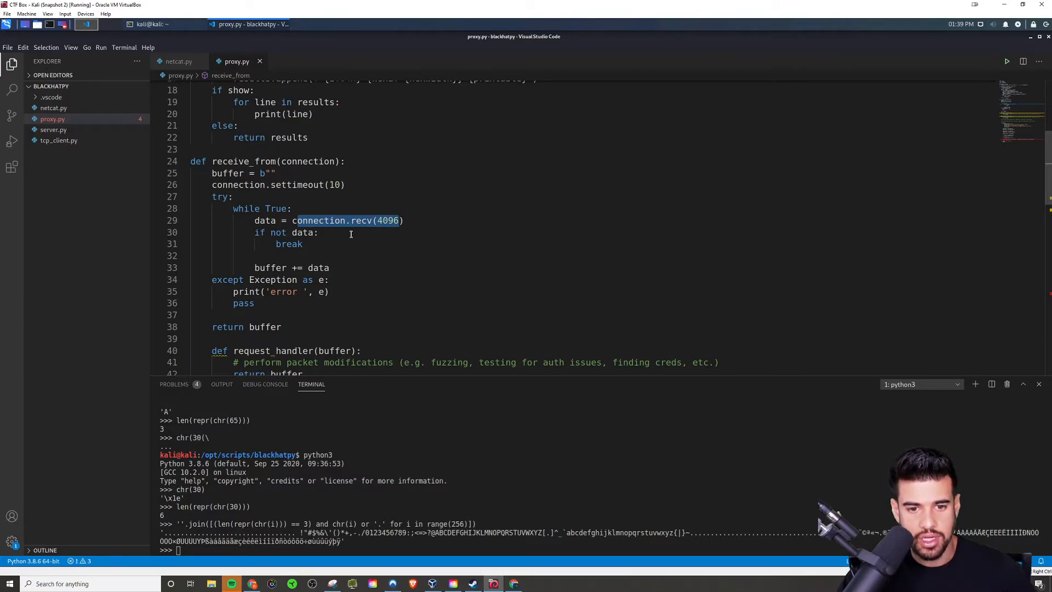
mouse_move(194, 284)
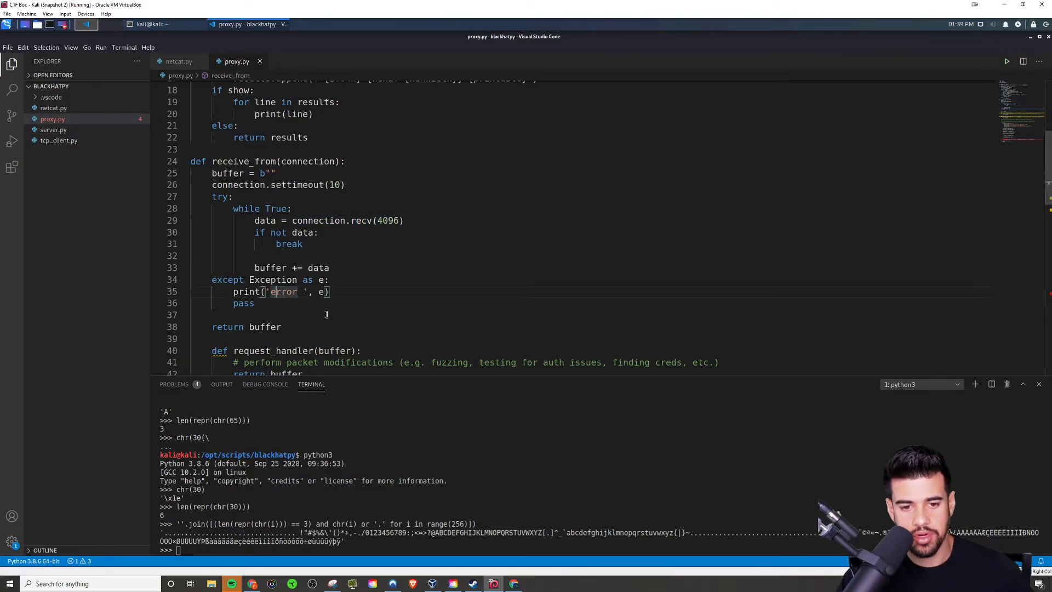
scroll("down", 3)
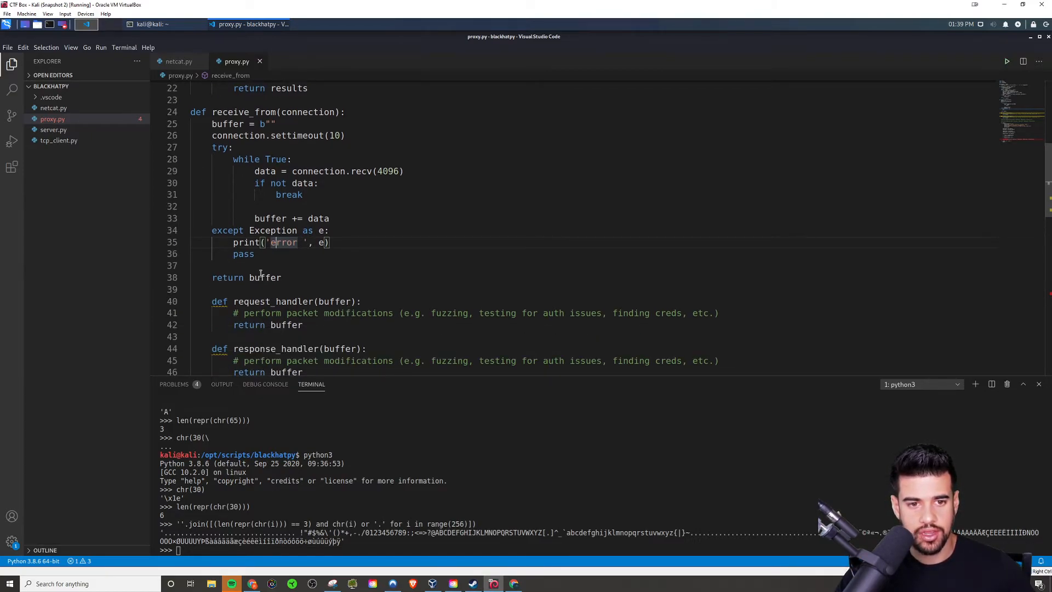
mouse_move(226, 190)
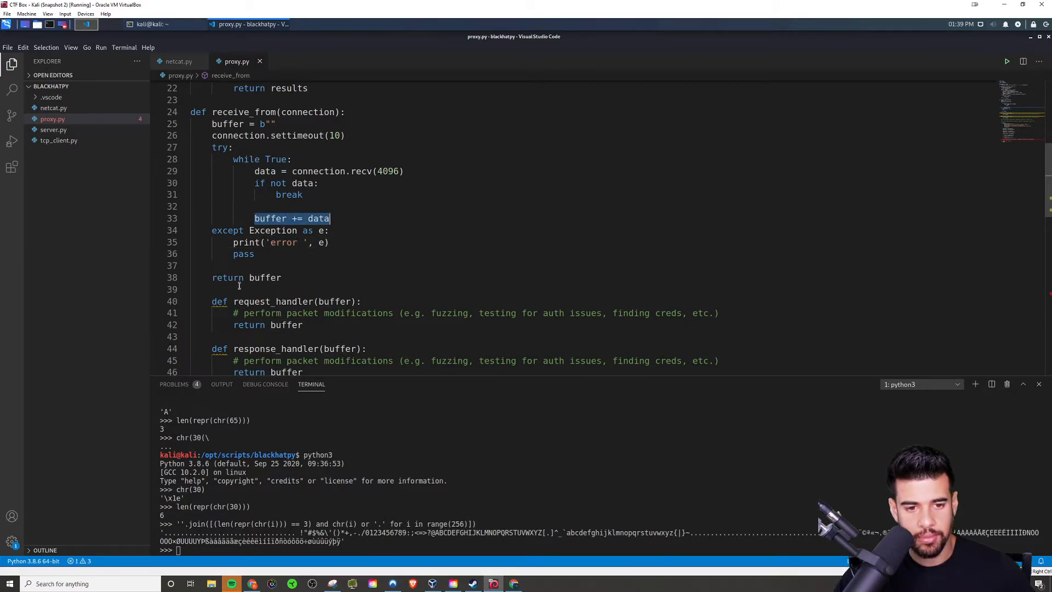
mouse_move(256, 243)
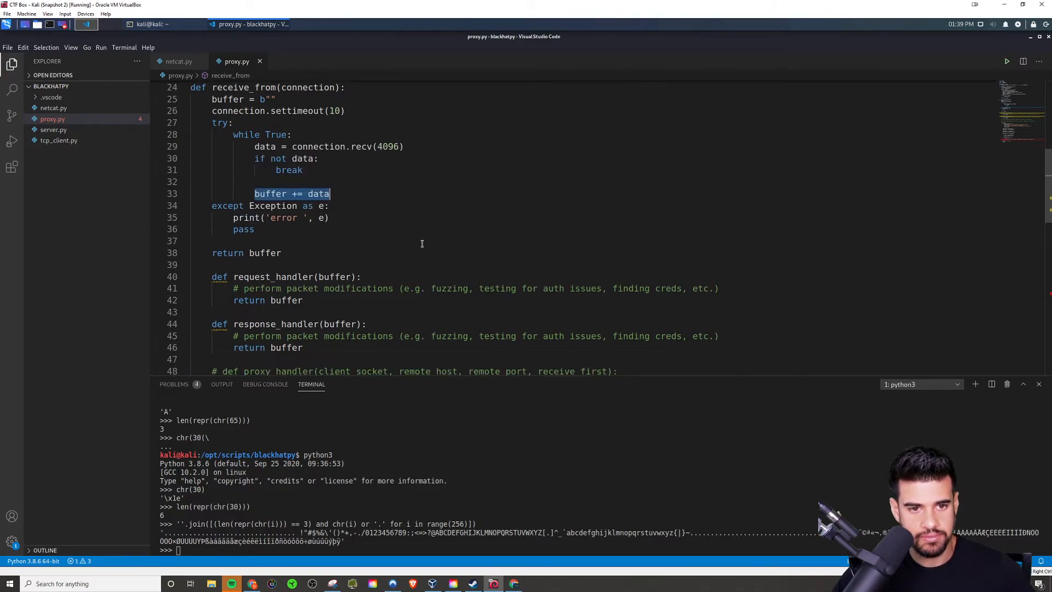
scroll("down", 3)
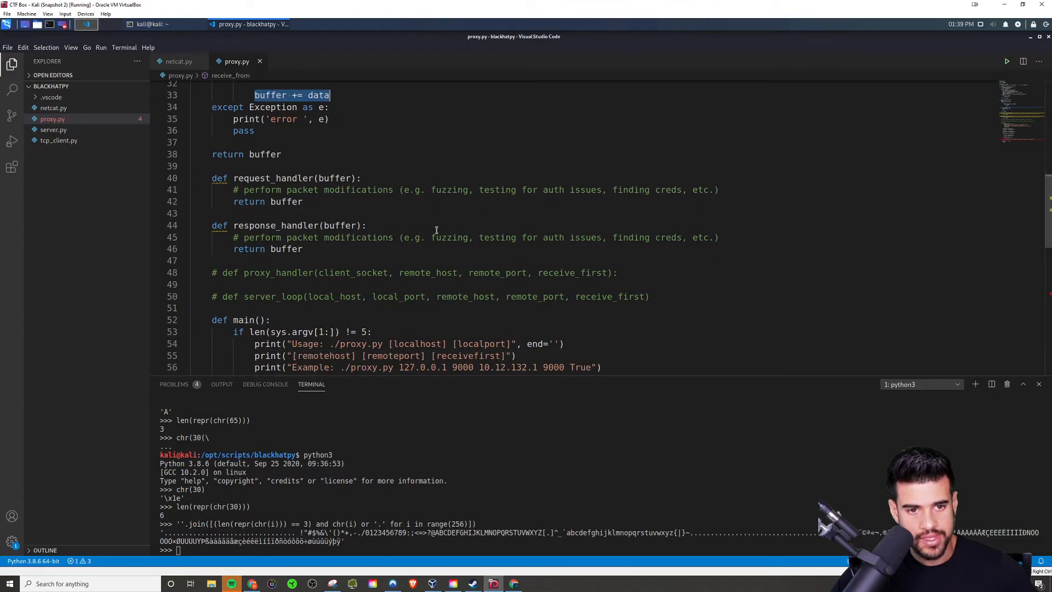
mouse_move(268, 249)
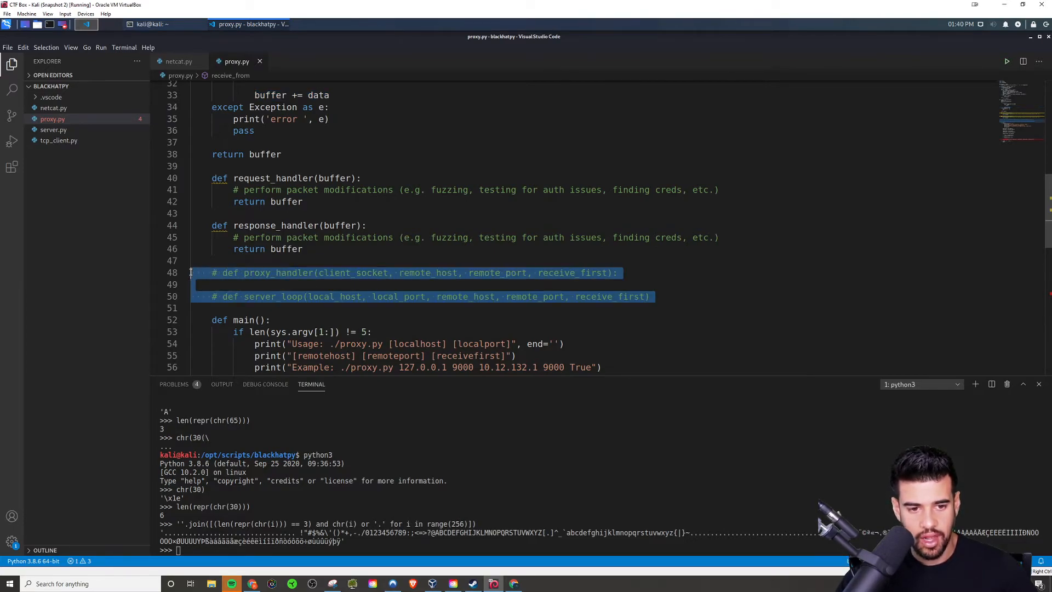
mouse_move(325, 246)
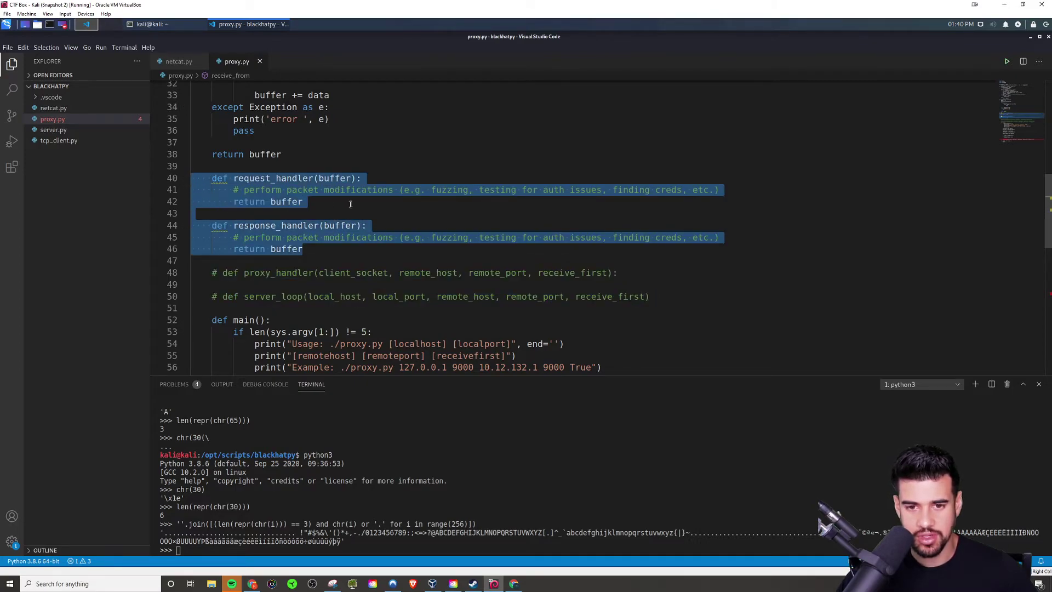
Step: Clear the handler stub selection and single out the 'finding creds' comment
left_click(368, 201)
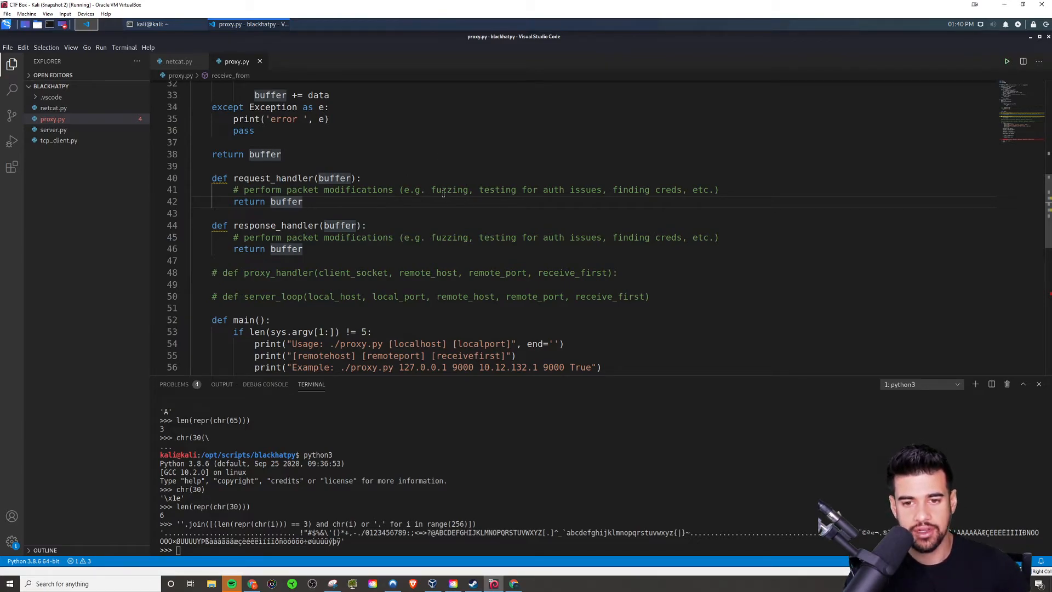
double_click(449, 191)
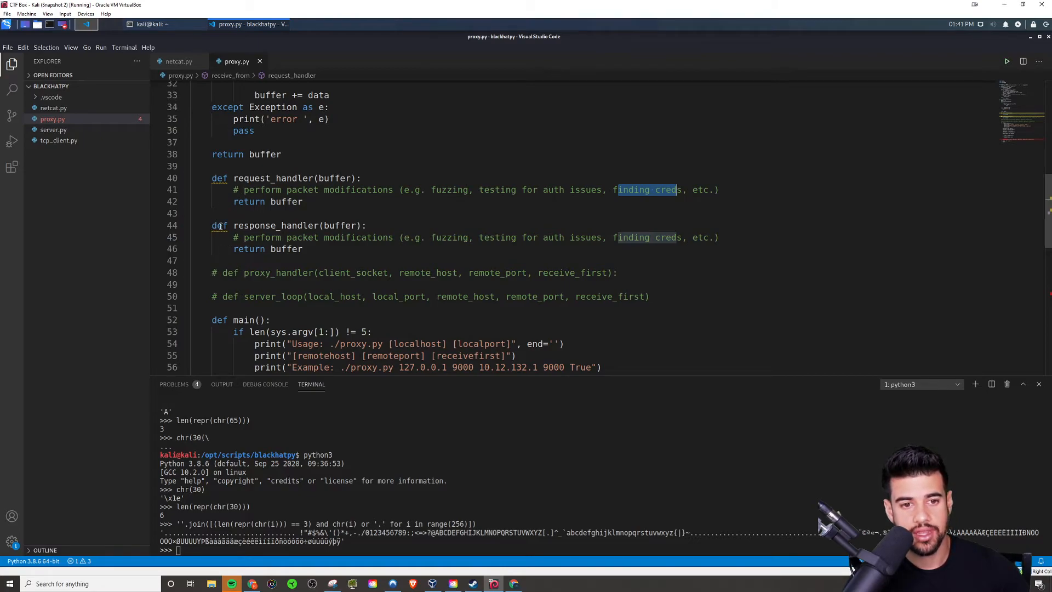
Step: Scroll down to def main() and its len(sys.argv[1:]) != 5 usage check
scroll("down", 3)
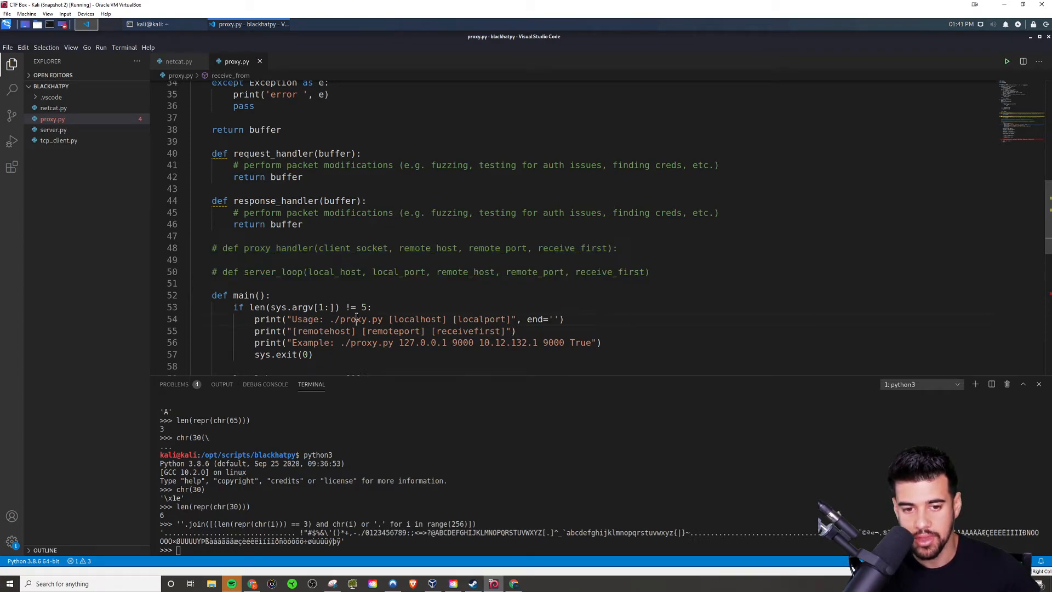
scroll("down", 3)
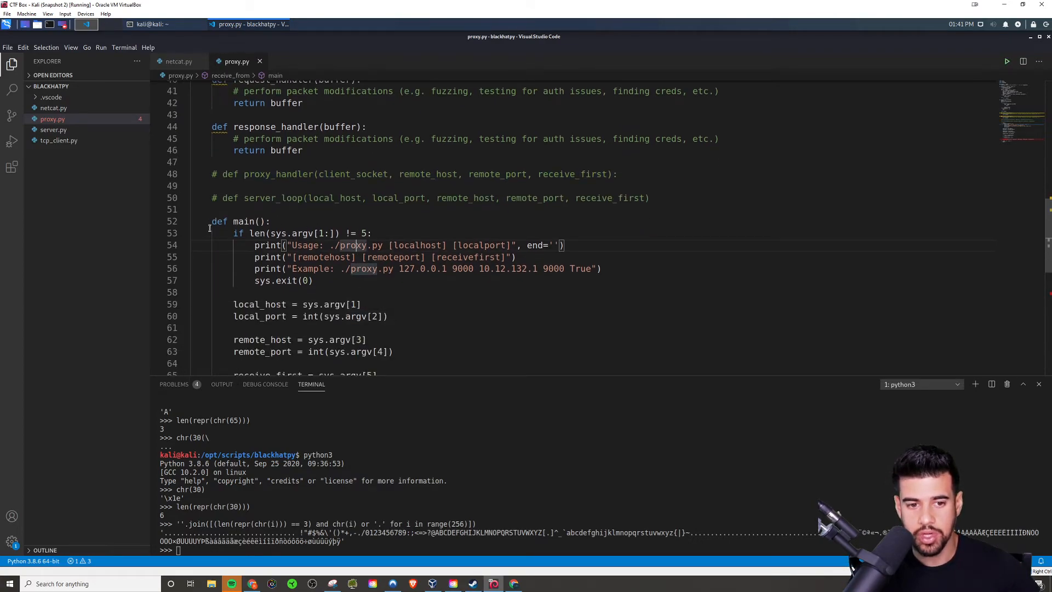
scroll("down", 3)
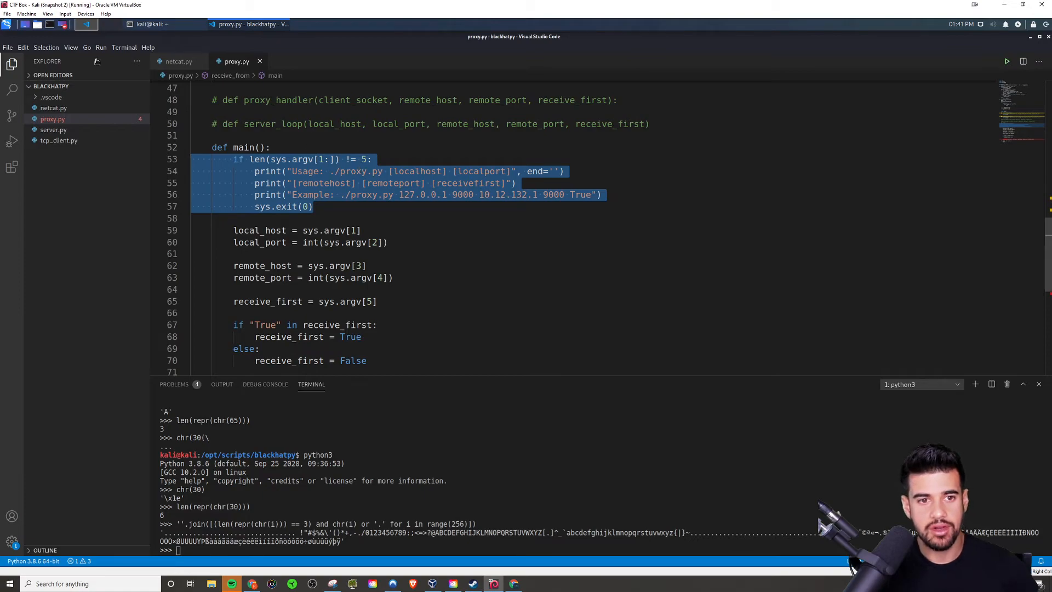
left_click(179, 61)
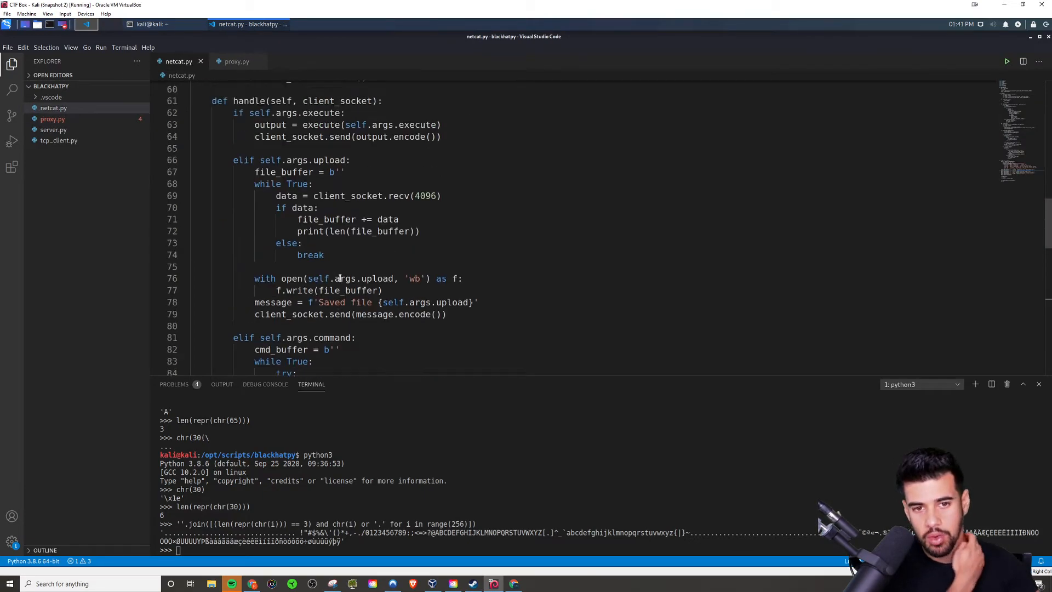
scroll("up", 3)
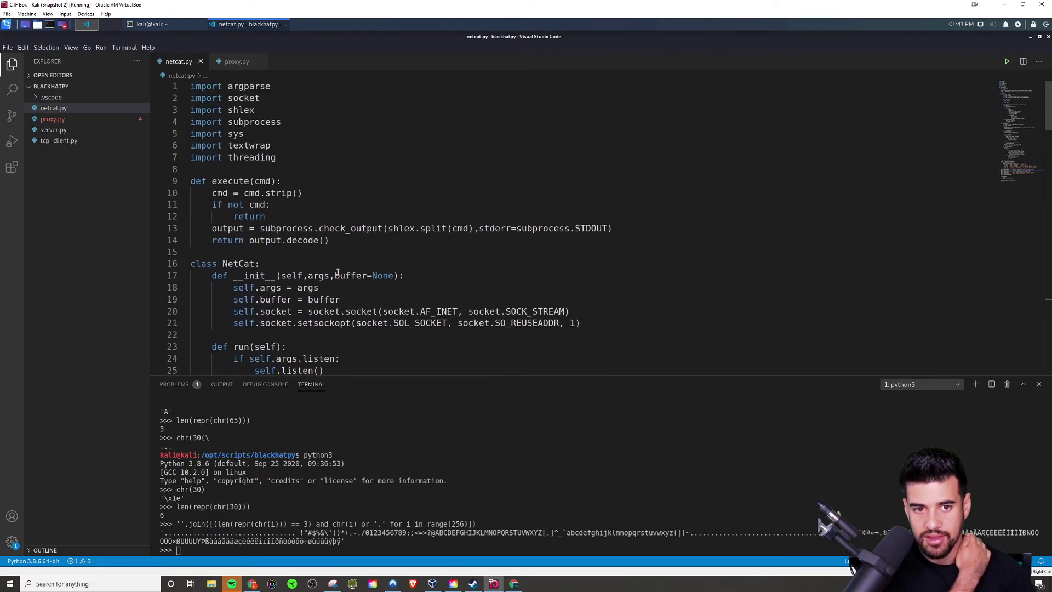
scroll("down", 3)
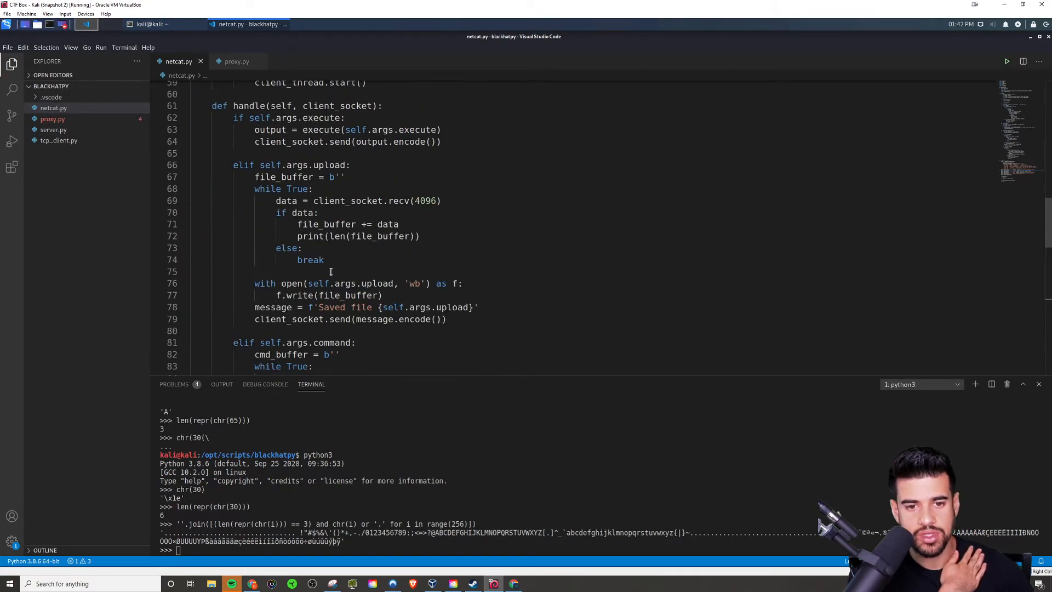
scroll("up", 3)
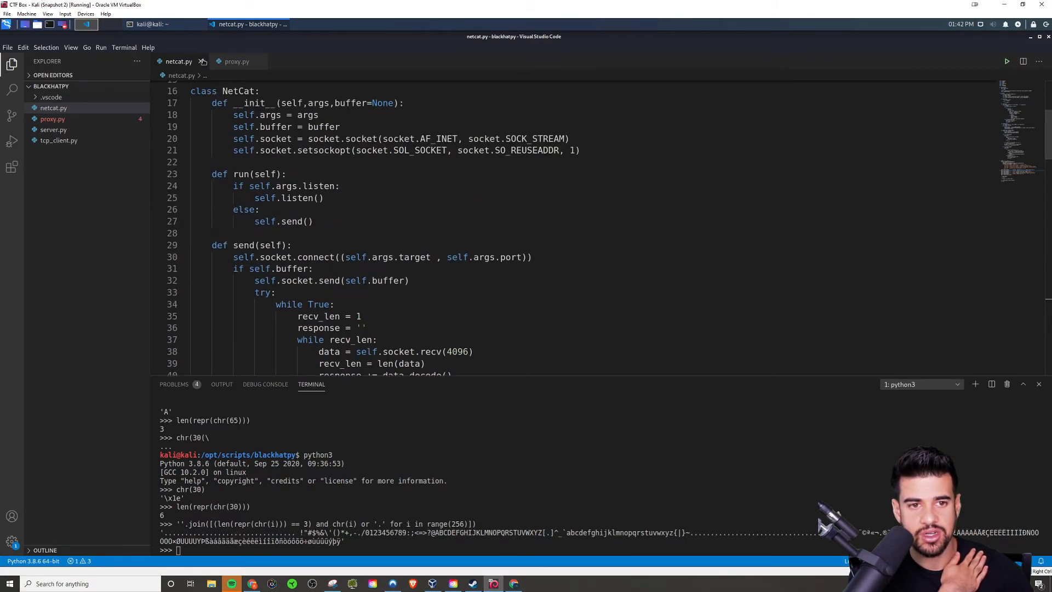
left_click(236, 61)
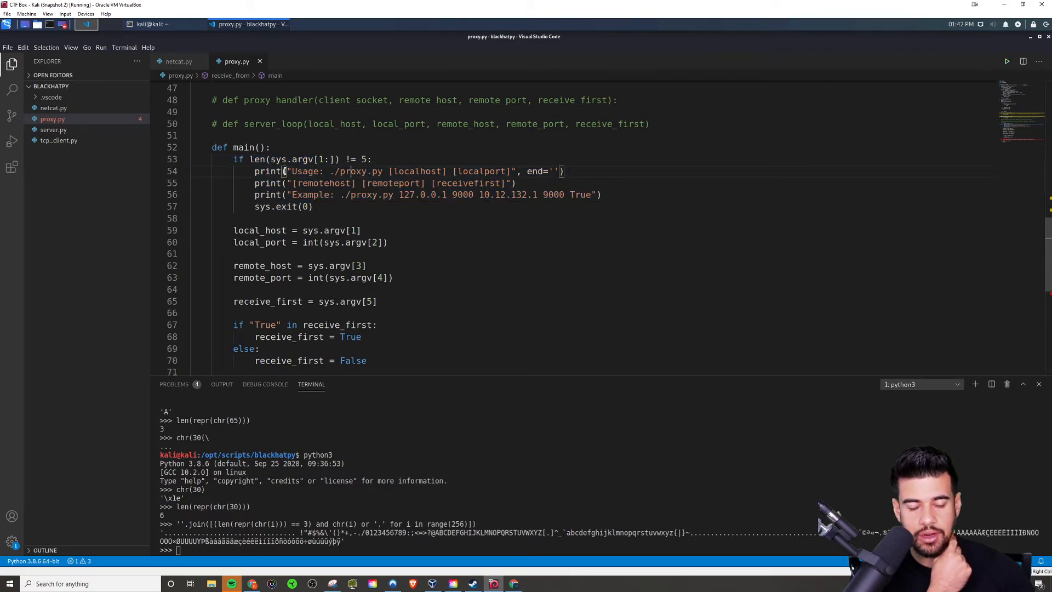
double_click(361, 159)
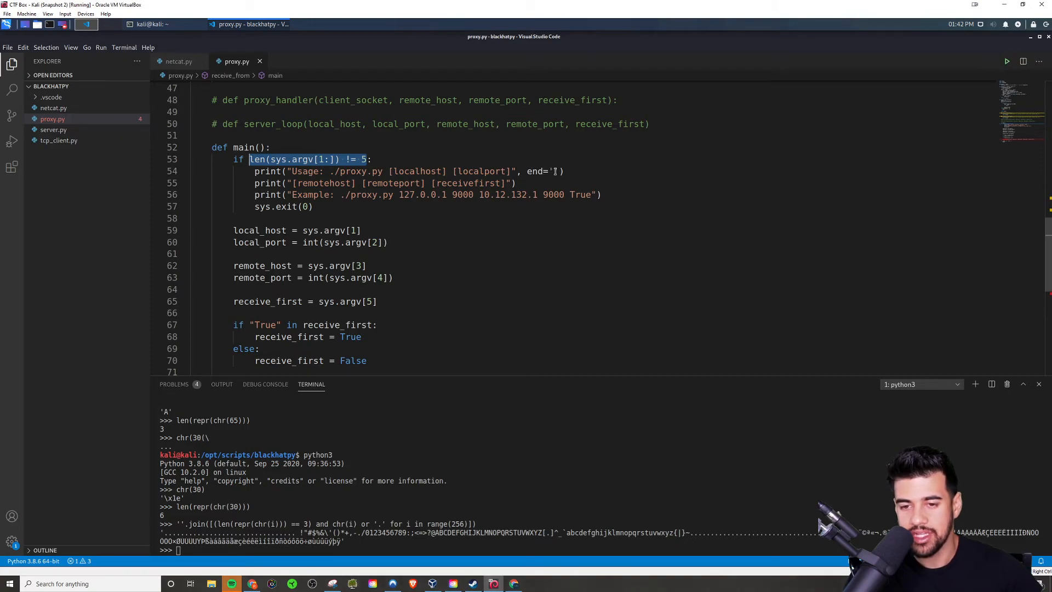
mouse_move(267, 171)
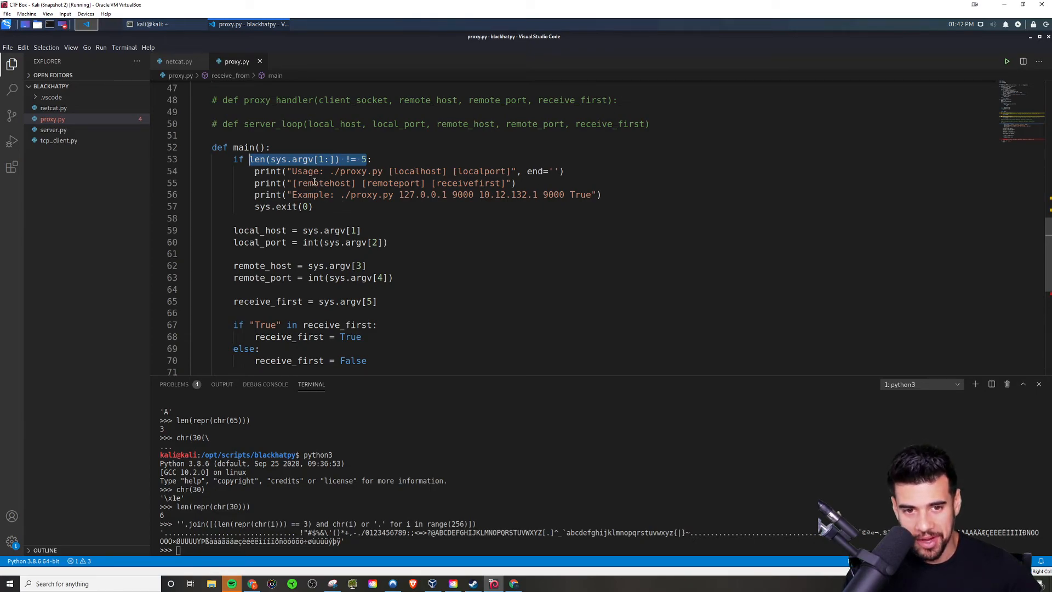
mouse_move(387, 165)
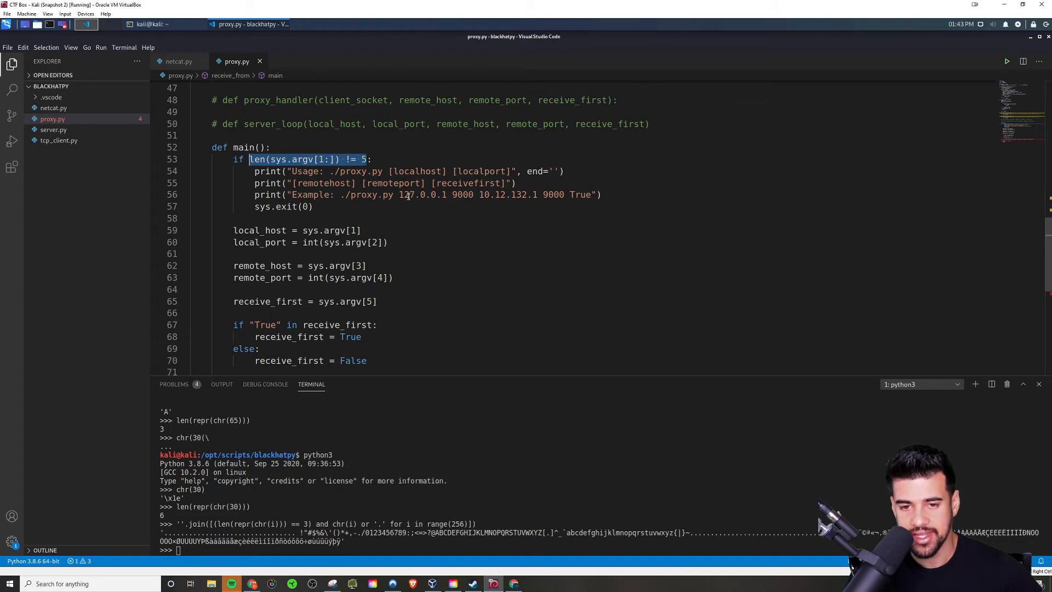
mouse_move(260, 230)
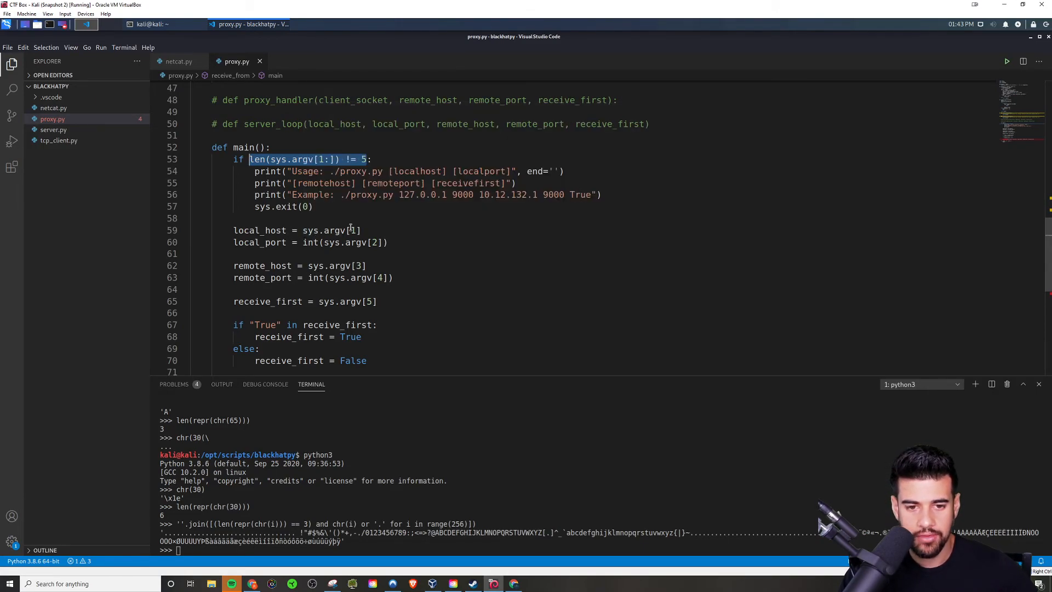
mouse_move(347, 242)
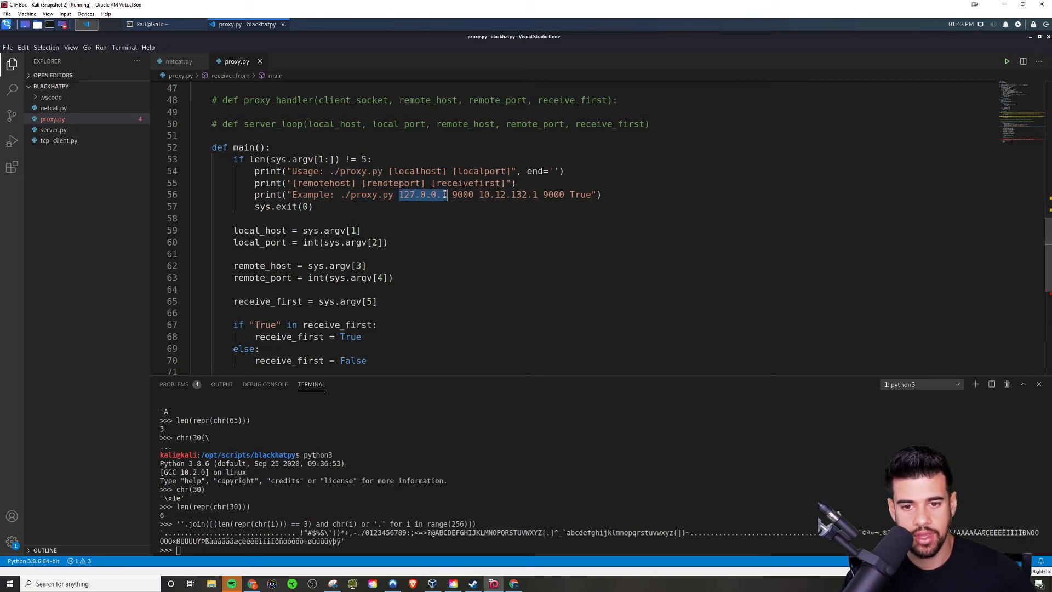
mouse_move(259, 230)
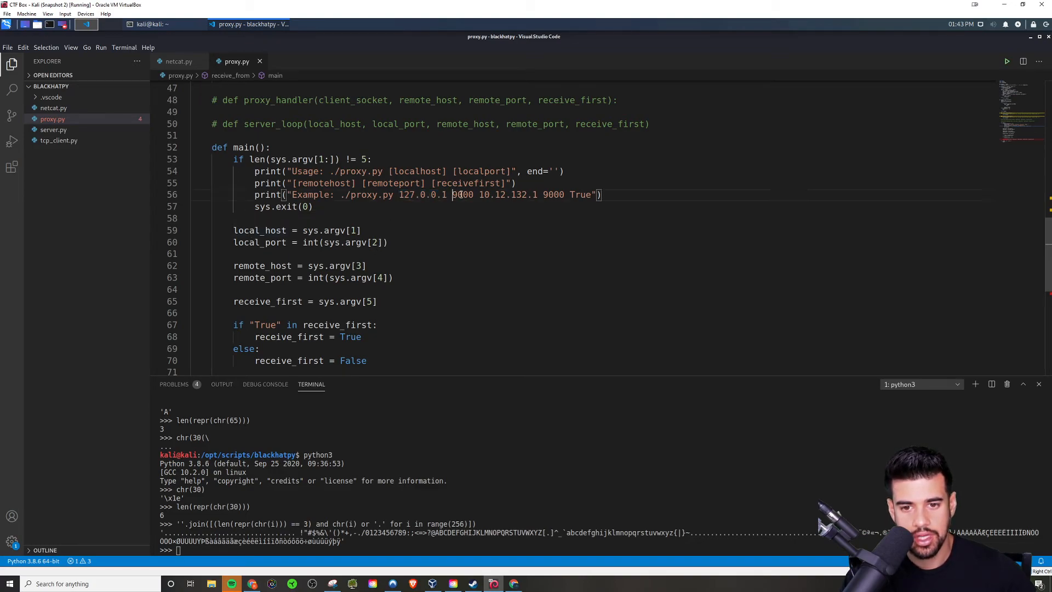
double_click(462, 194)
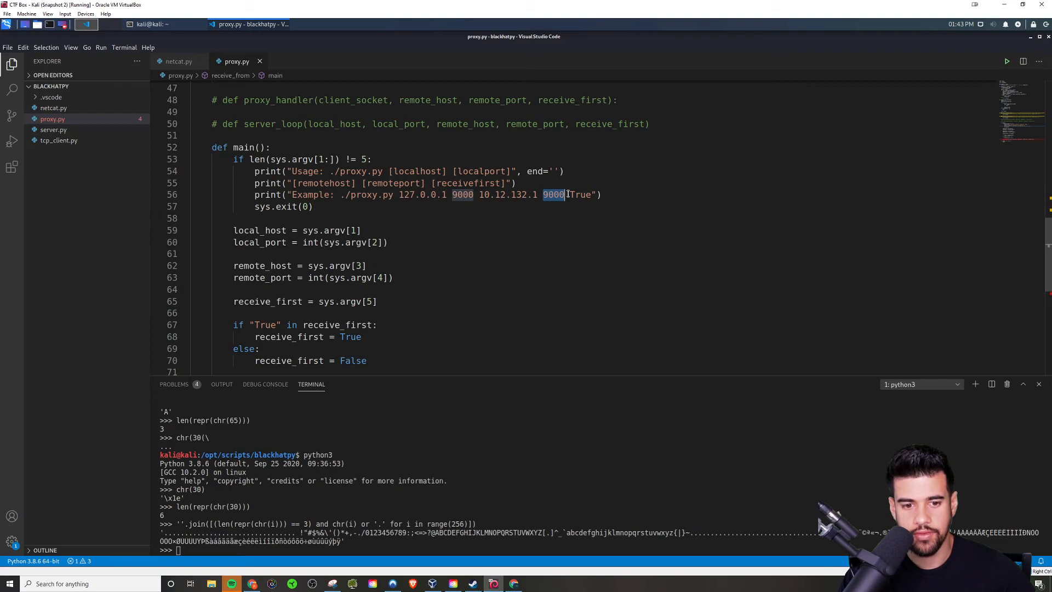
double_click(581, 194)
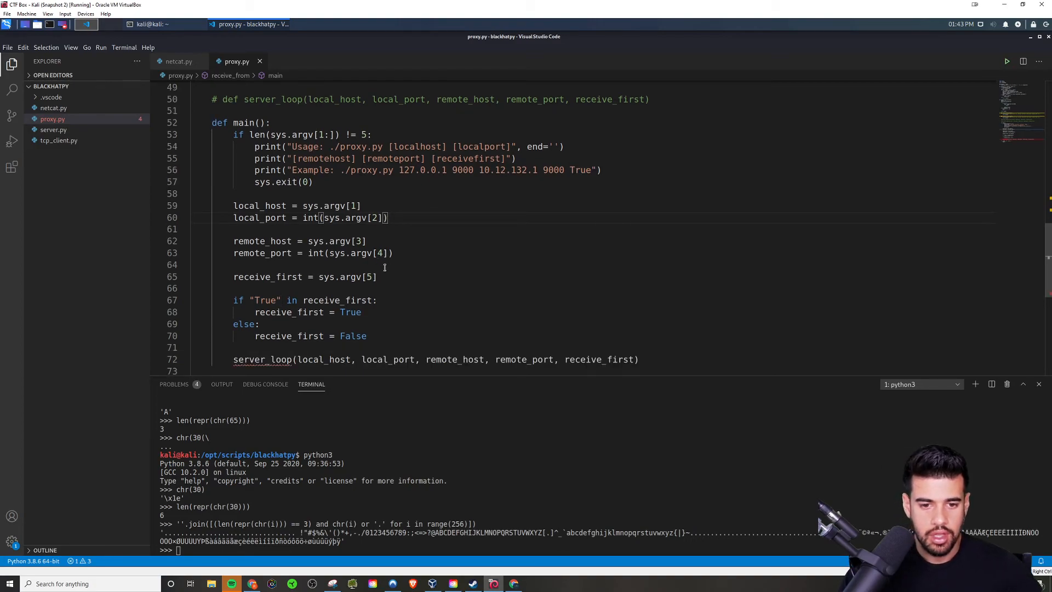
Step: Scroll to the end, inspect server_loop's undefined warning, and deselect the __main__ guard
scroll("down", 3)
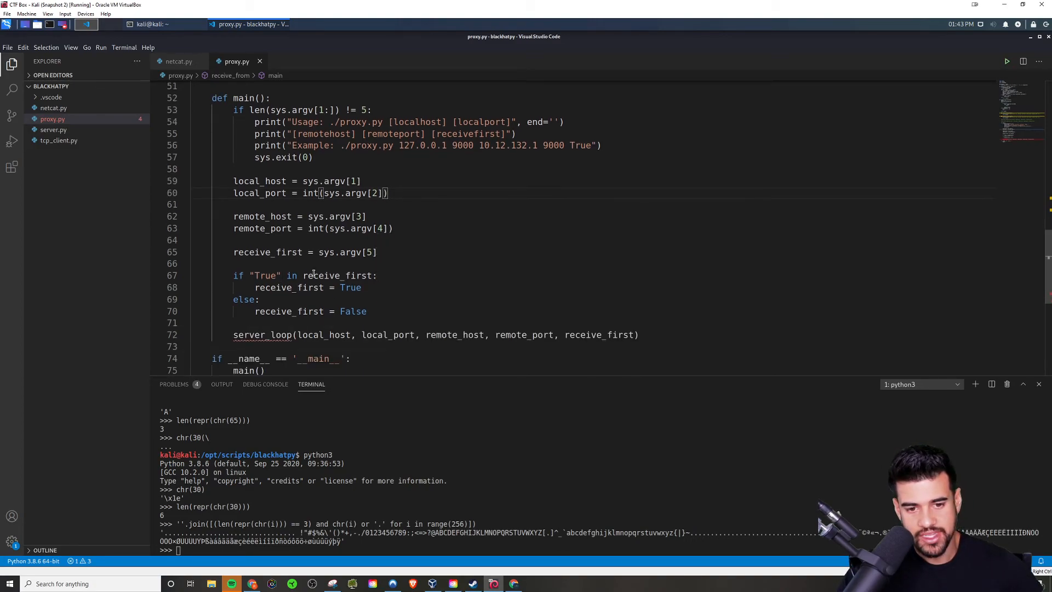
scroll("up", 3)
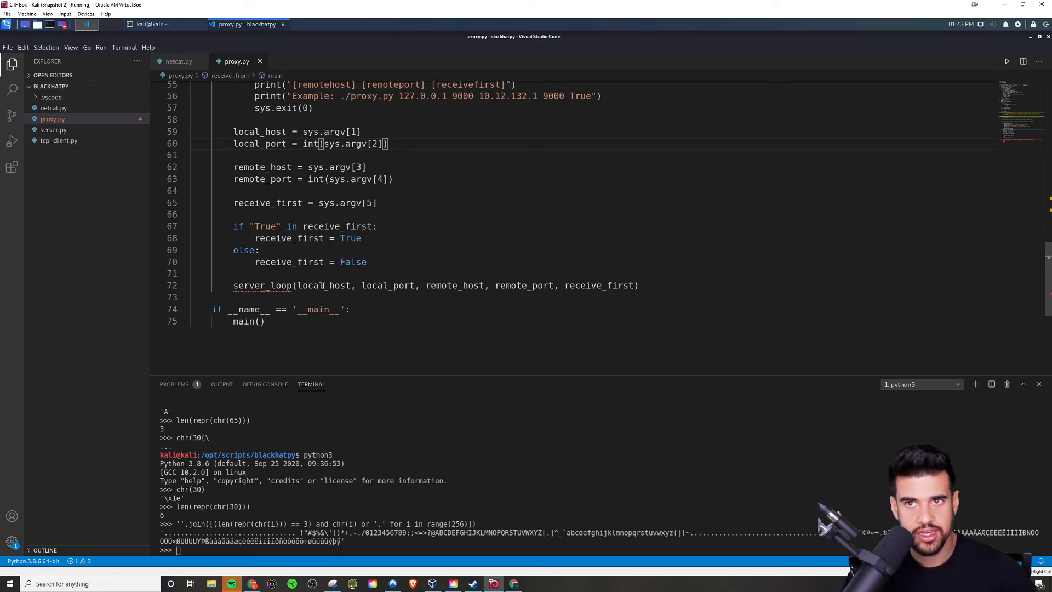
mouse_move(325, 285)
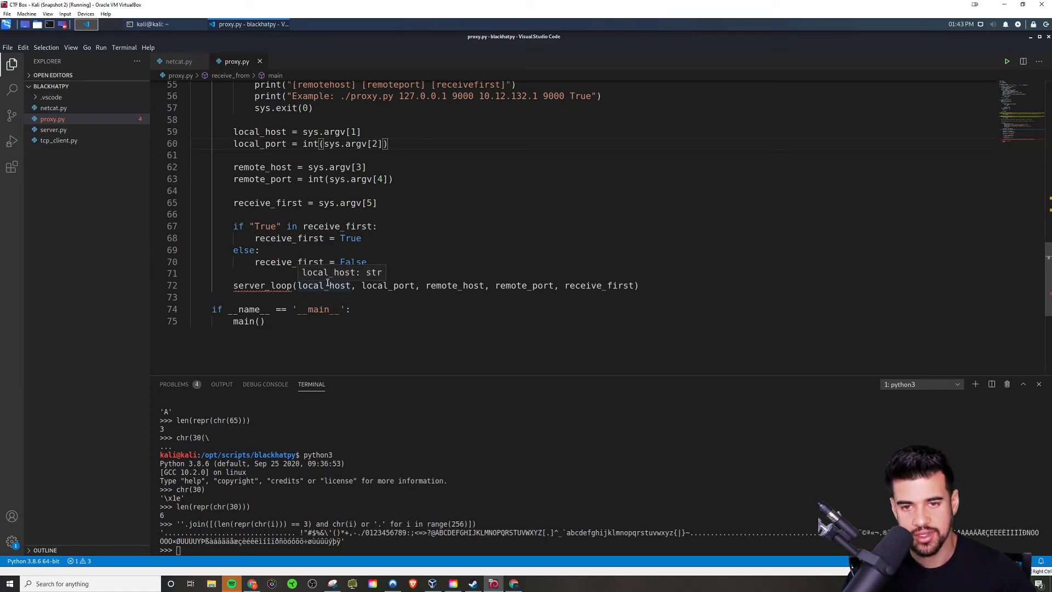
mouse_move(290, 266)
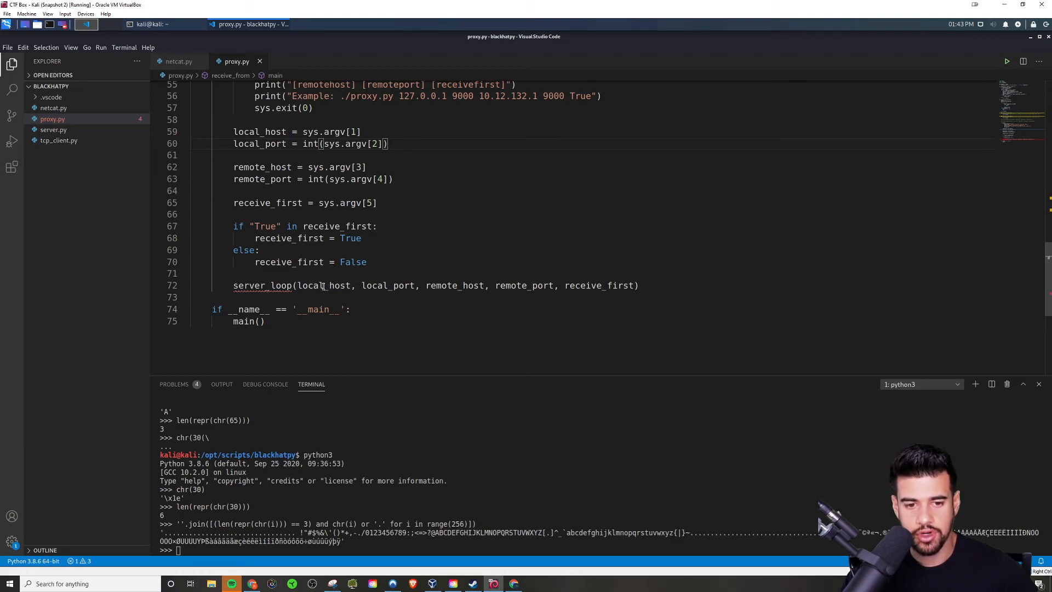
scroll("up", 3)
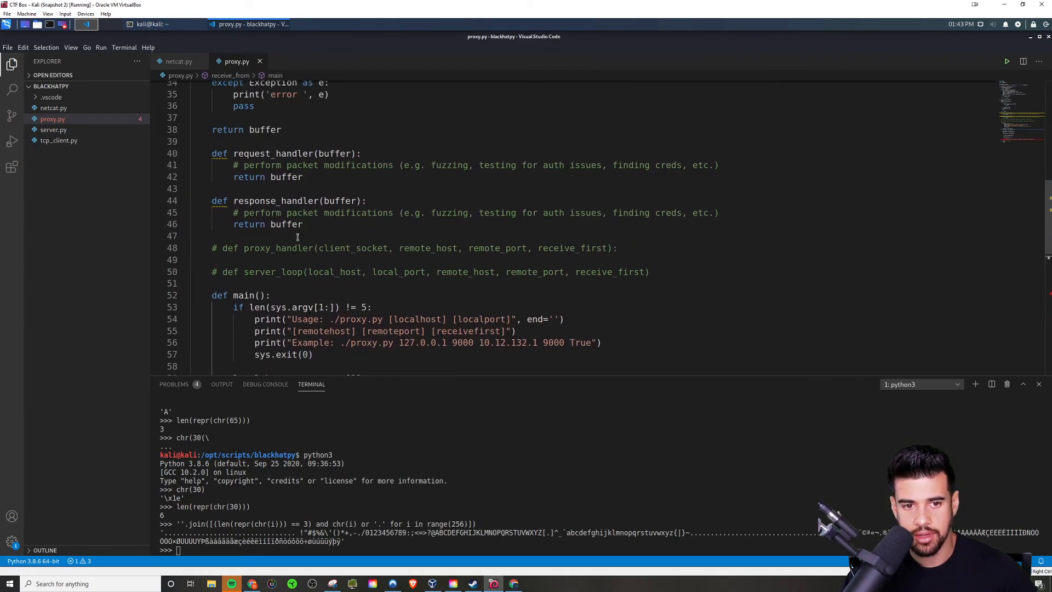
scroll("down", 3)
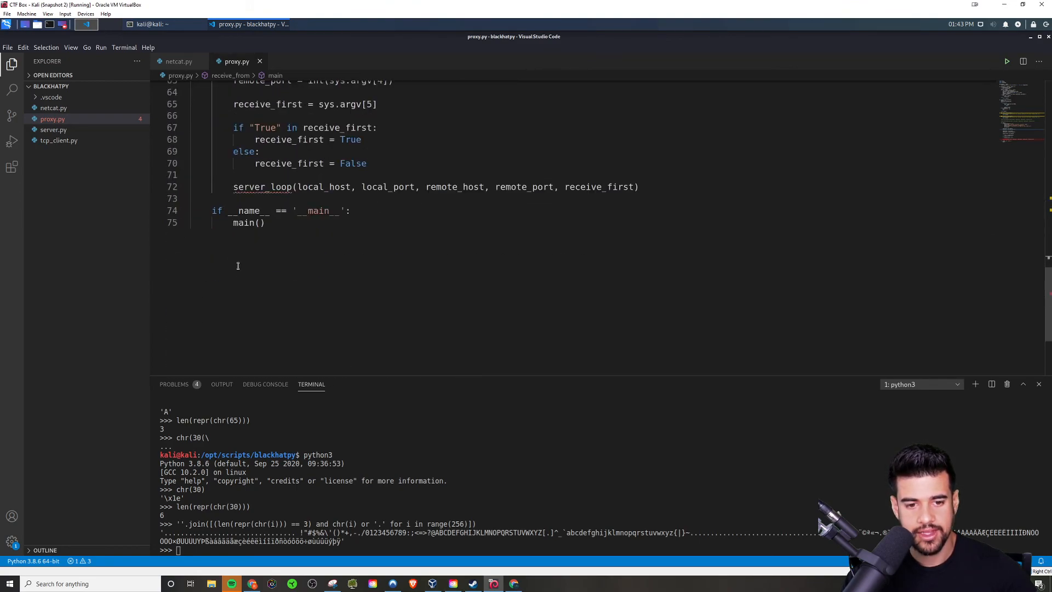
mouse_move(267, 186)
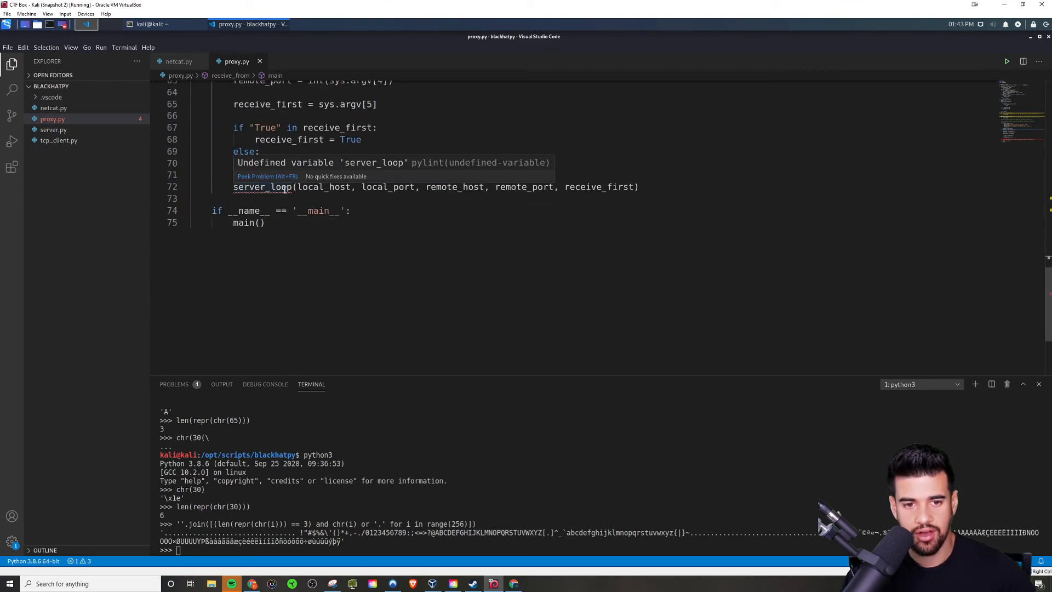
scroll("up", 3)
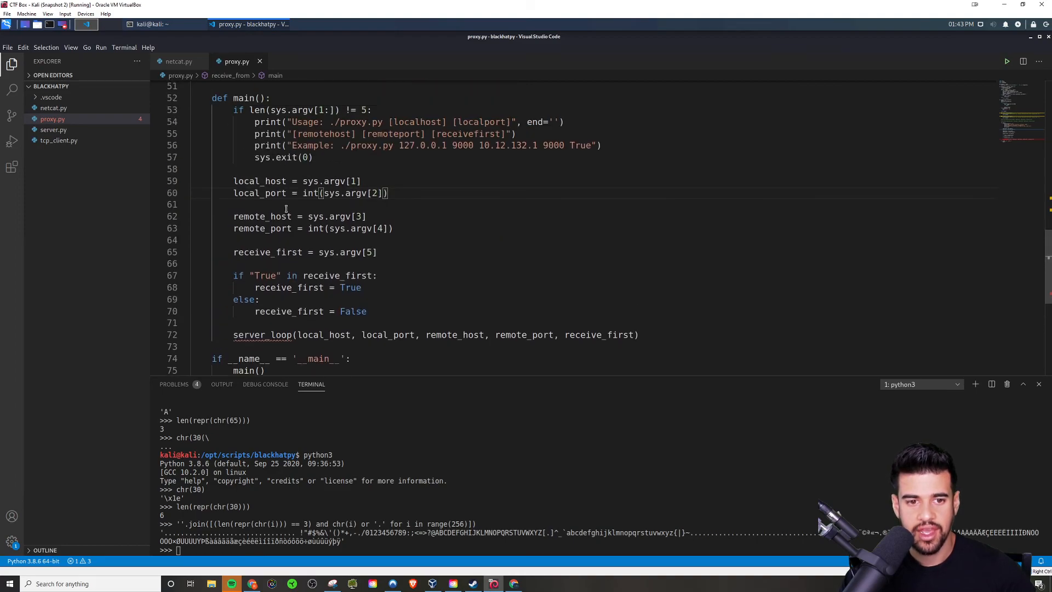
scroll("up", 3)
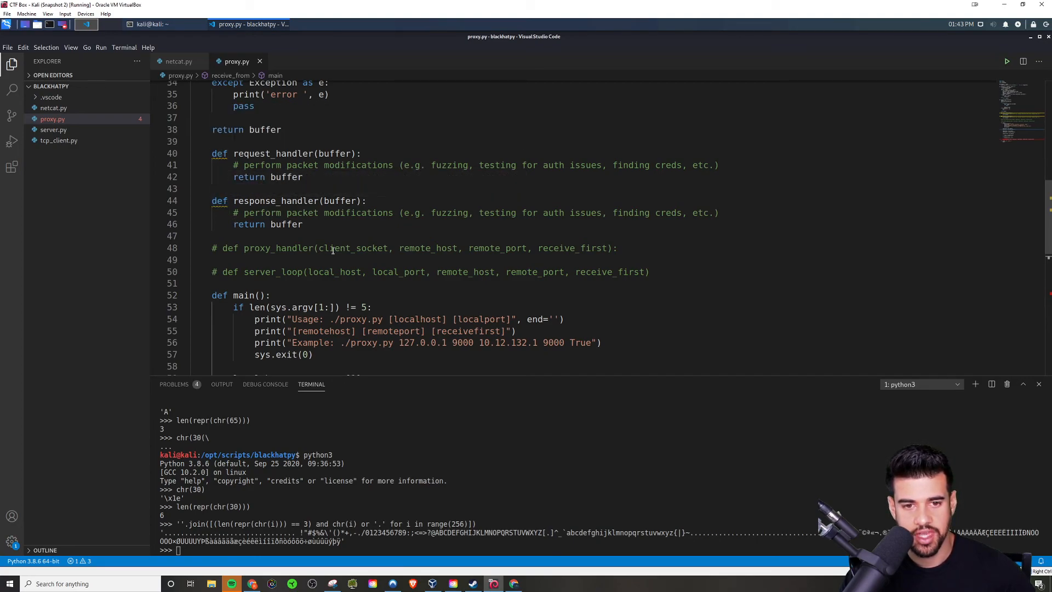
scroll("down", 3)
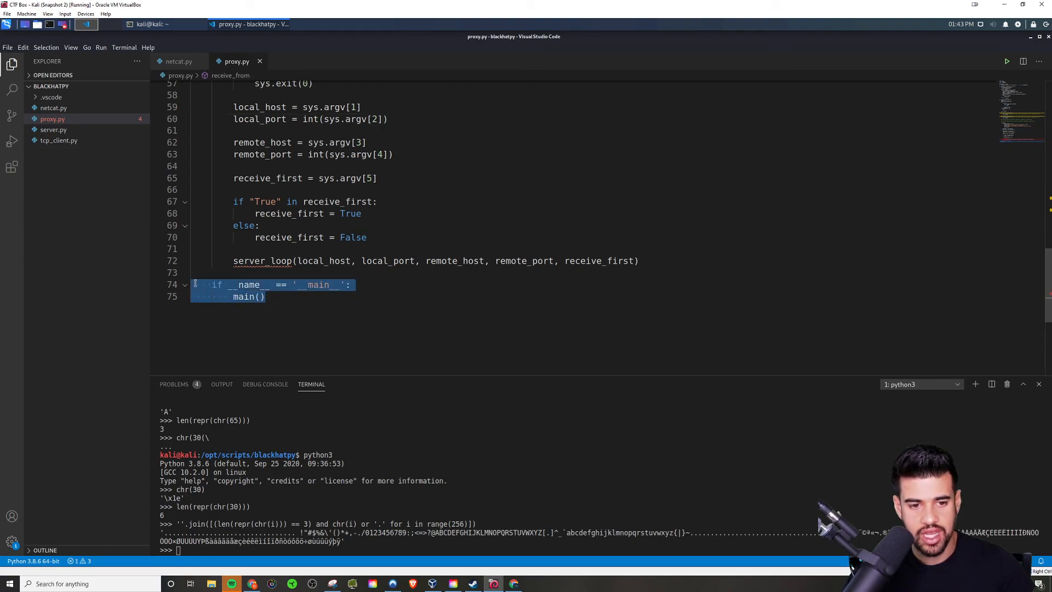
mouse_move(151, 281)
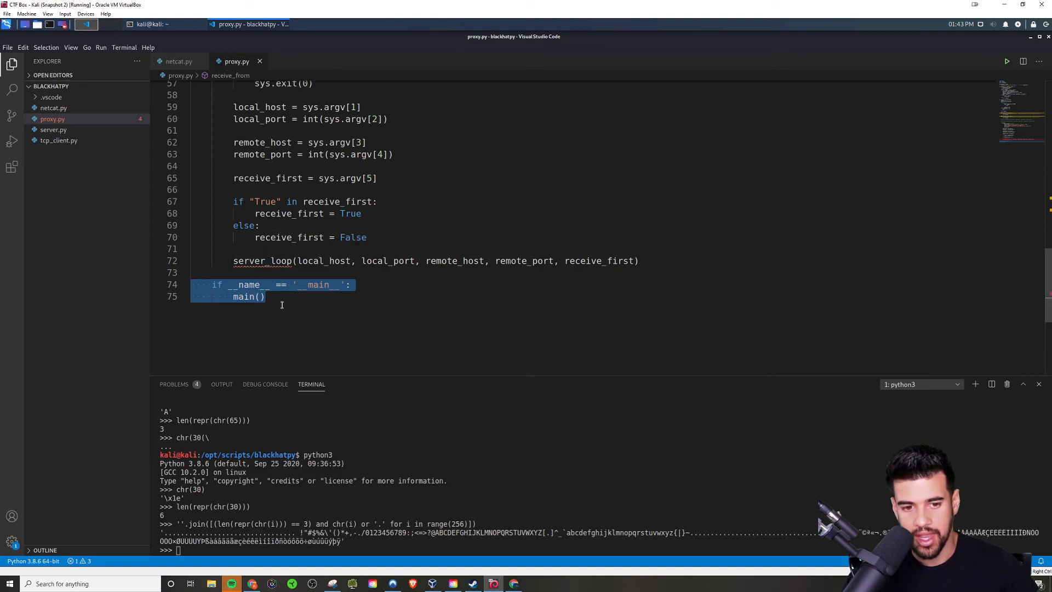
mouse_move(410, 322)
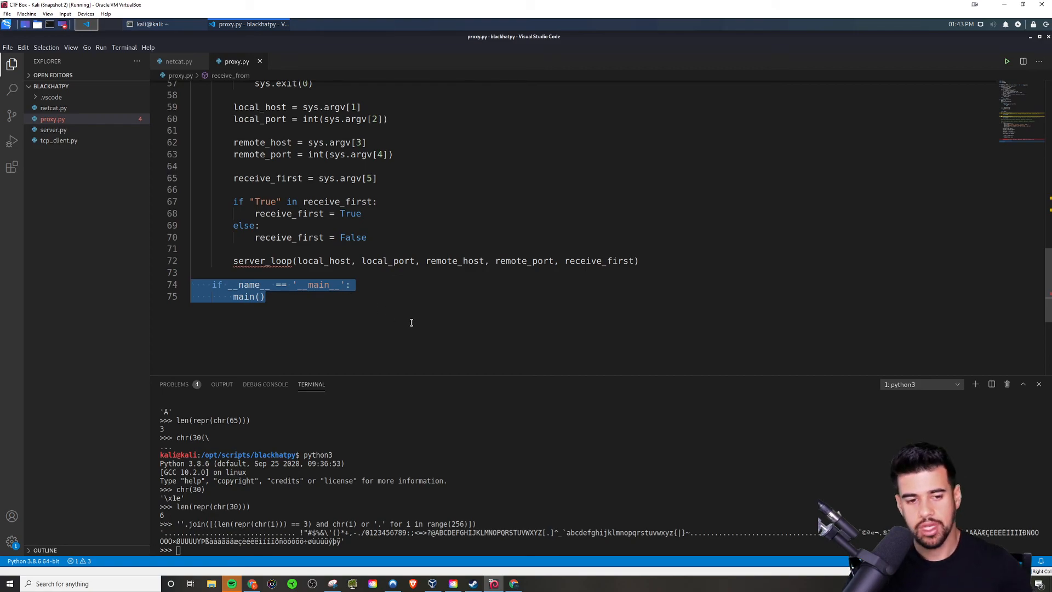
left_click(526, 246)
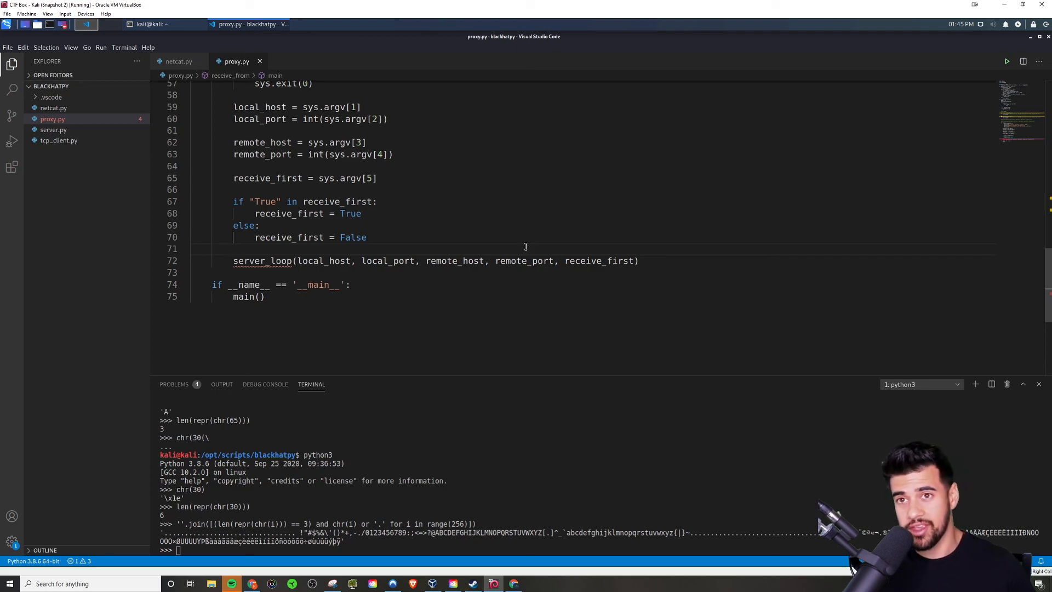
left_click(233, 249)
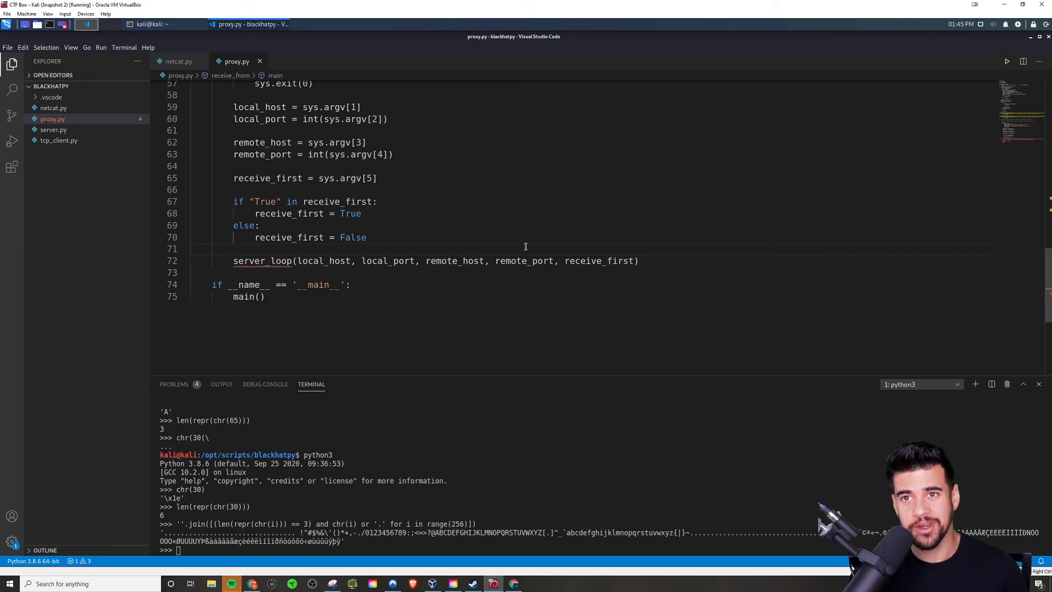
left_click(234, 249)
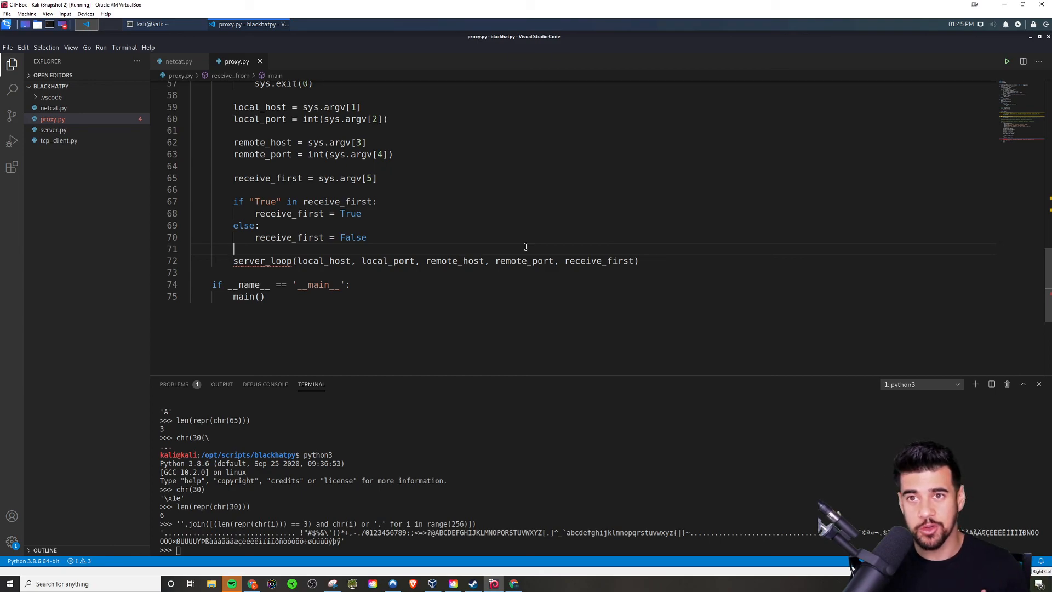